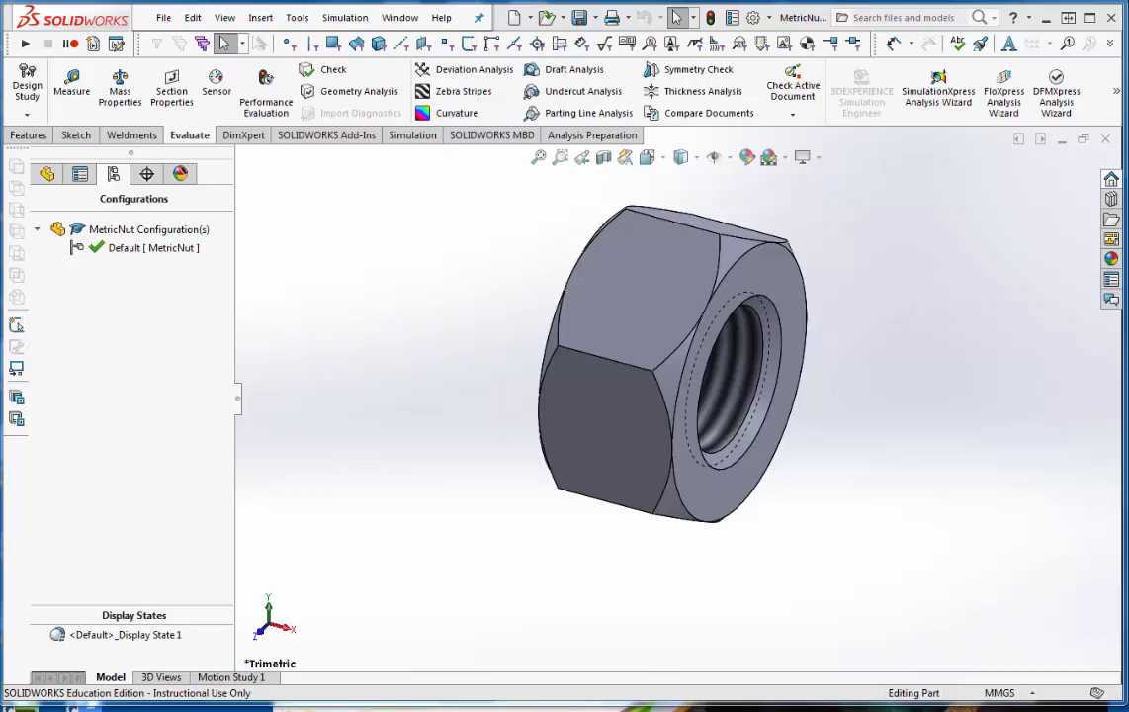
pyautogui.moveTo(1009, 611)
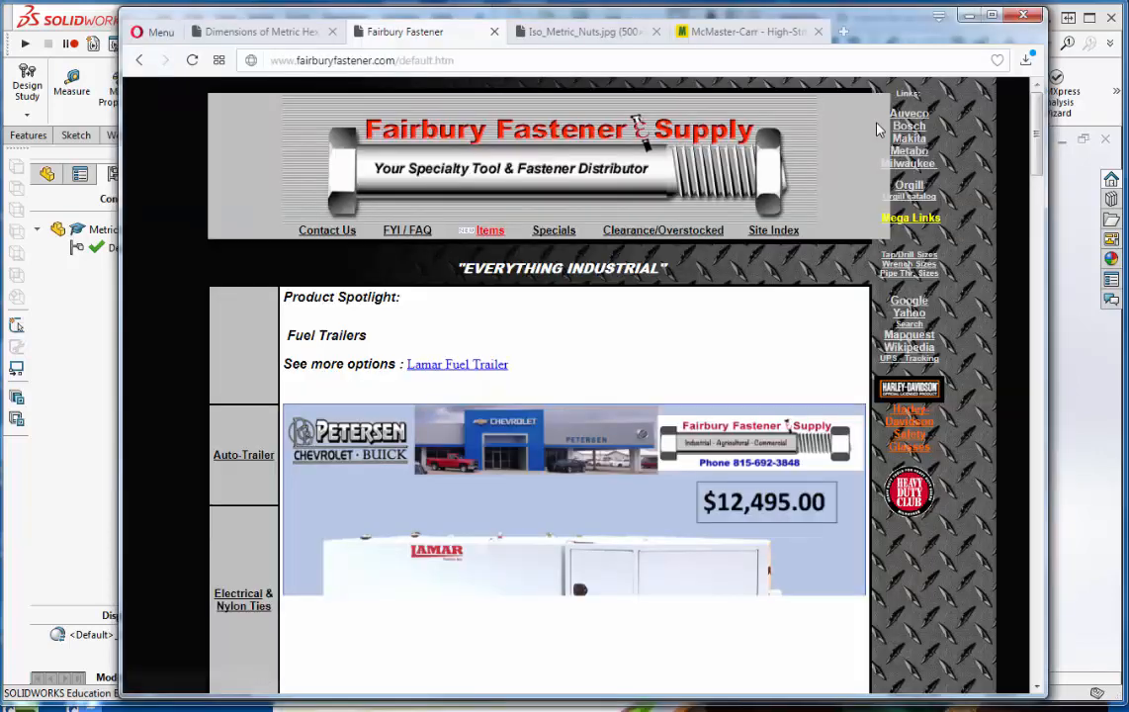
# Bring up McMaster-Carr's M10 hex nut drawing showing 17 mm width and 8 mm thickness
pyautogui.click(741, 31)
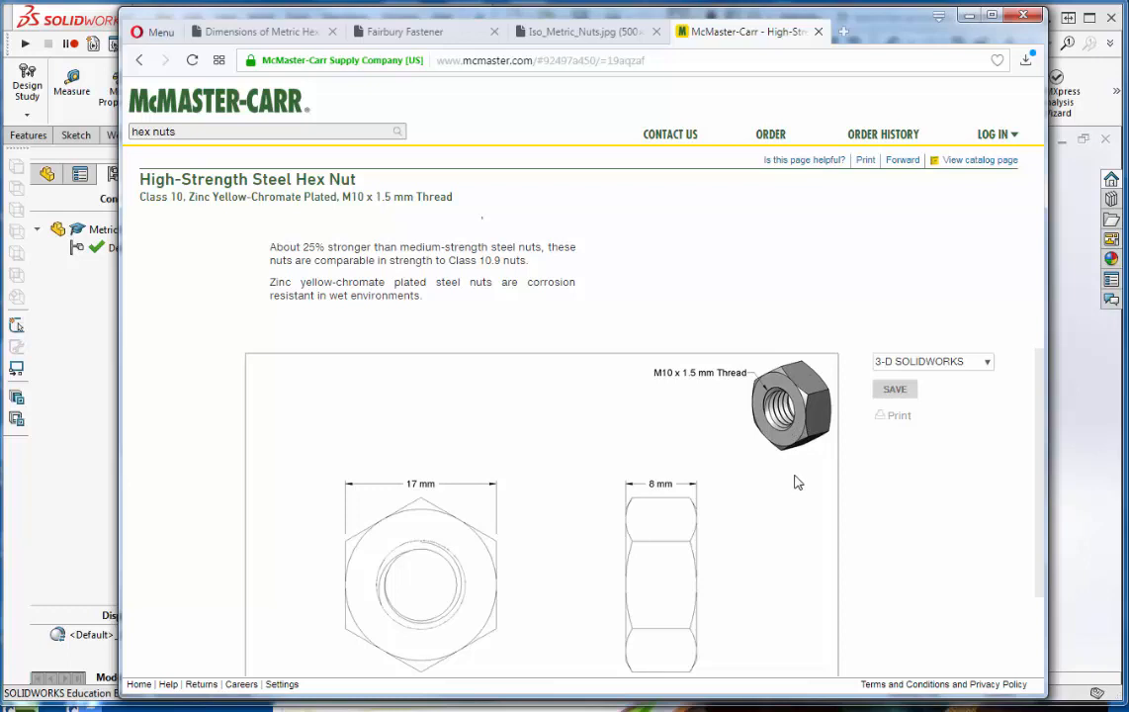
pyautogui.scroll(-3)
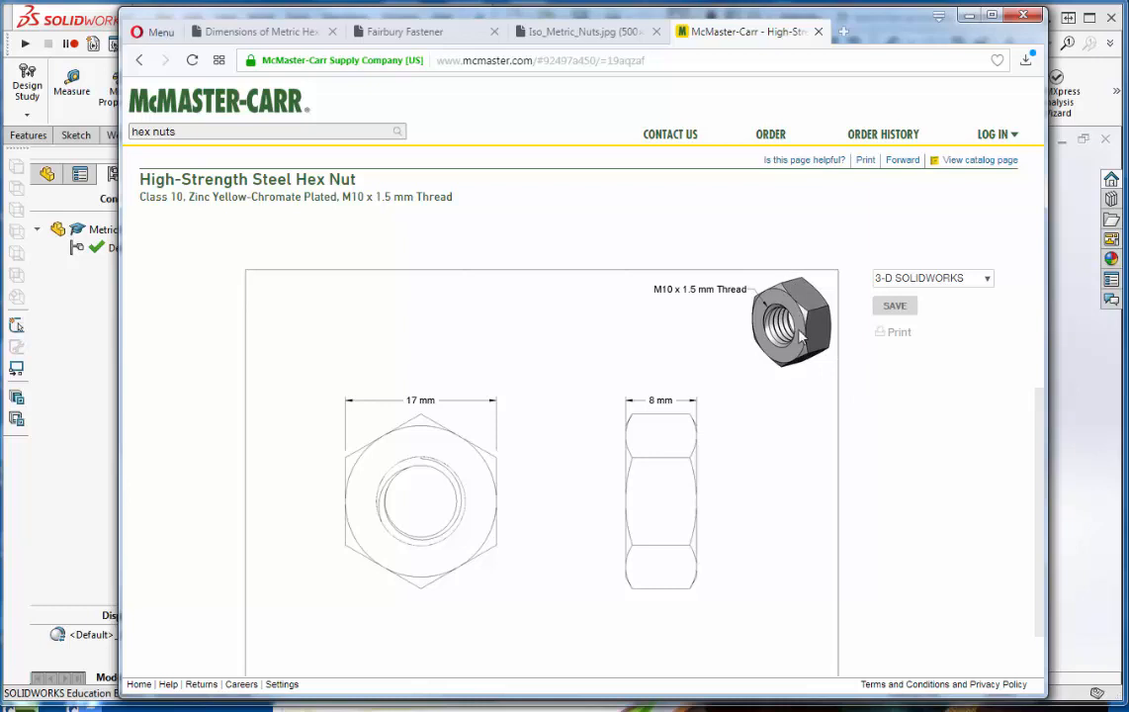
pyautogui.moveTo(479, 403)
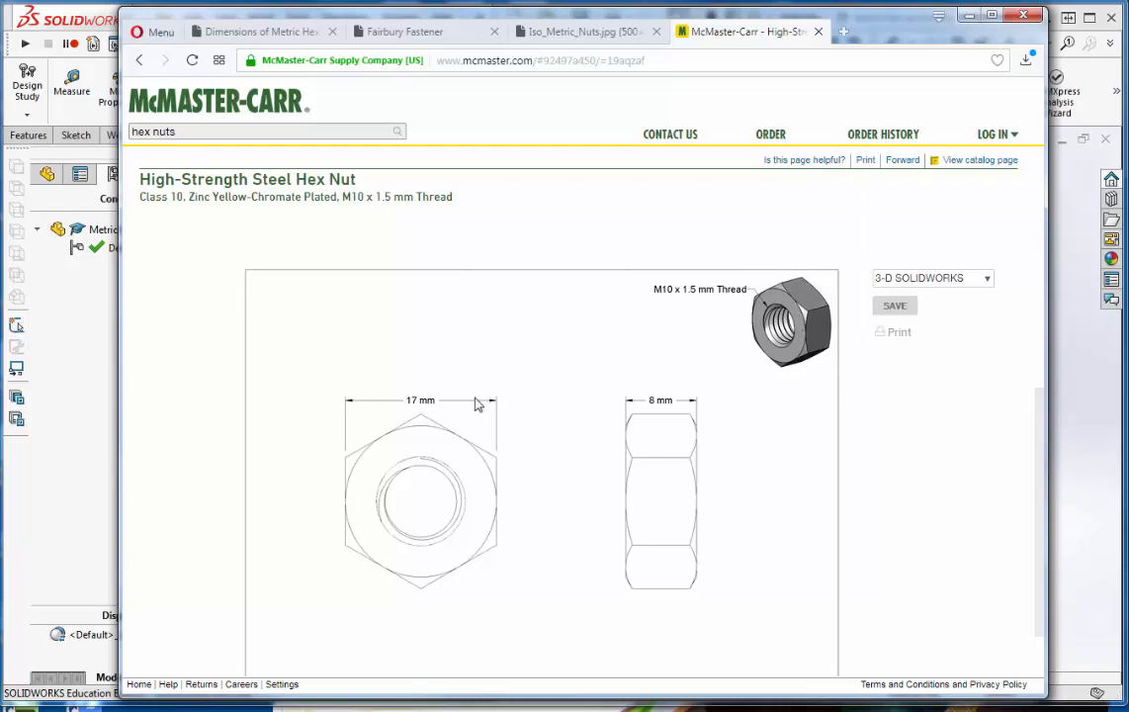
pyautogui.moveTo(712, 427)
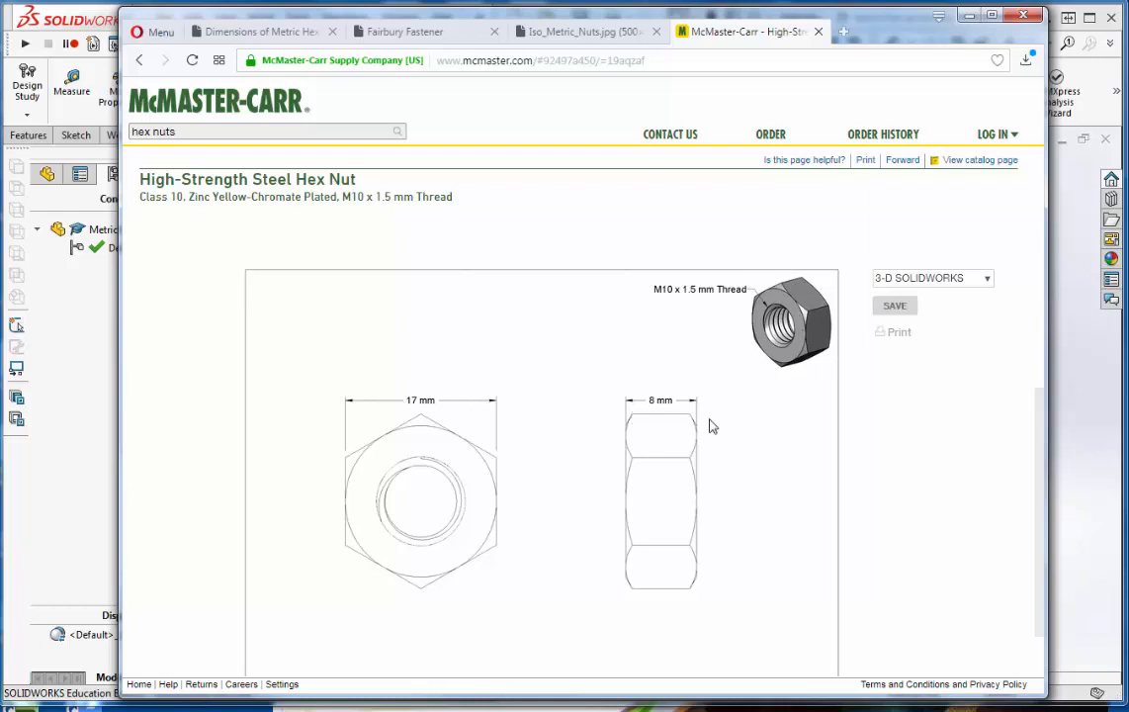
pyautogui.moveTo(750, 437)
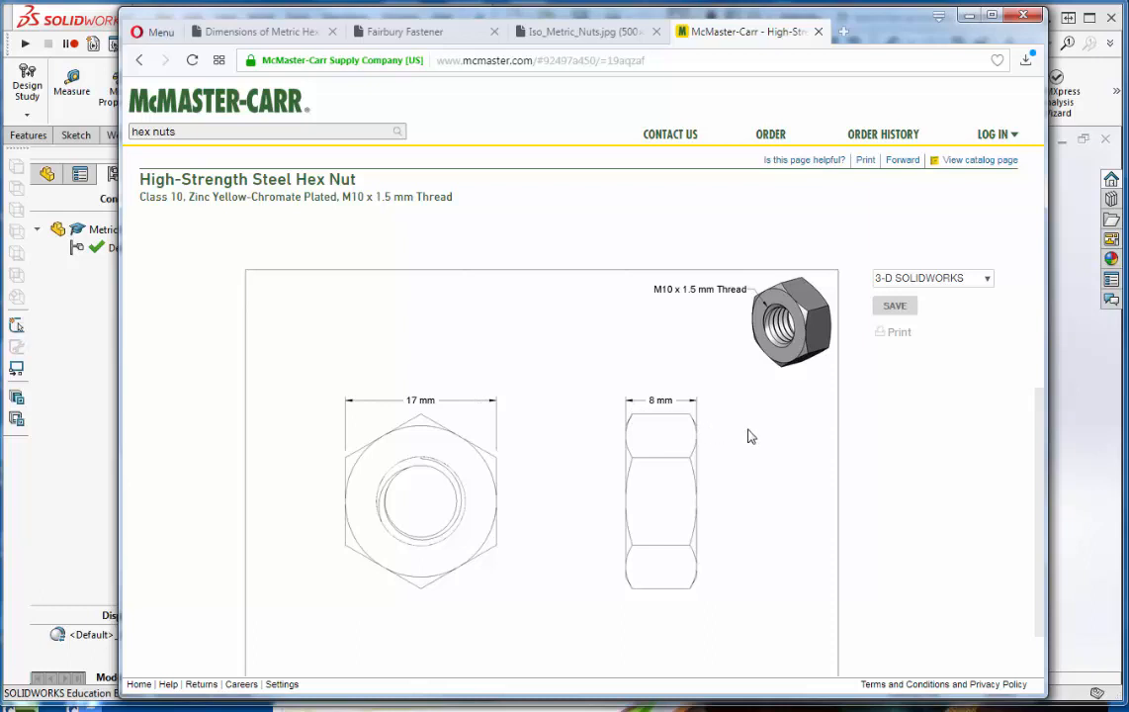
pyautogui.moveTo(846, 50)
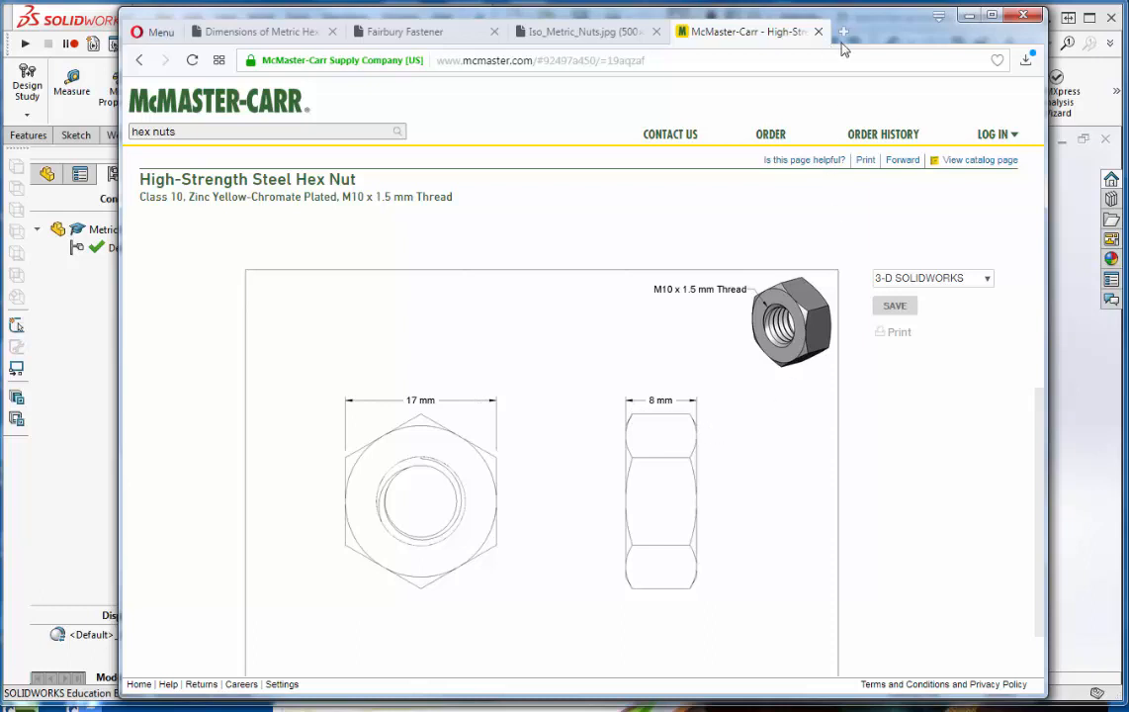
pyautogui.moveTo(888, 28)
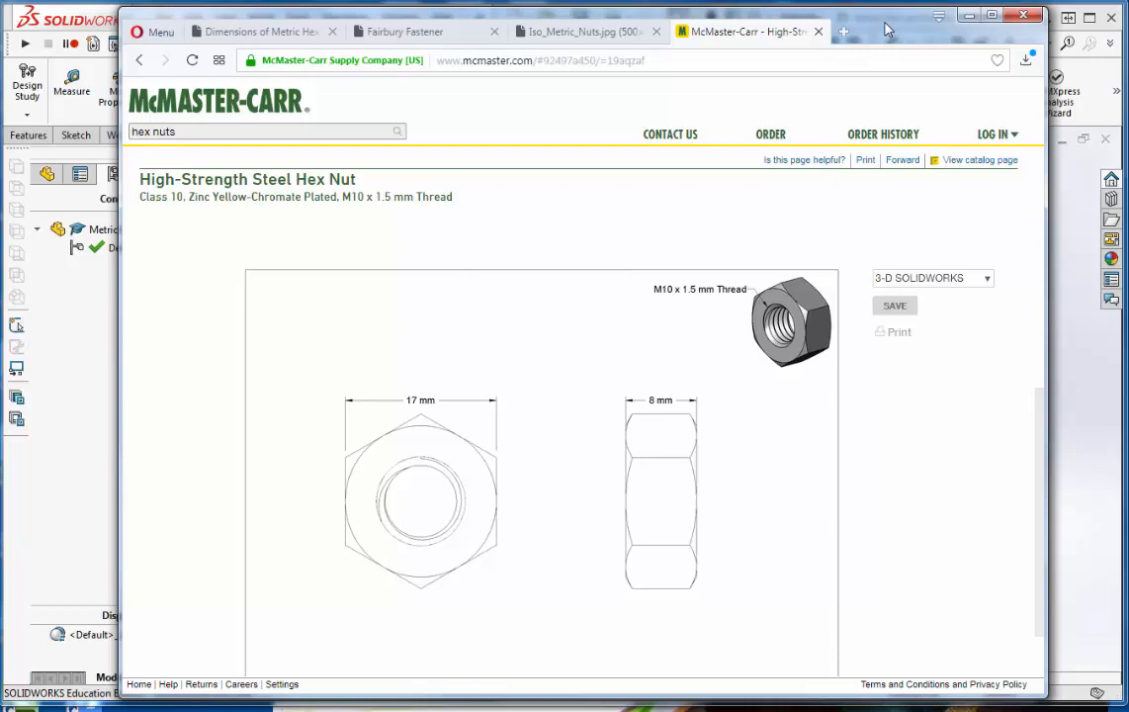
pyautogui.moveTo(888, 30)
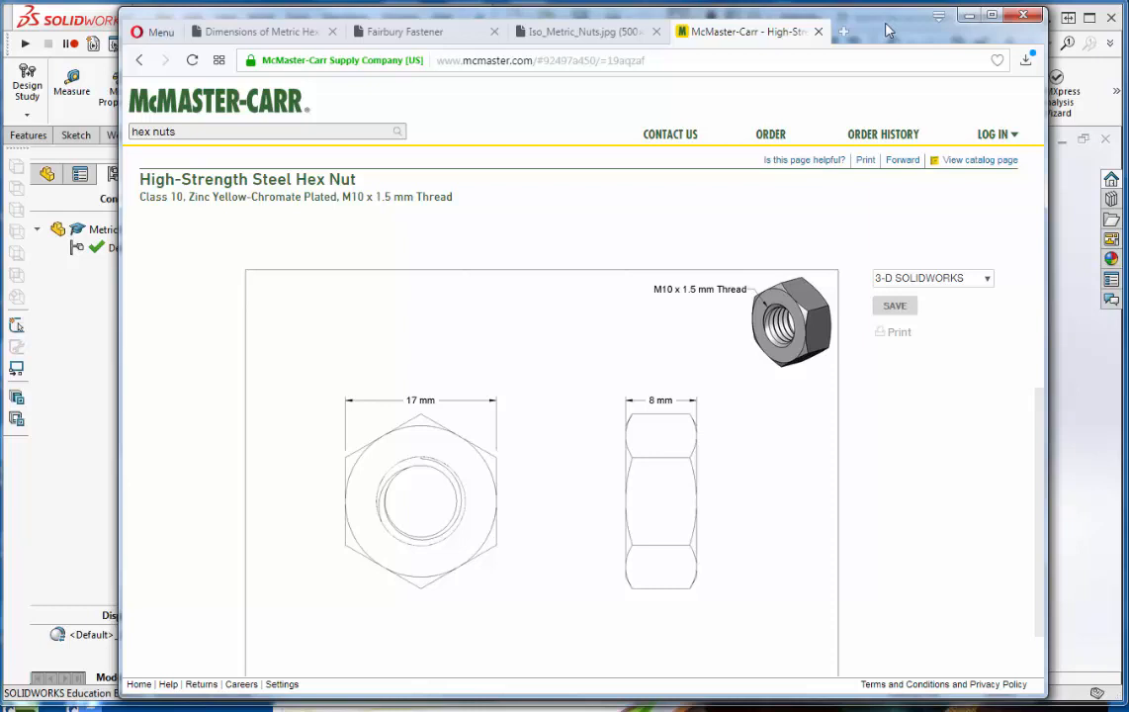
pyautogui.moveTo(888, 32)
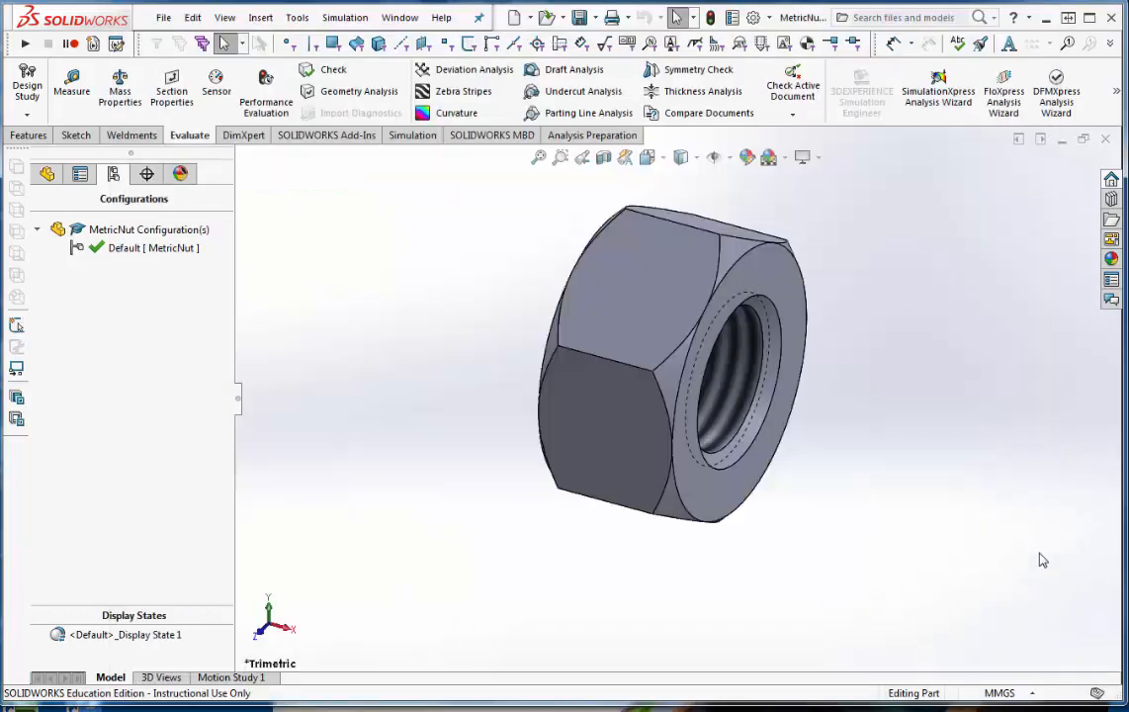
pyautogui.moveTo(1005, 540)
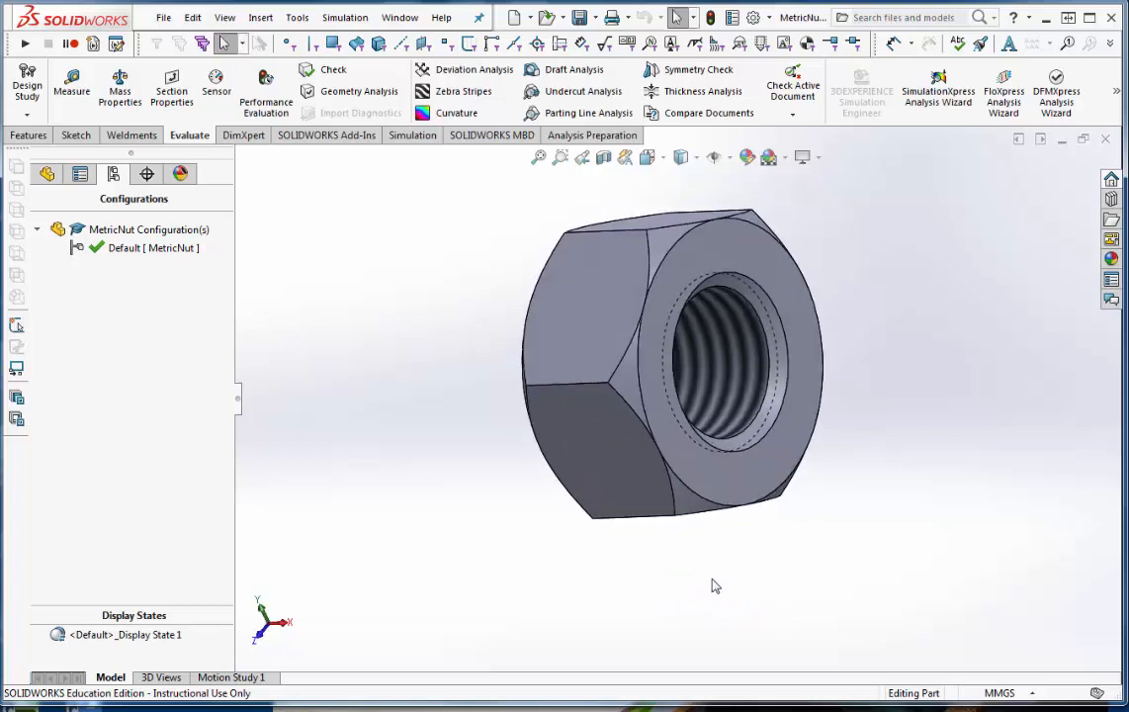
# Expand the Thickness and Cut-Extrude1 features and open Cut-Extrude1 showing its 45-degree draft
pyautogui.click(46, 175)
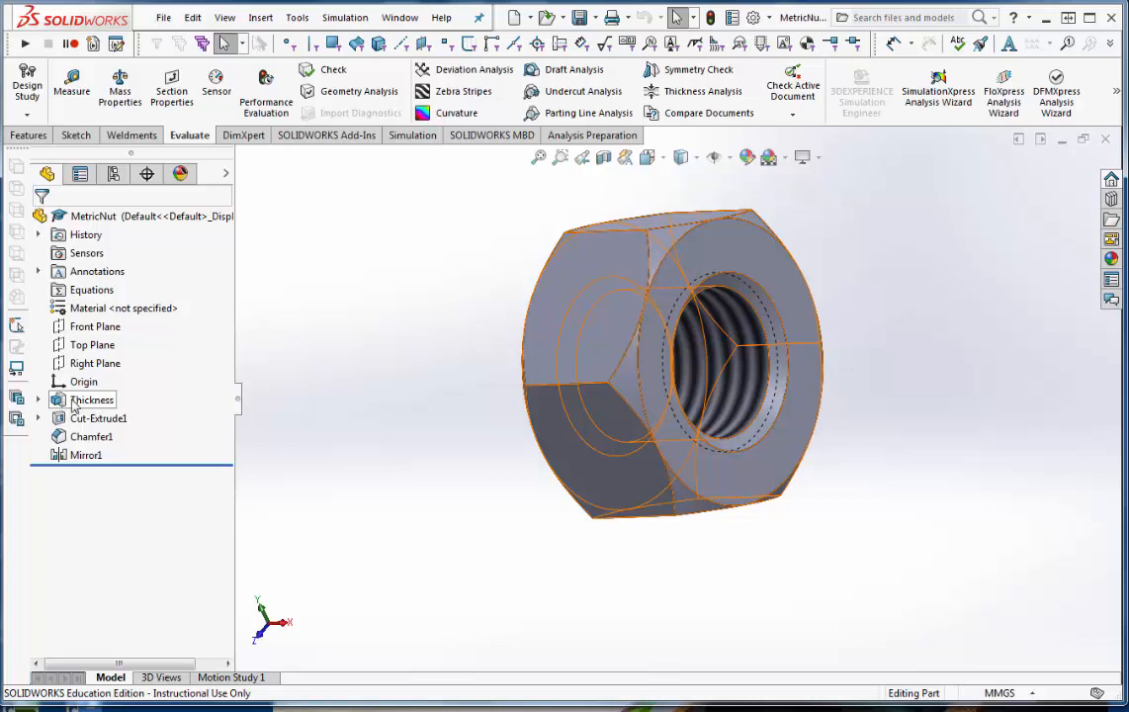
pyautogui.rightClick(91, 399)
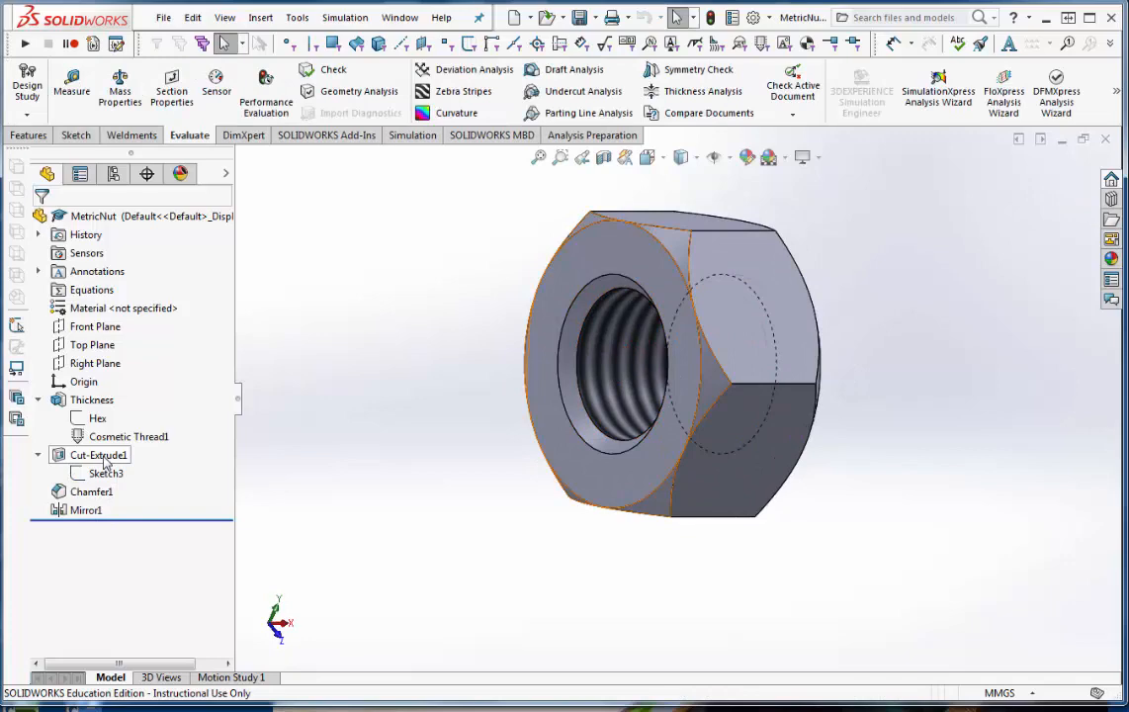
pyautogui.doubleClick(99, 453)
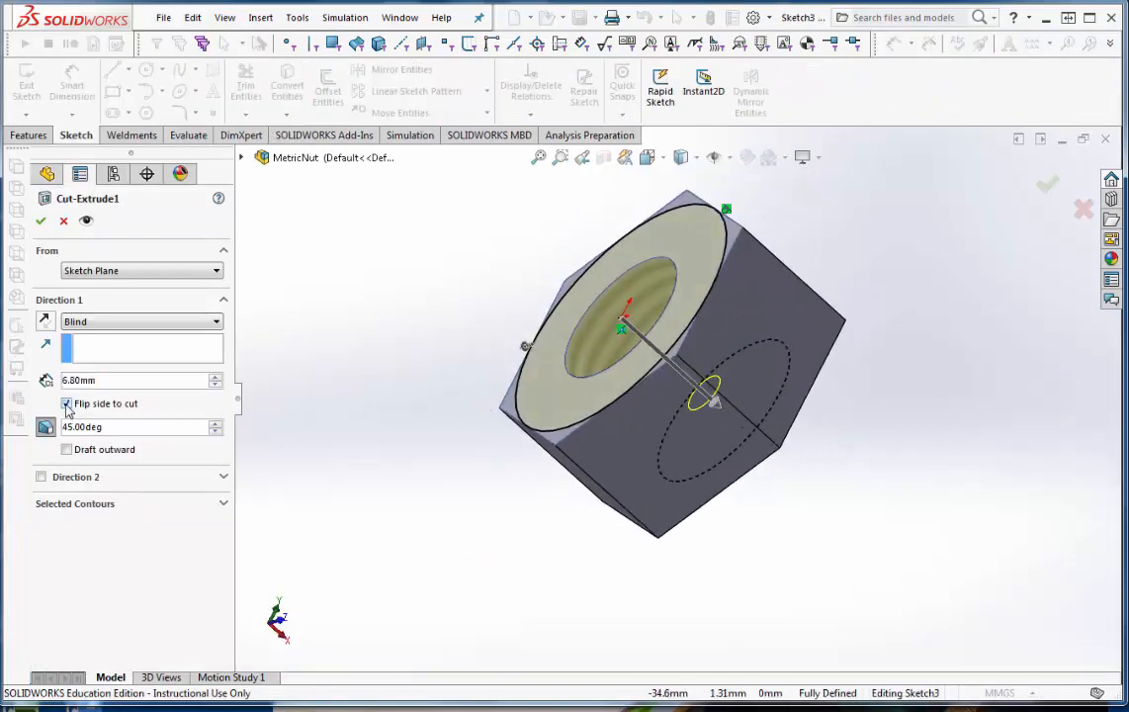
pyautogui.click(67, 403)
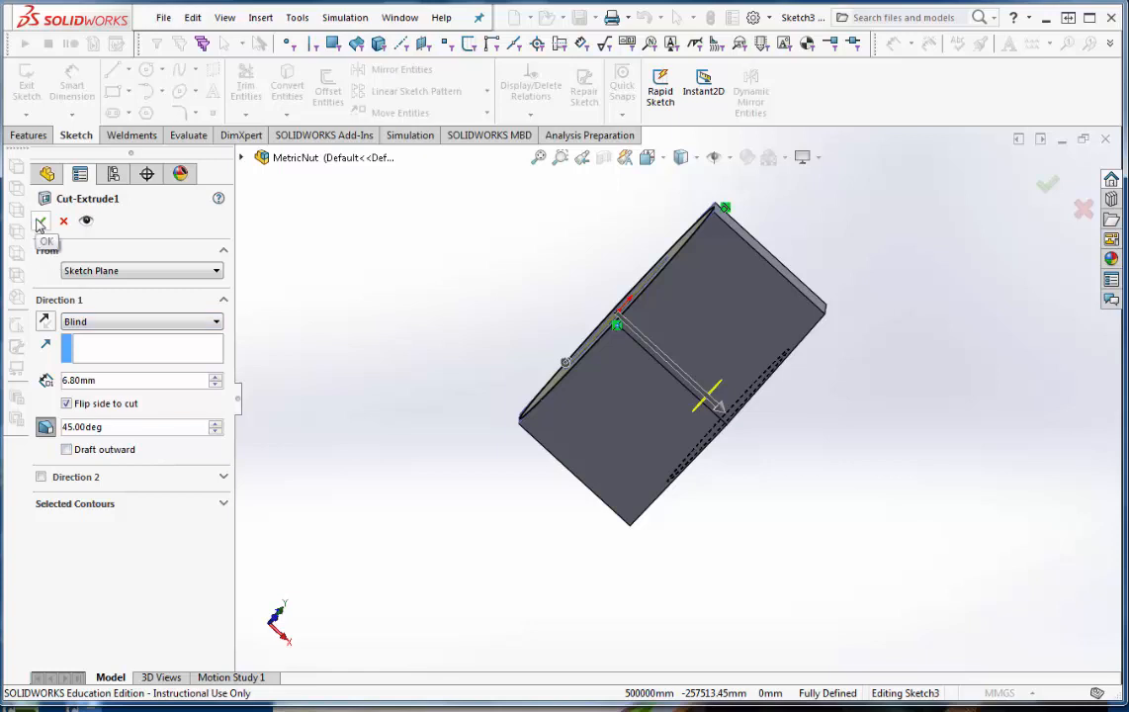
pyautogui.click(45, 226)
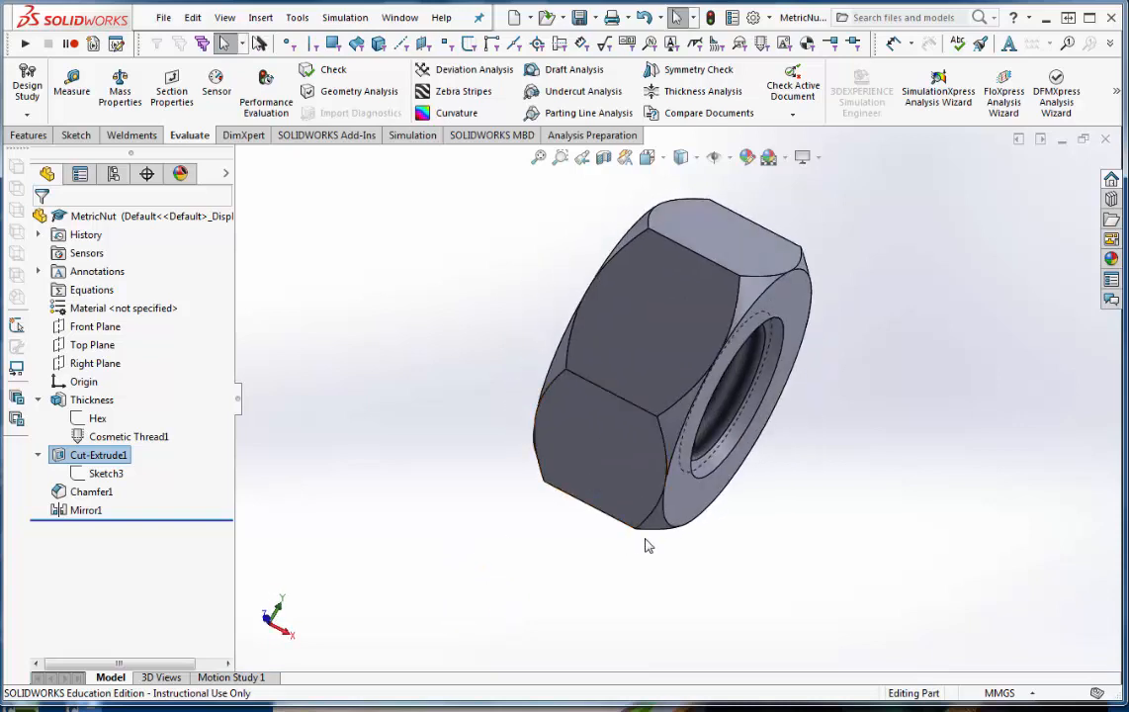
pyautogui.moveTo(127, 510)
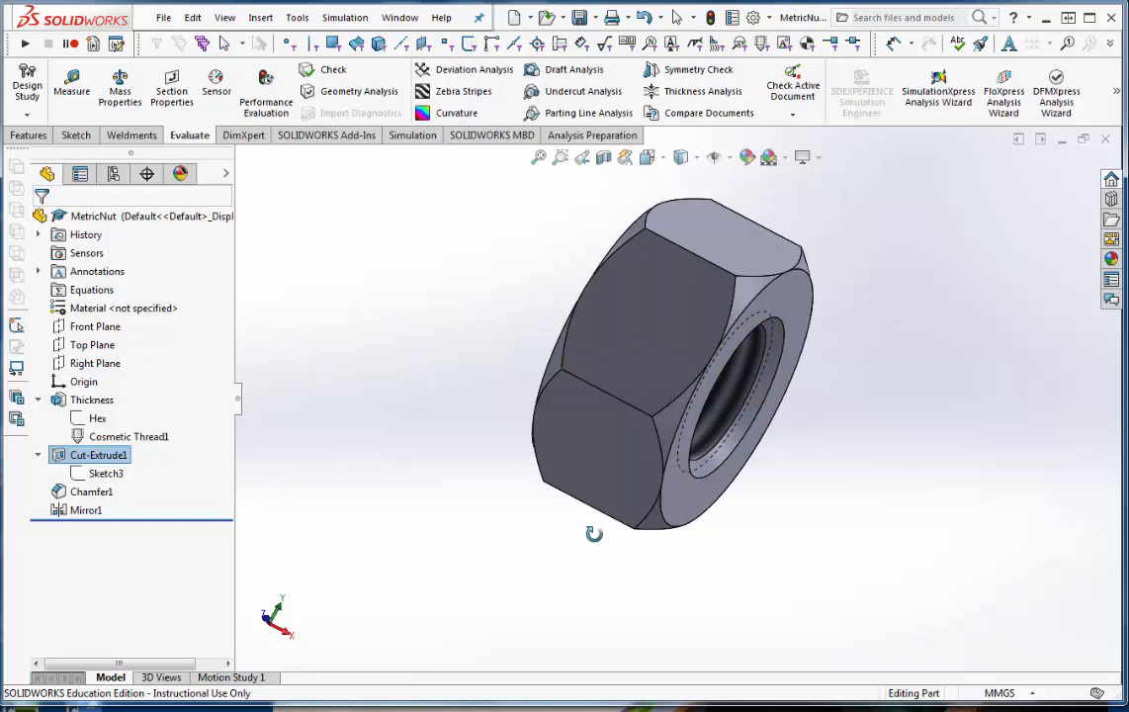
pyautogui.click(93, 490)
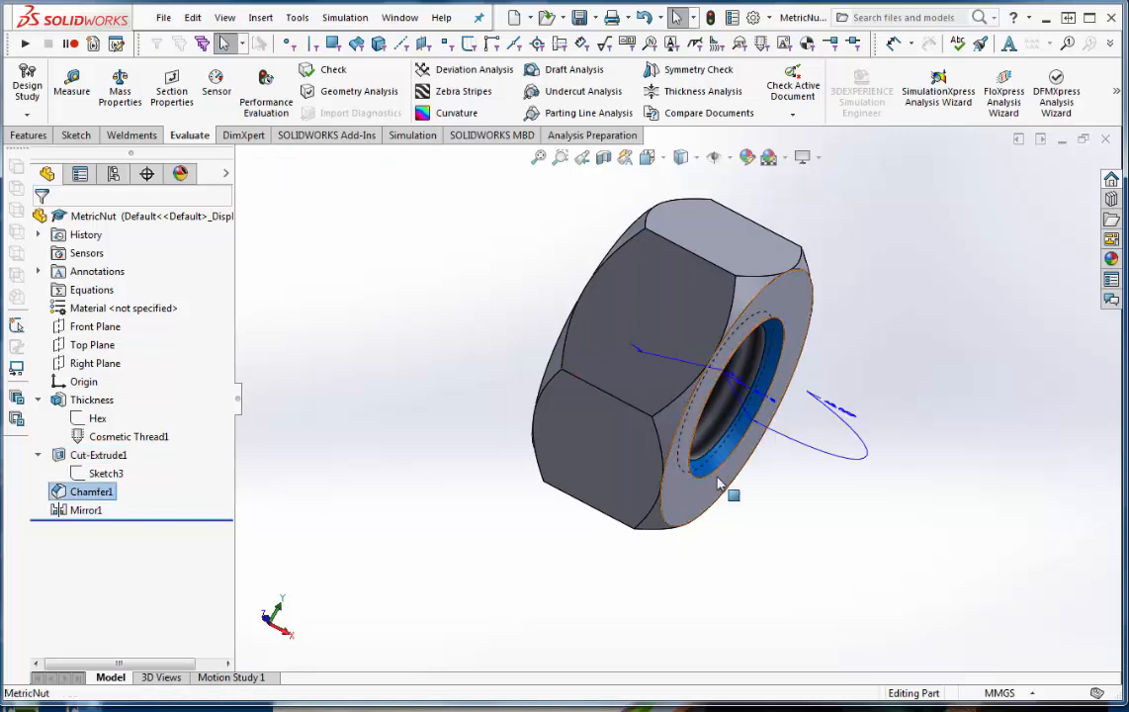
pyautogui.moveTo(720, 485); pyautogui.dragTo(704, 593)
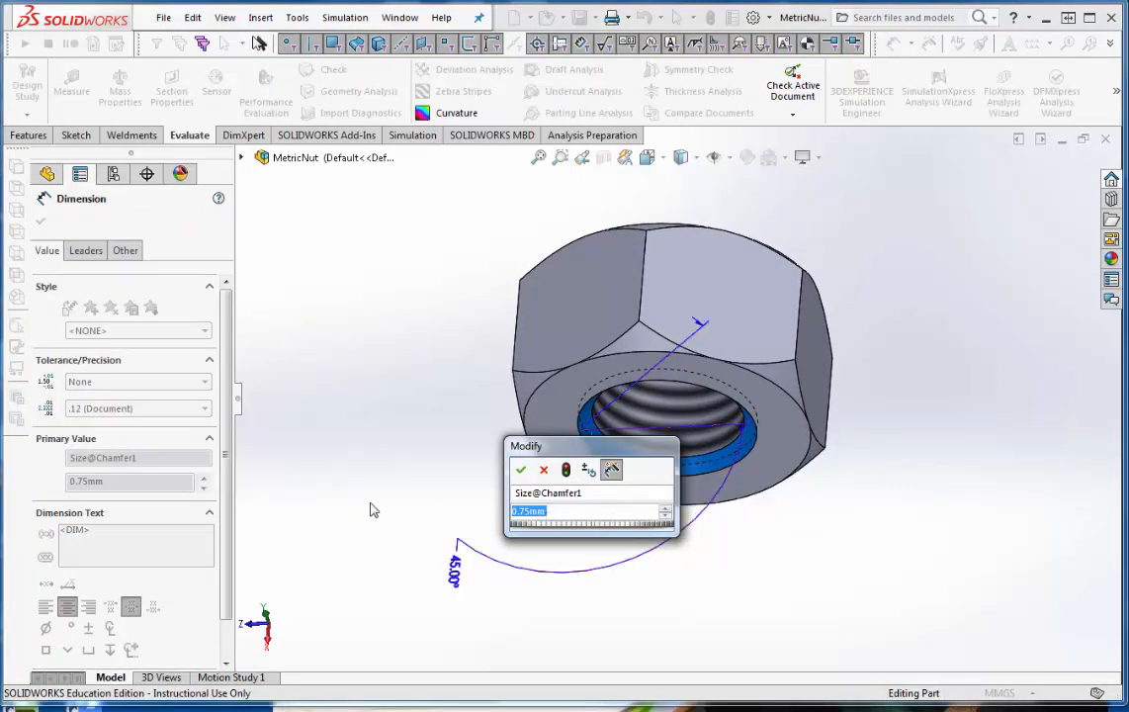
pyautogui.click(522, 469)
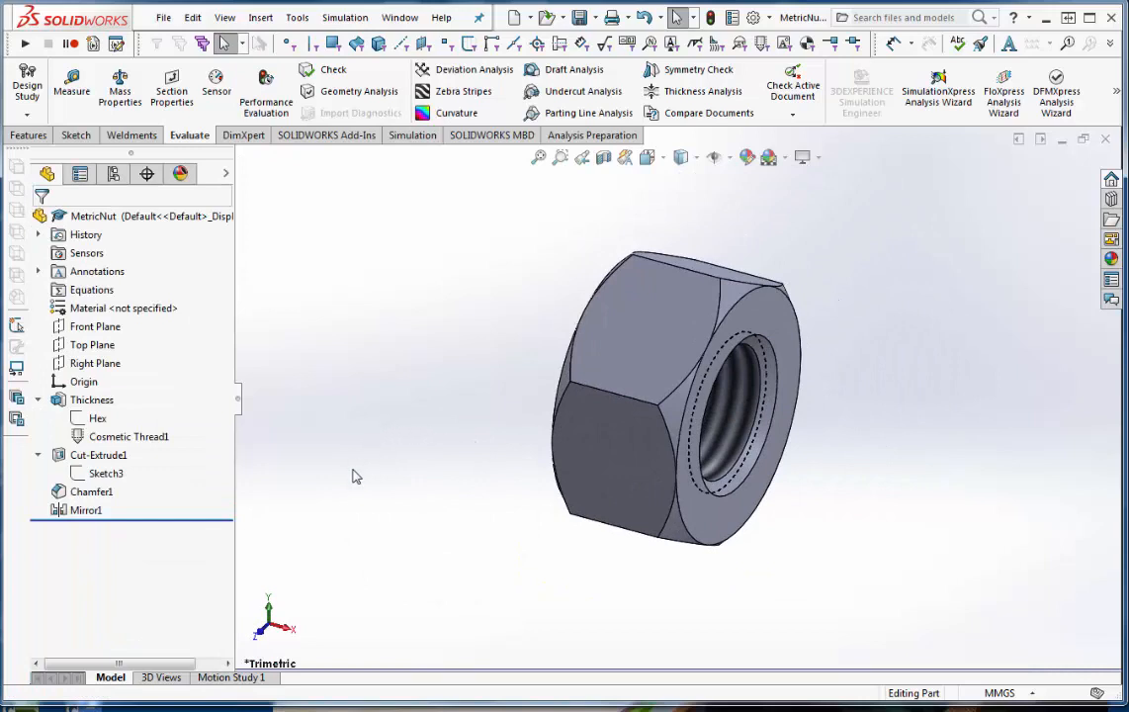
pyautogui.moveTo(356, 475); pyautogui.dragTo(344, 486)
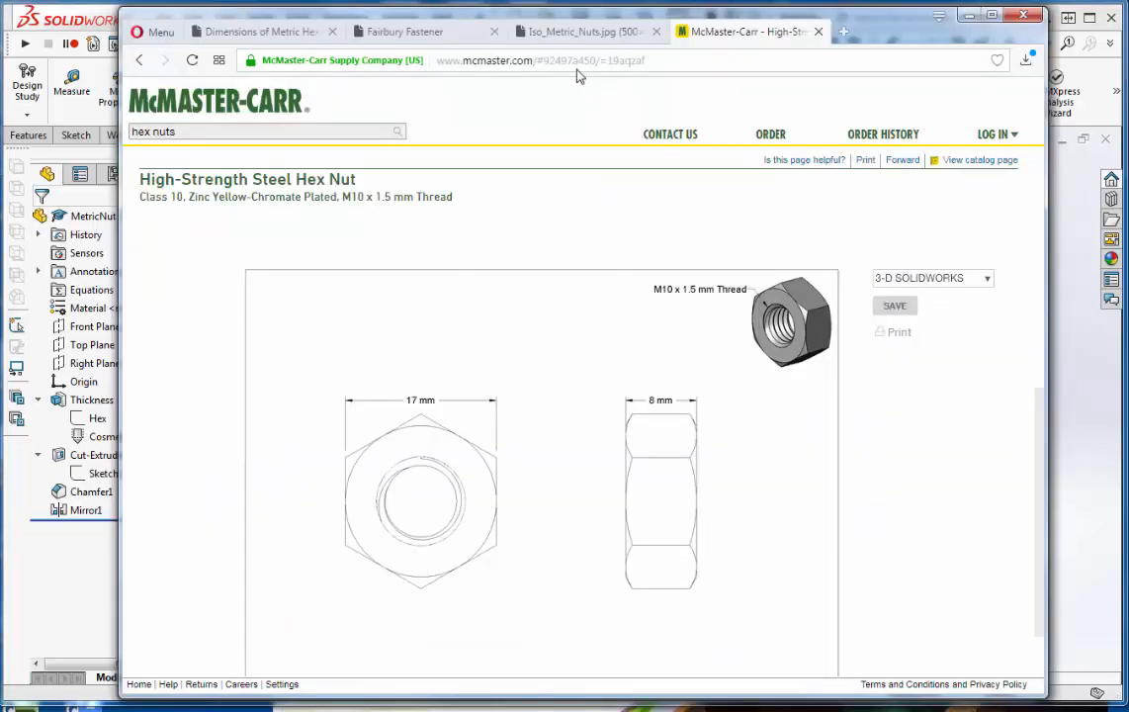
# Switch to the Fairbury Fastener site and scroll to its Fasteners & Hardware categories
pyautogui.click(405, 32)
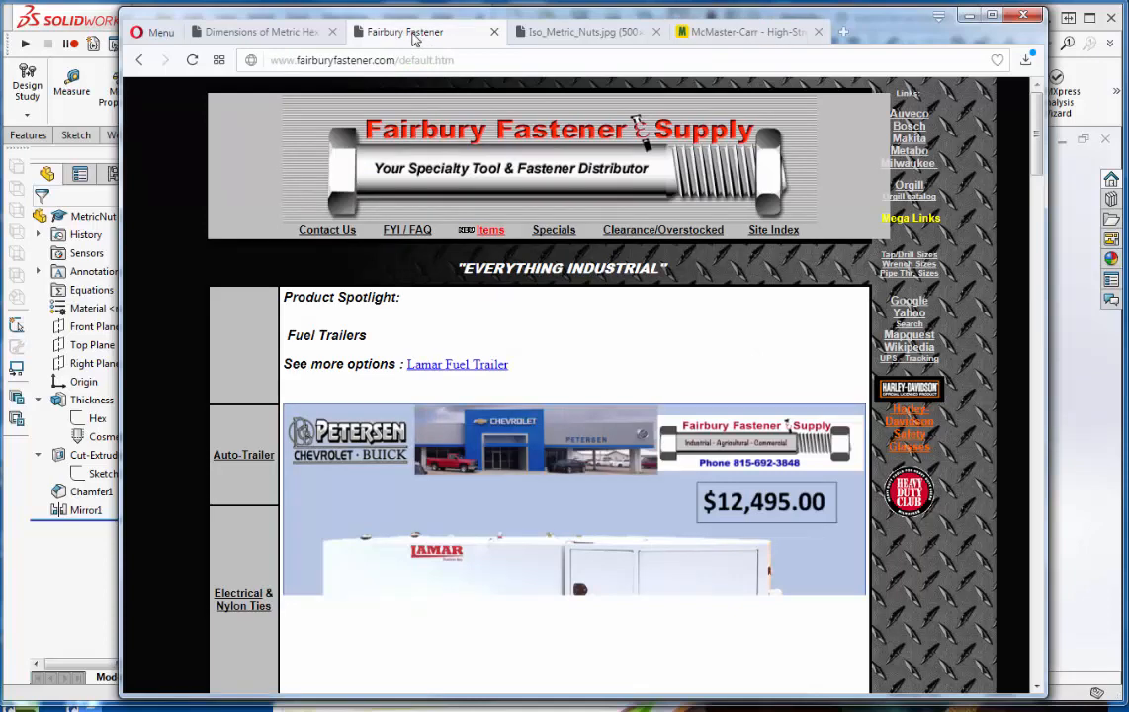
pyautogui.scroll(-3)
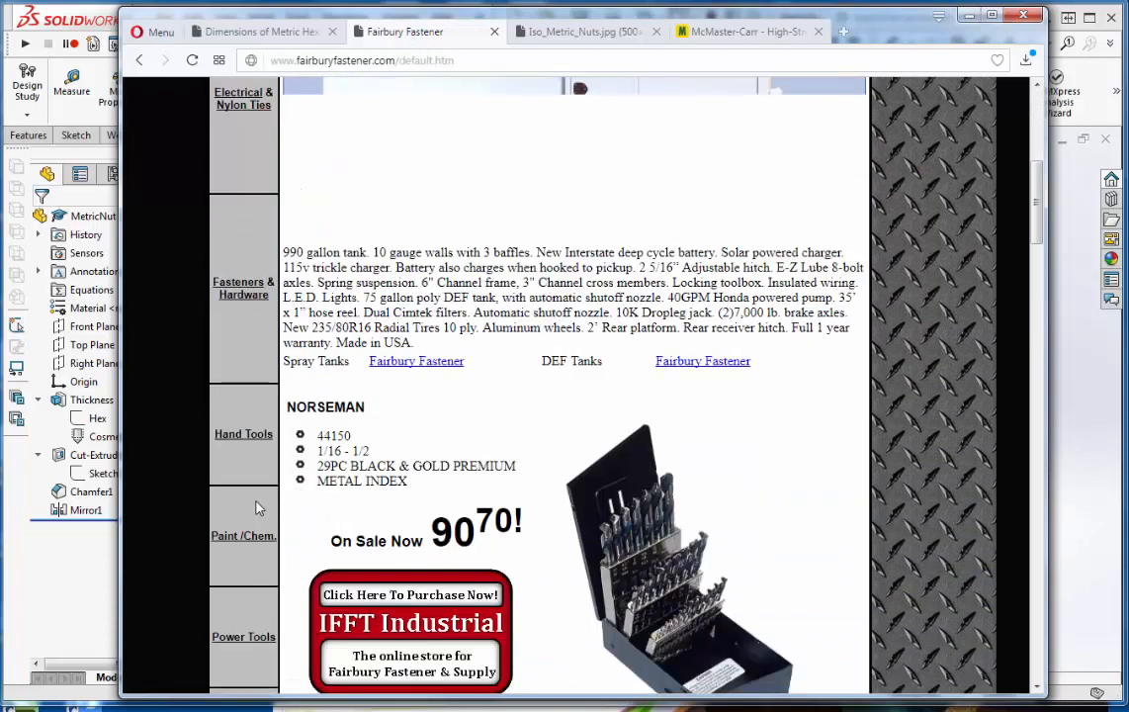
pyautogui.scroll(-3)
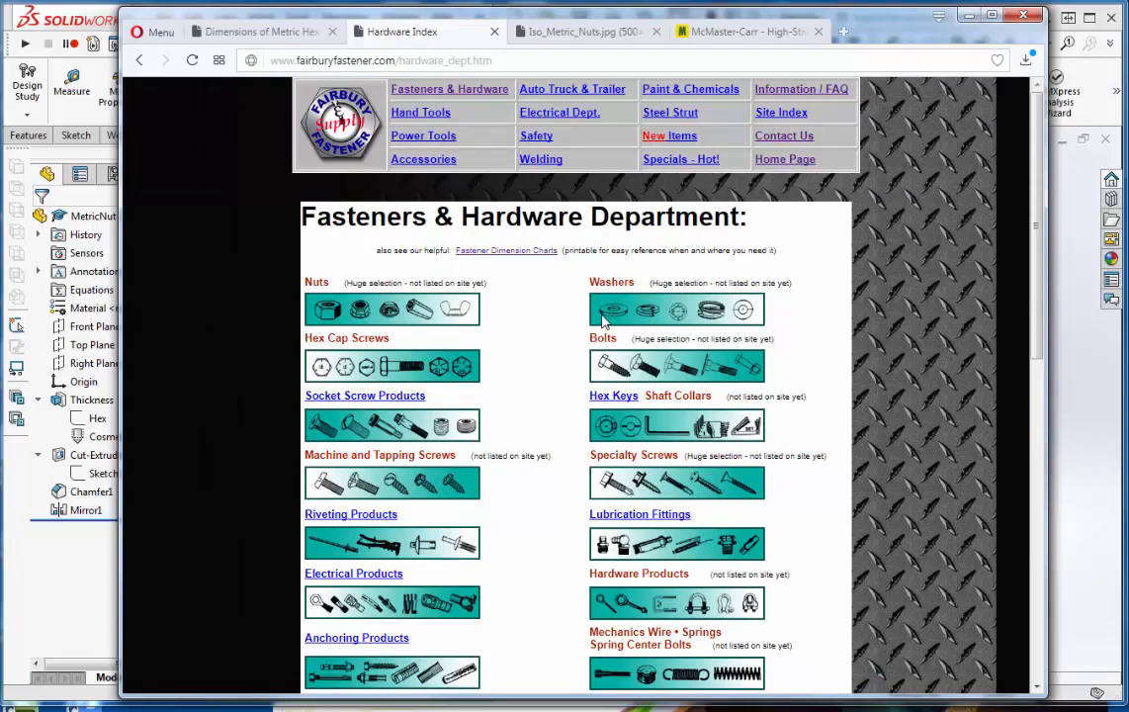
pyautogui.moveTo(590, 307)
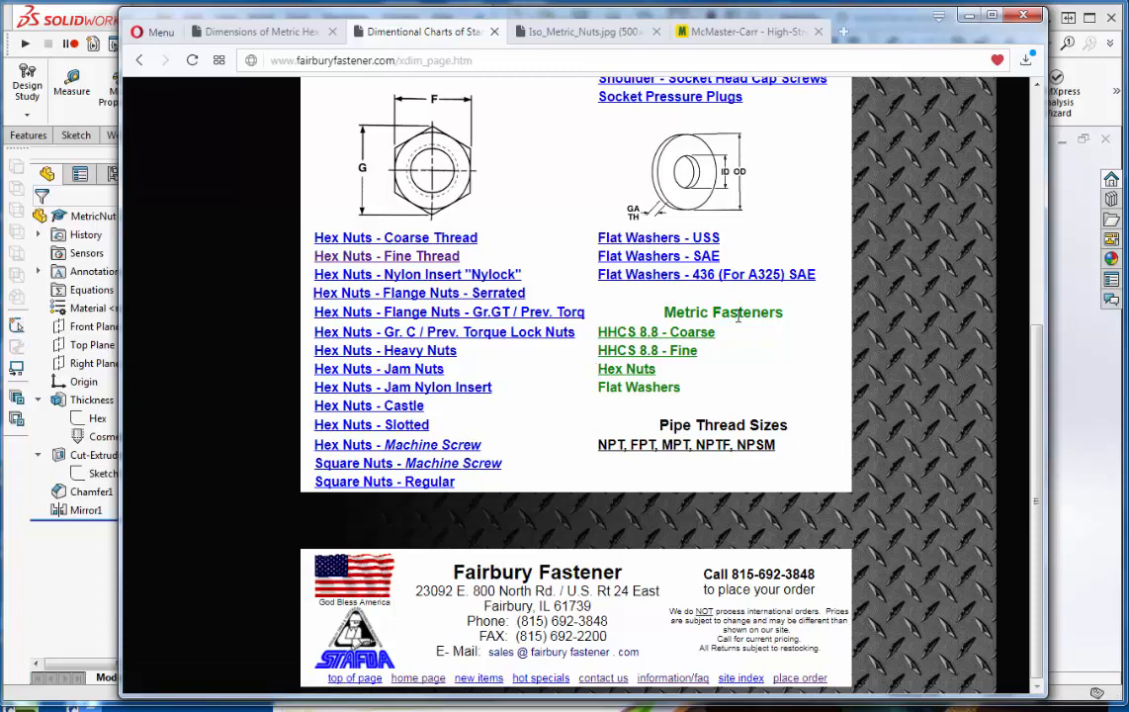
pyautogui.moveTo(627, 370)
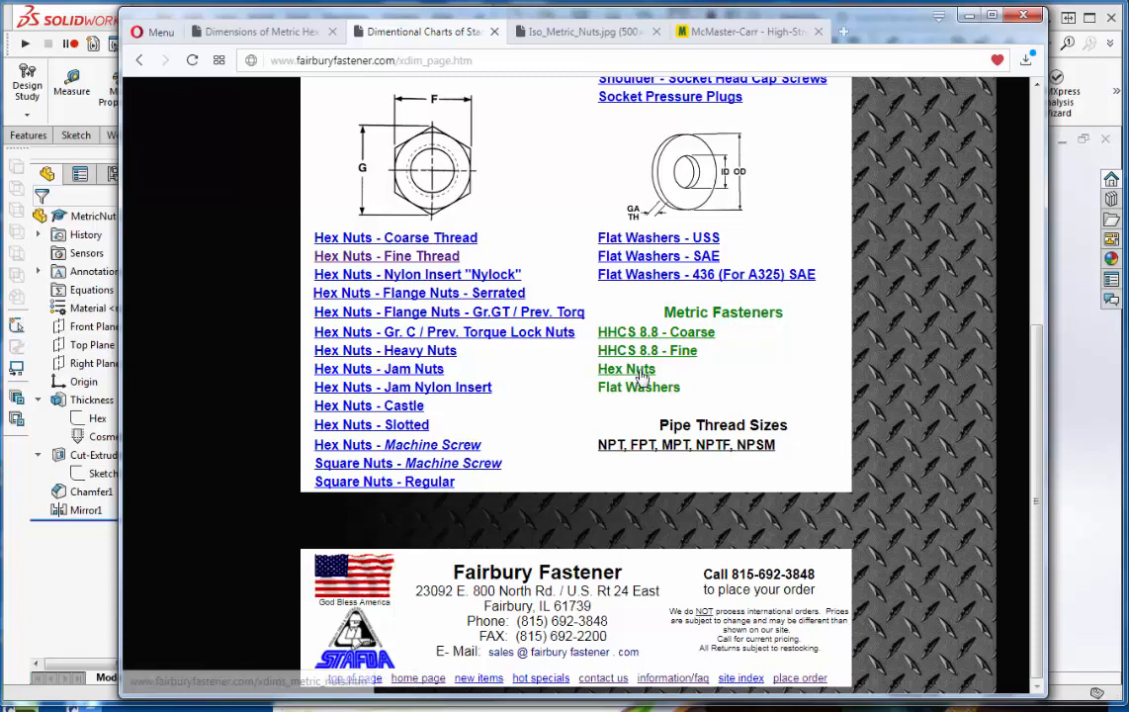
# Open the Metric Hex Nuts dimension chart and copy its table
pyautogui.click(625, 368)
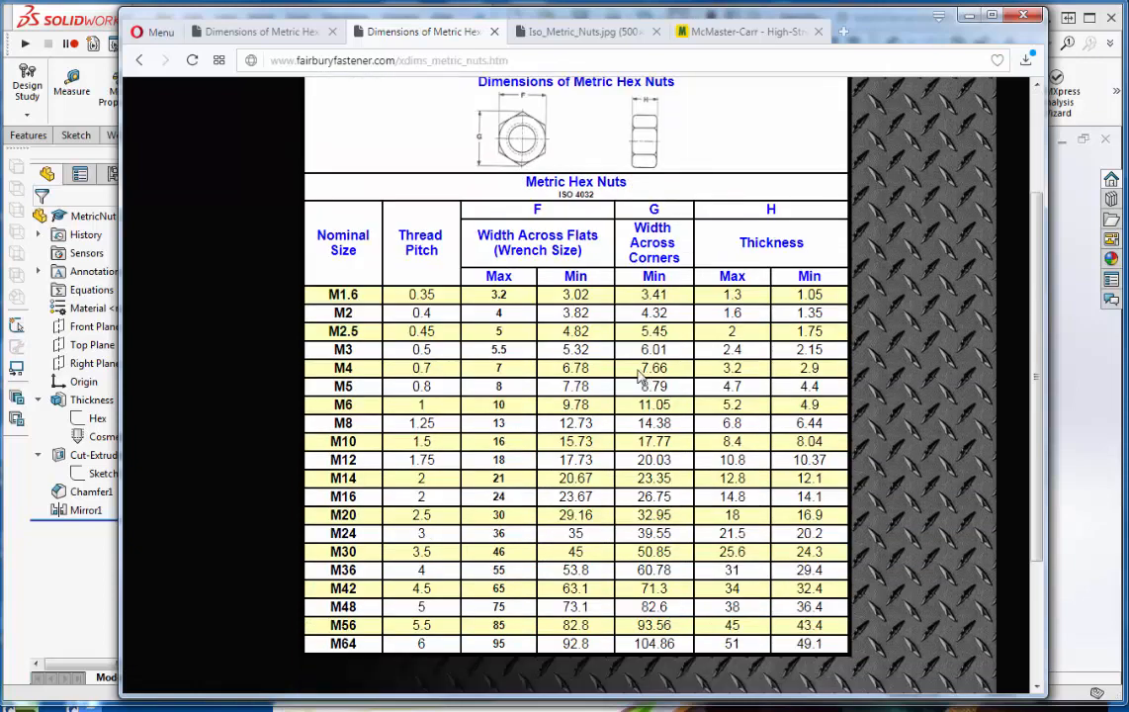
pyautogui.moveTo(522, 213)
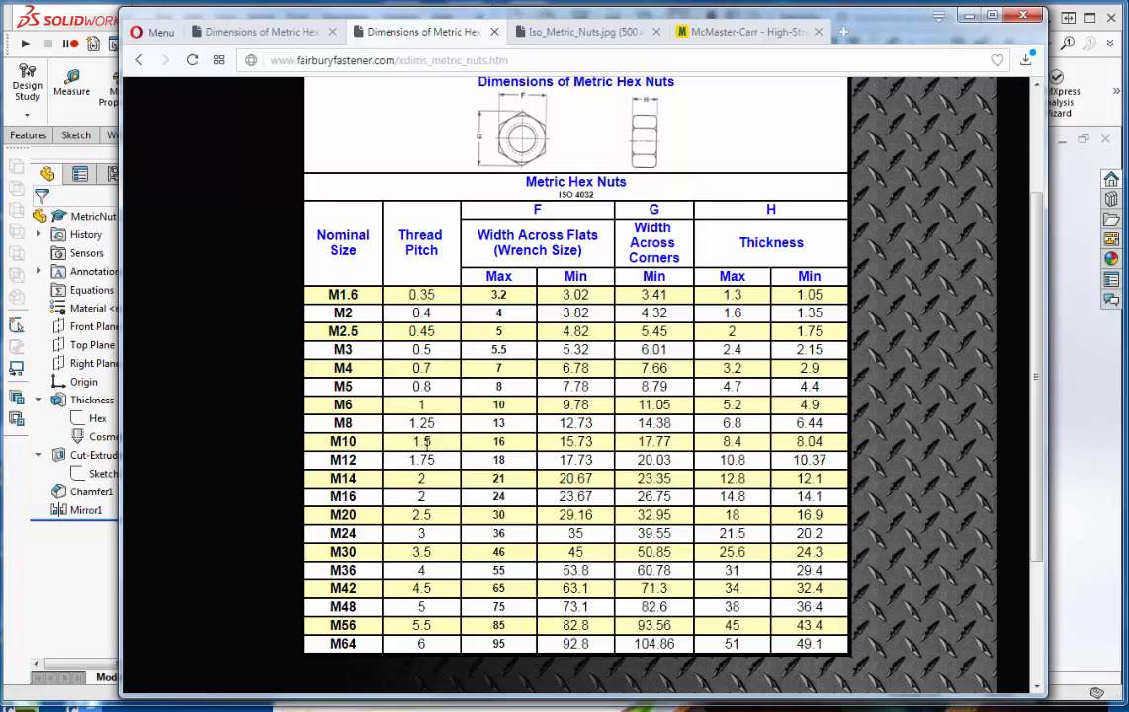
pyautogui.moveTo(522, 447)
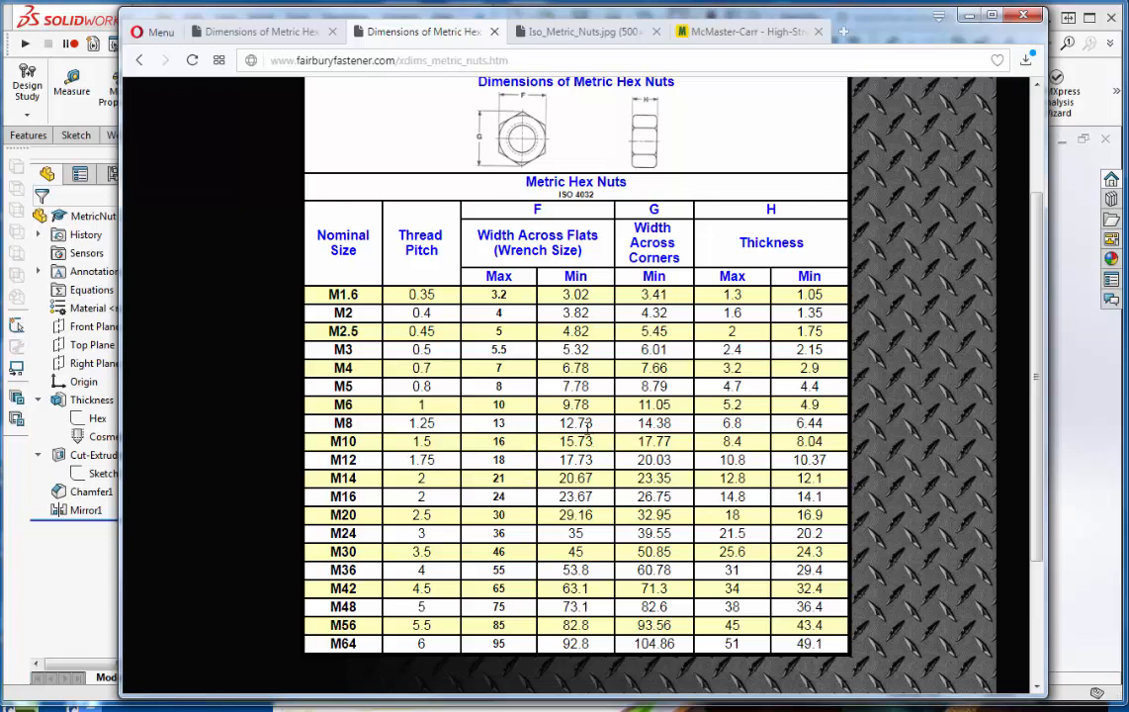
pyautogui.moveTo(677, 447)
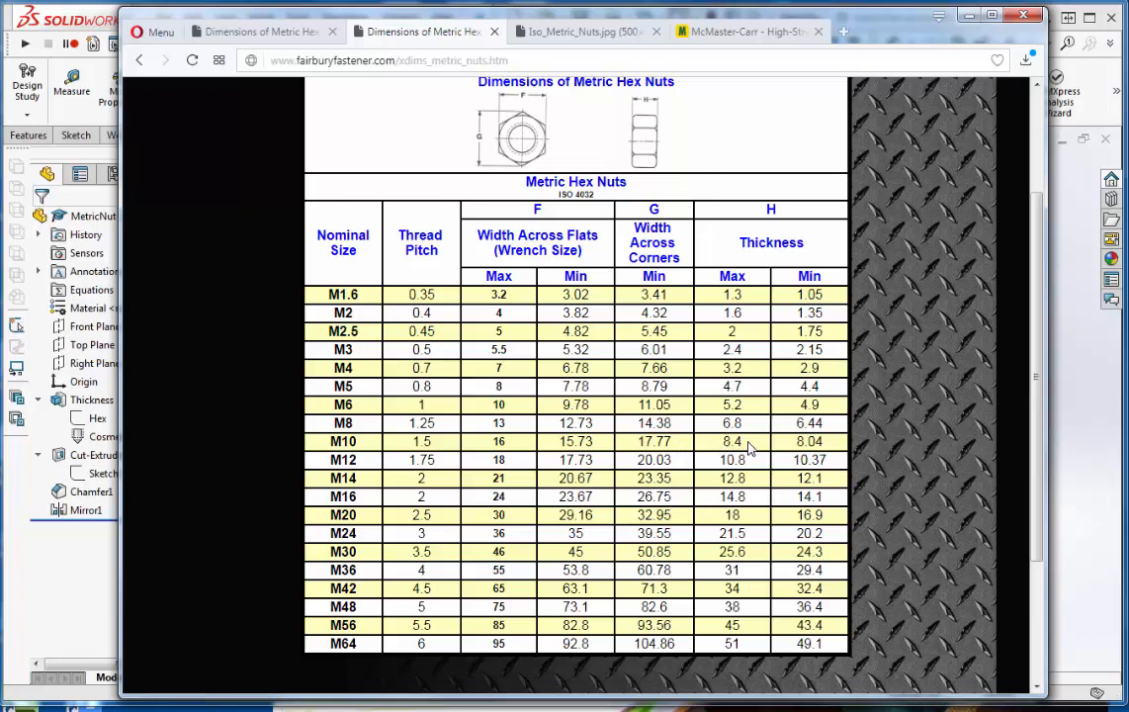
pyautogui.moveTo(750, 447)
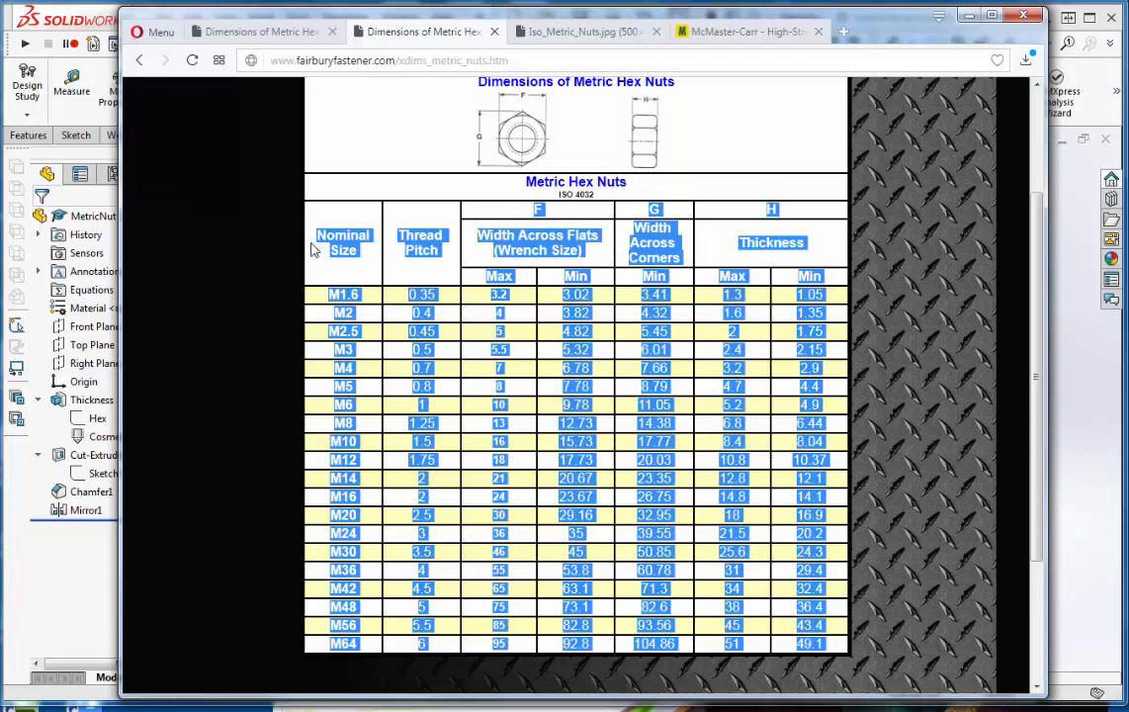
pyautogui.rightClick(344, 249)
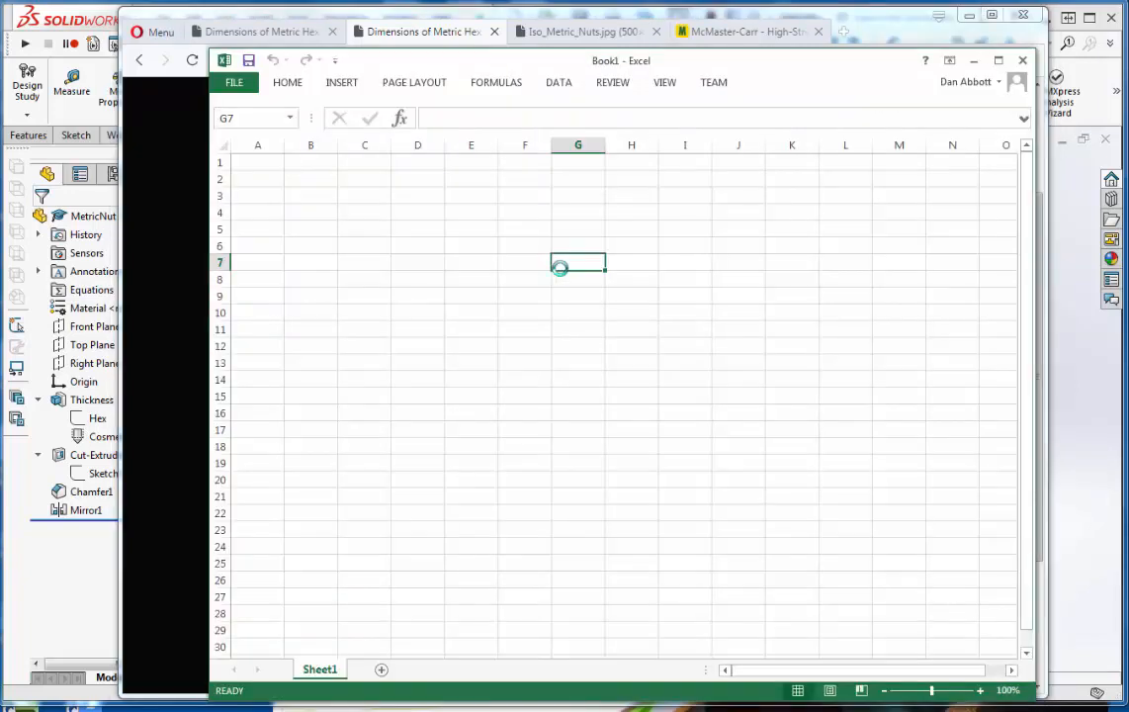
# Paste the Metric Hex Nuts table (M1.6 through M64) into Sheet1 at cell A1
pyautogui.rightClick(257, 162)
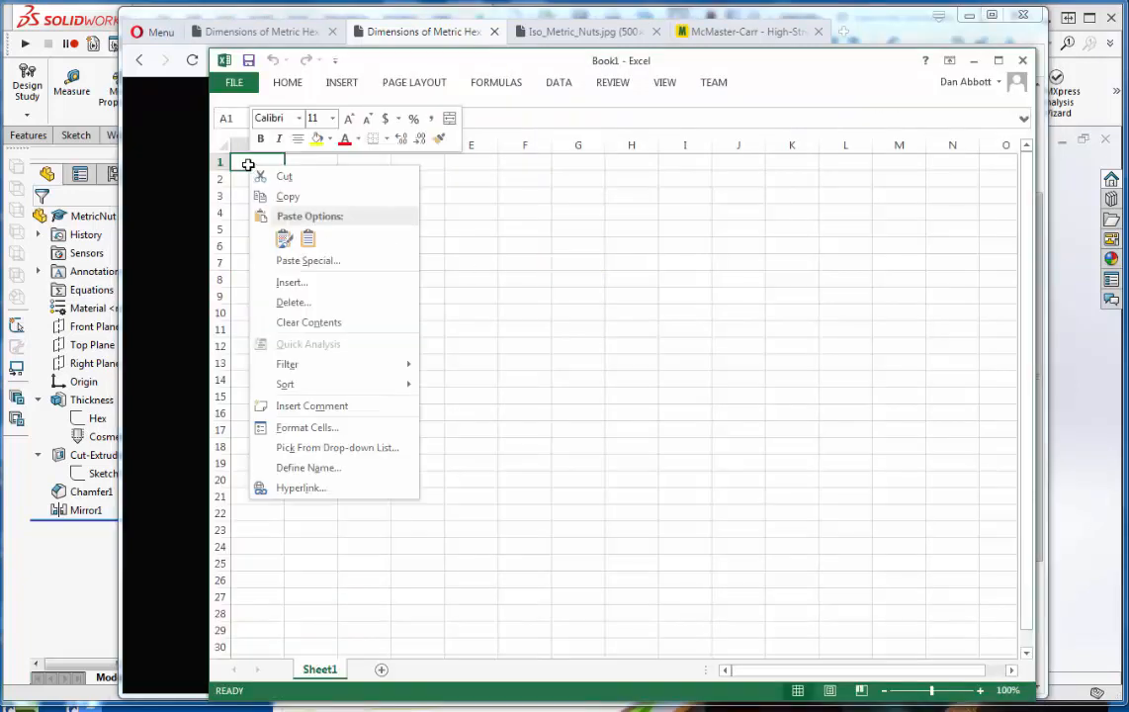
pyautogui.click(285, 237)
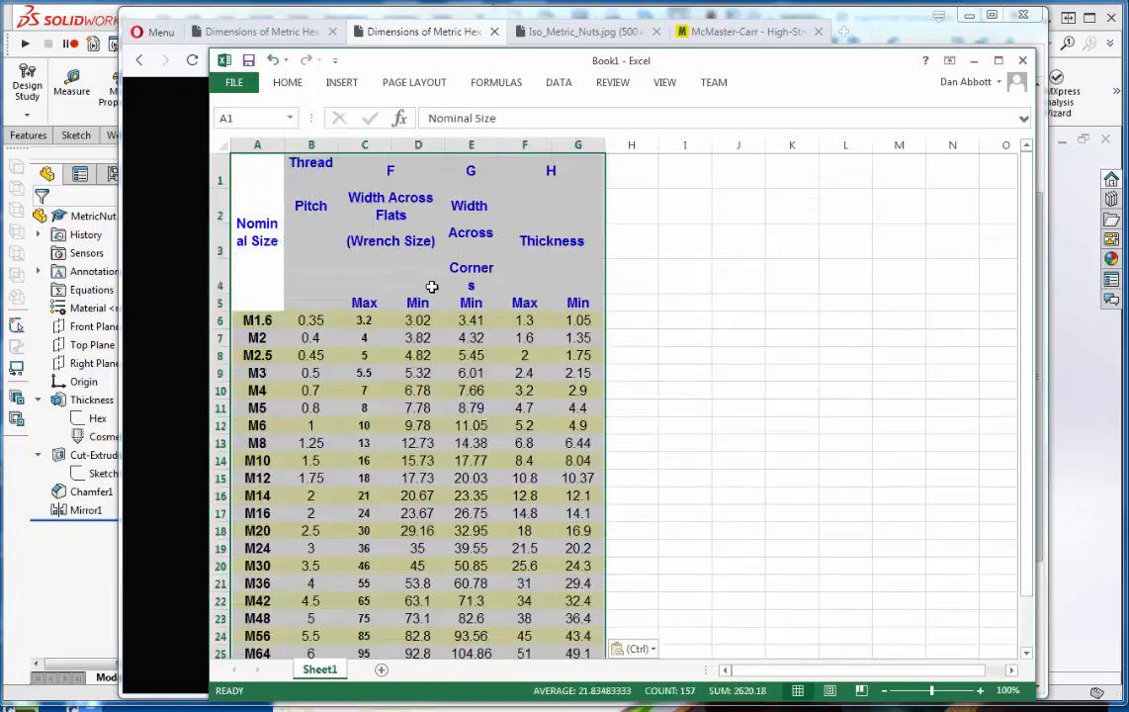
pyautogui.click(311, 338)
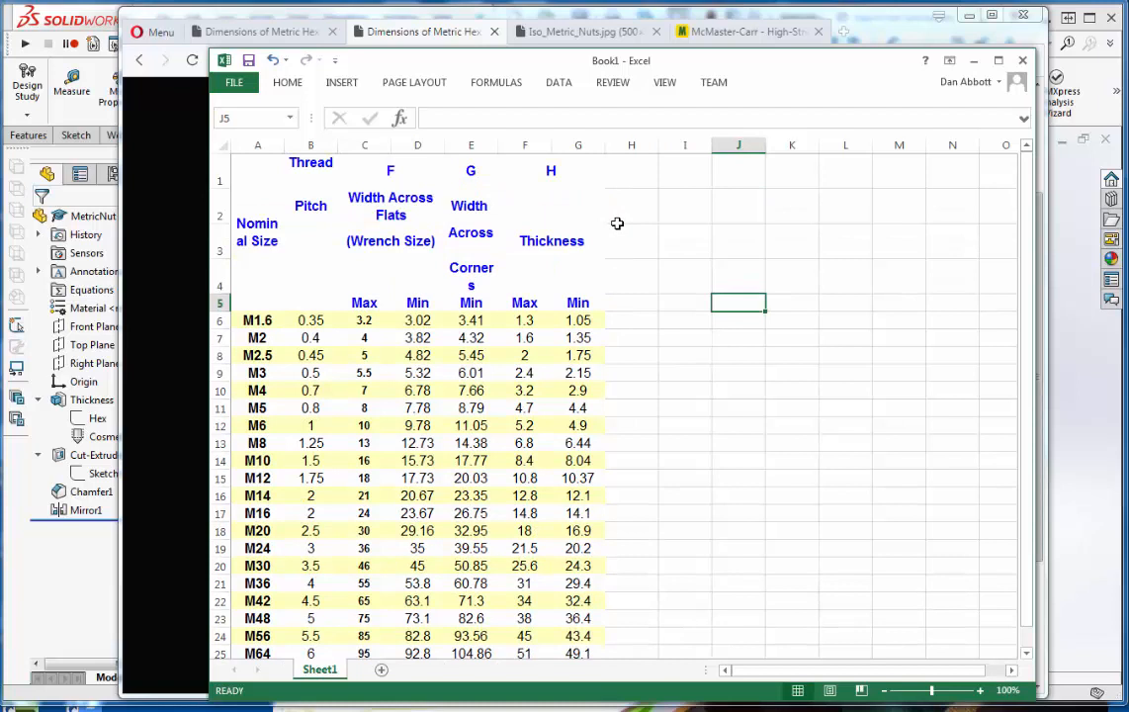
pyautogui.moveTo(609, 253)
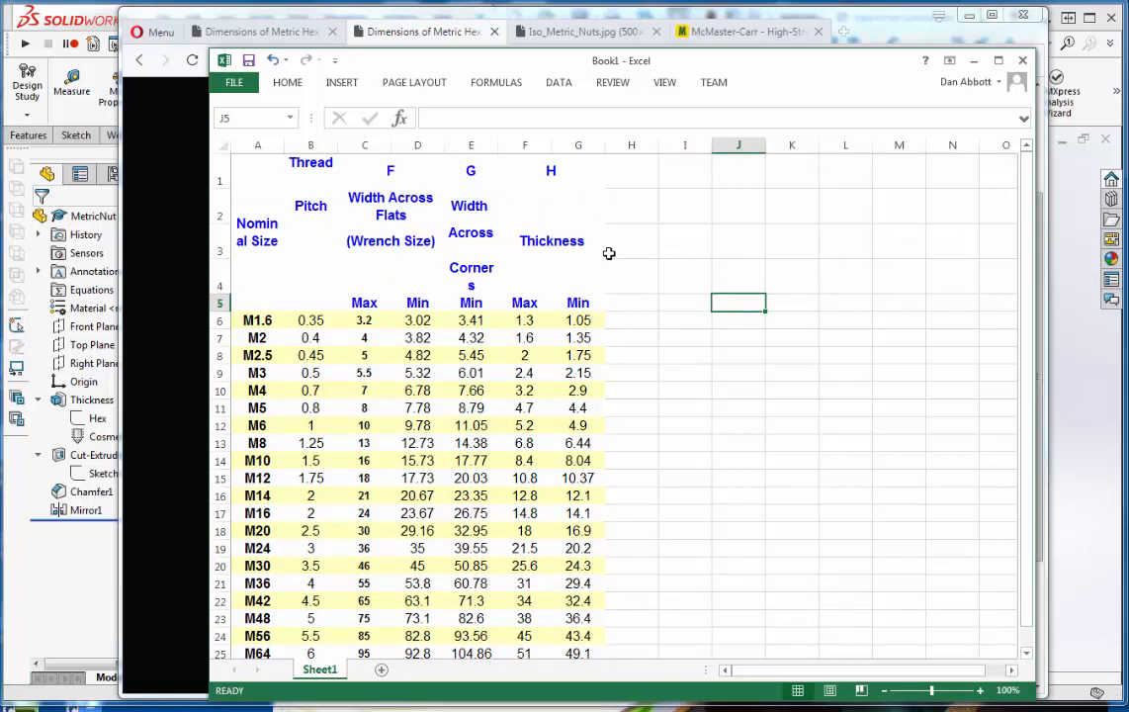
pyautogui.moveTo(315, 185)
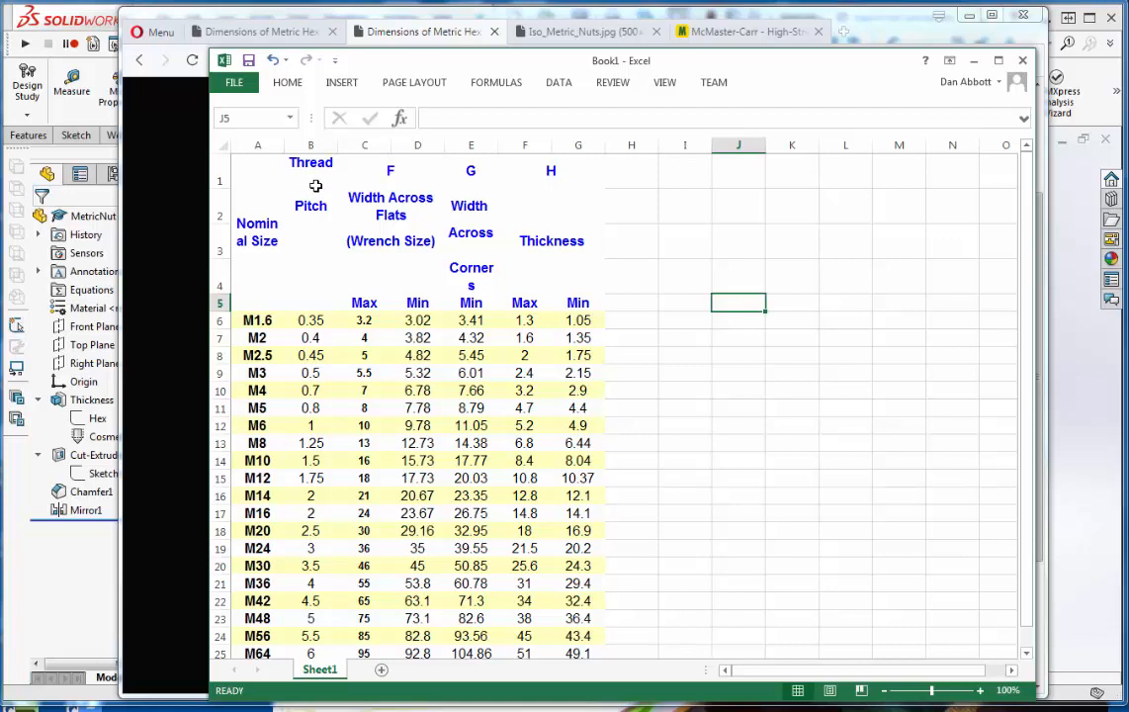
pyautogui.moveTo(316, 187)
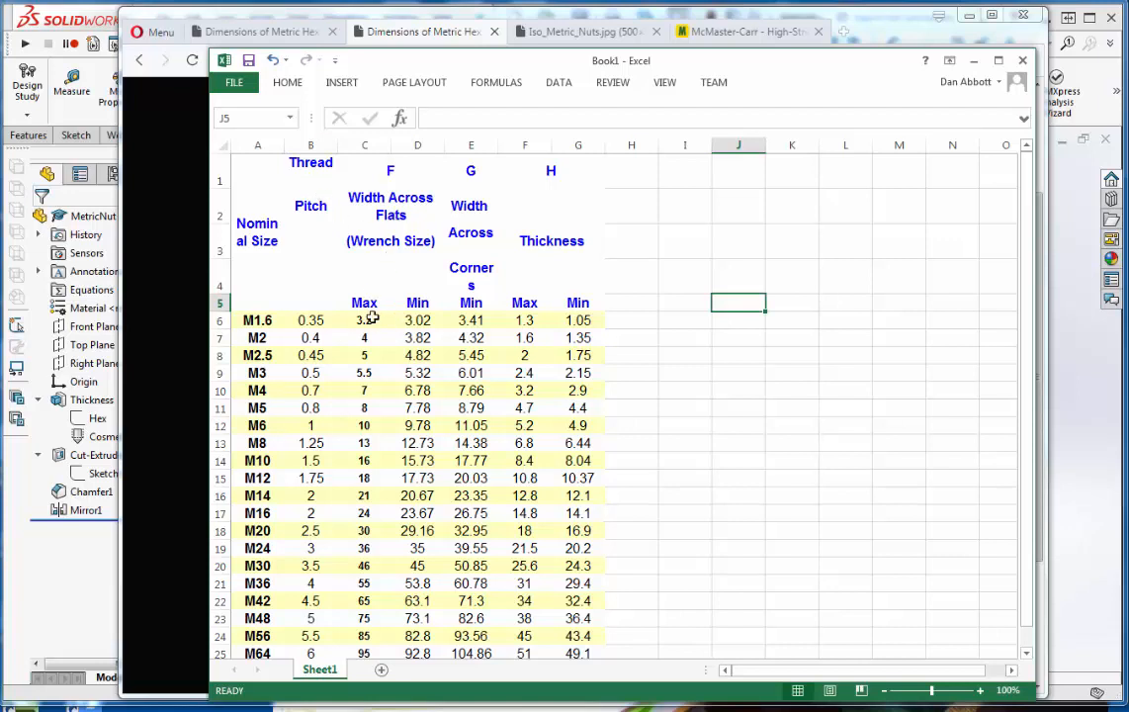
# Delete the Width Across Flats Min, Width Across Corners and Thickness Min columns
pyautogui.rightClick(417, 144)
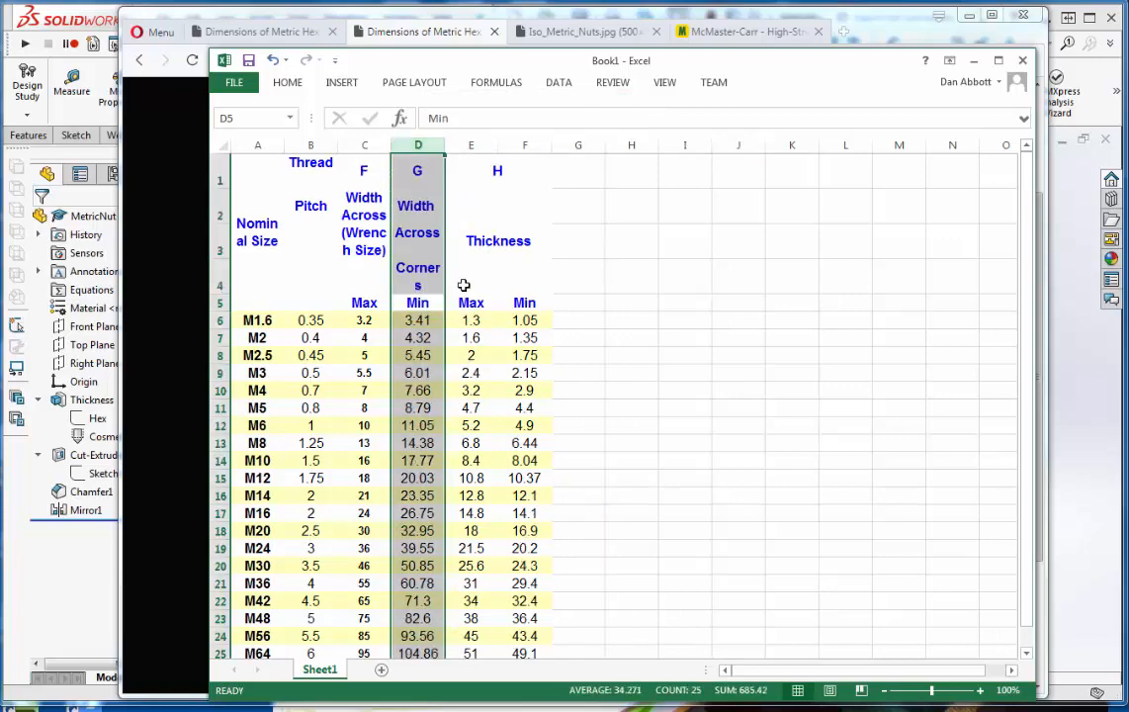
pyautogui.rightClick(417, 287)
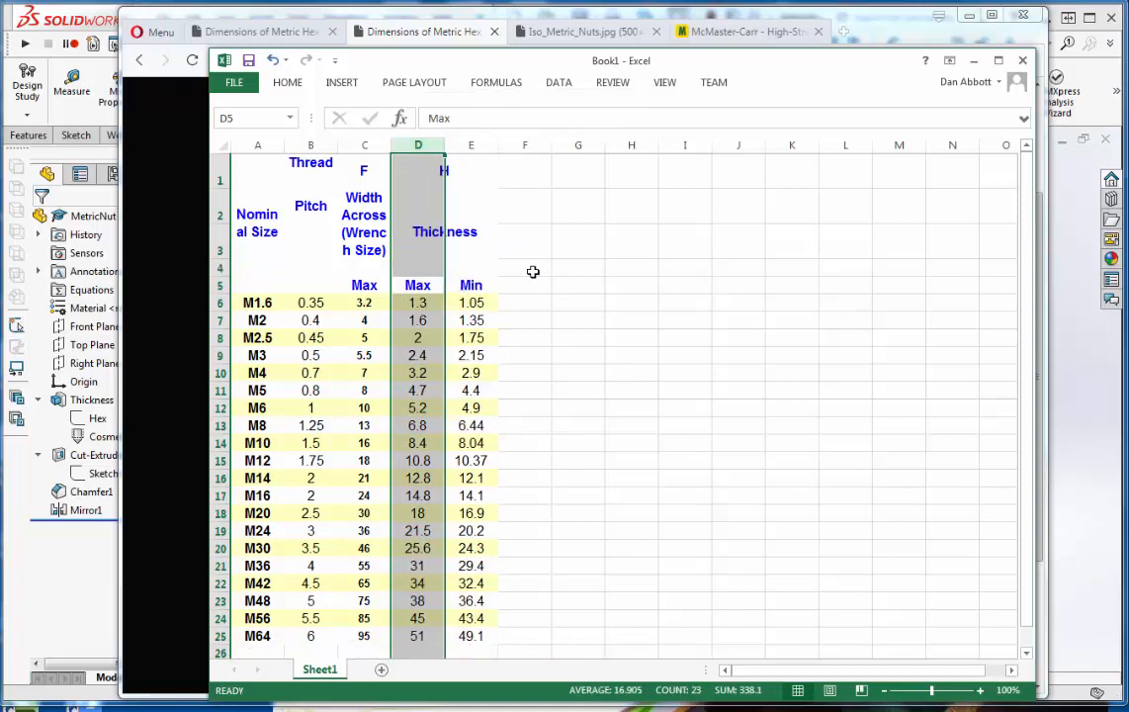
pyautogui.rightClick(470, 145)
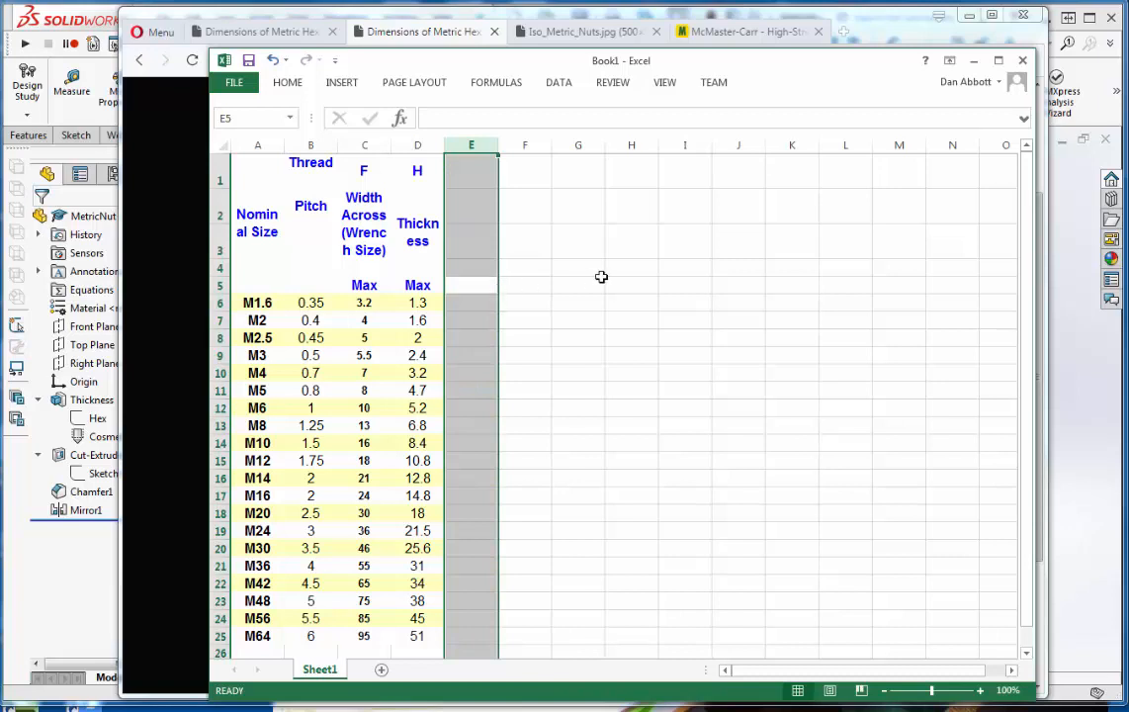
# Copy the Nominal Size column into column E and strip every M prefix via Find and Replace
pyautogui.click(257, 144)
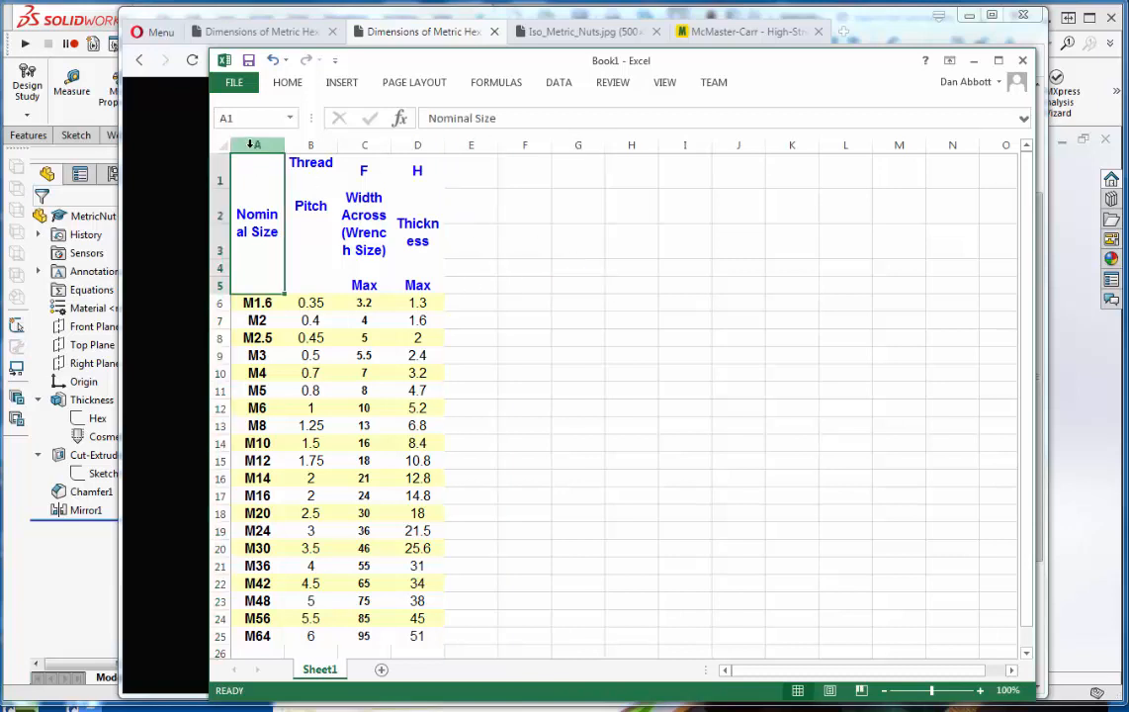
pyautogui.rightClick(257, 227)
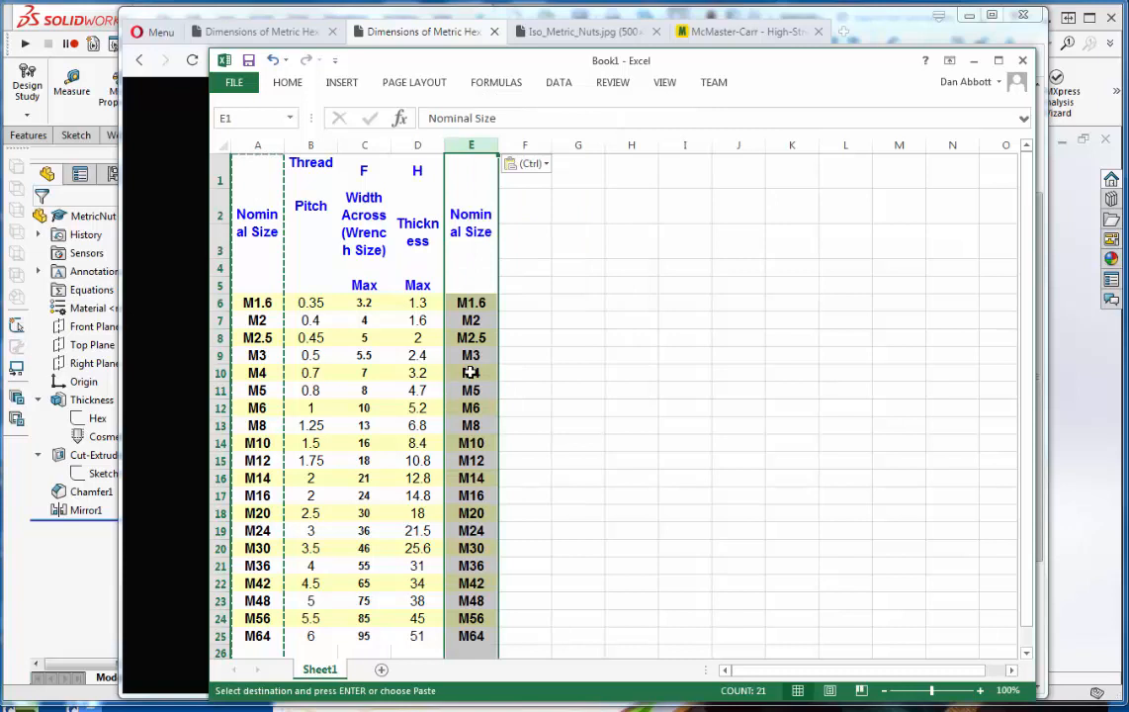
pyautogui.moveTo(507, 261)
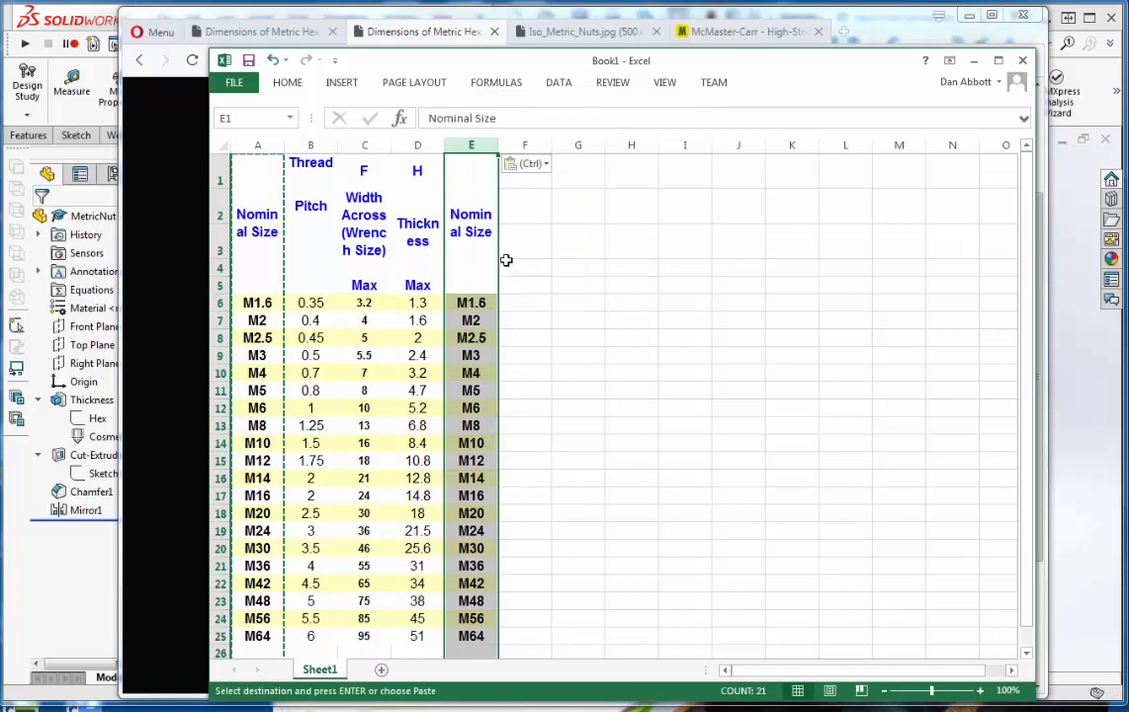
pyautogui.click(287, 83)
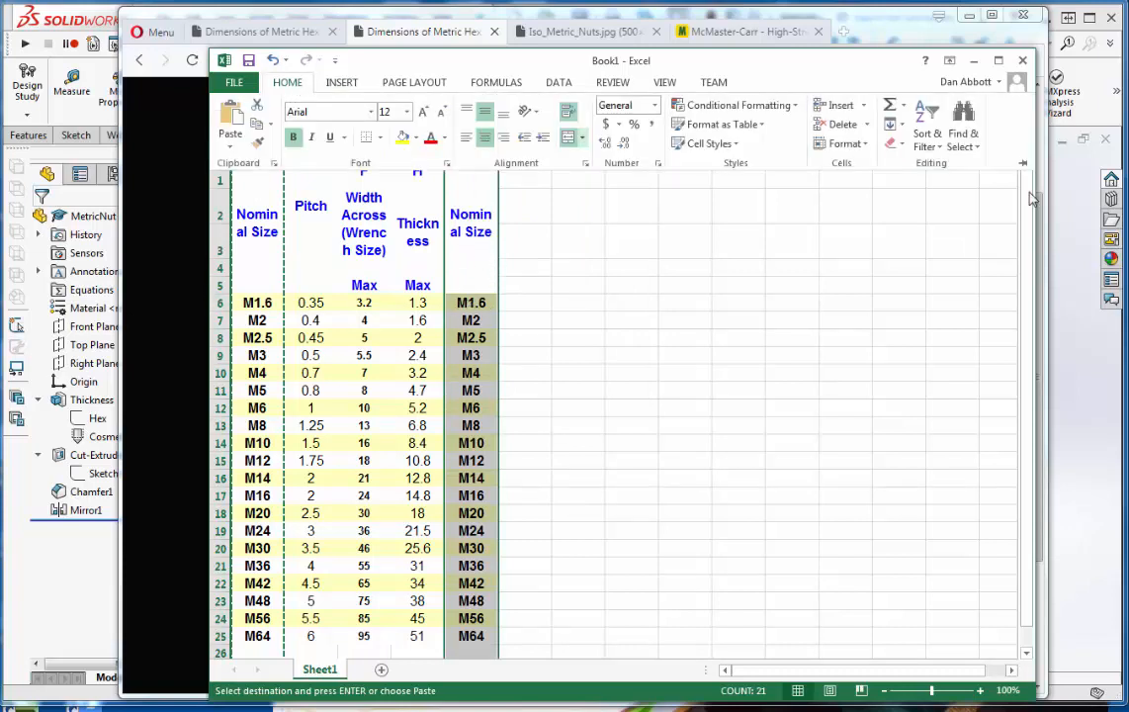
pyautogui.moveTo(963, 138)
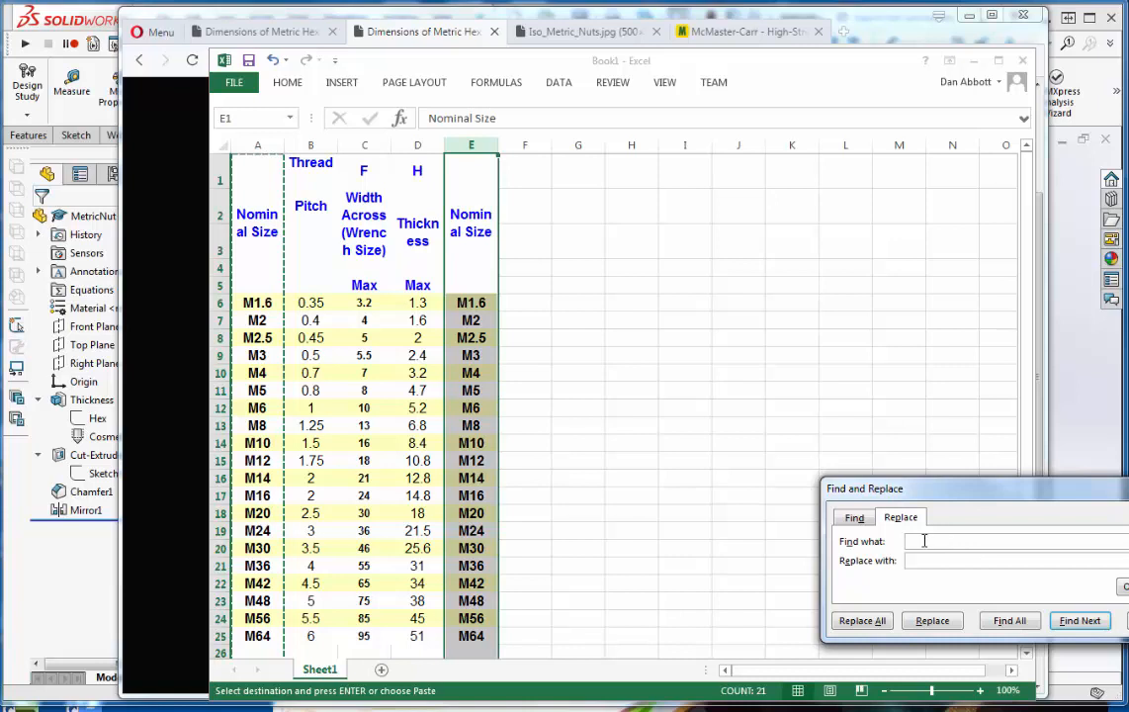
pyautogui.write('M')
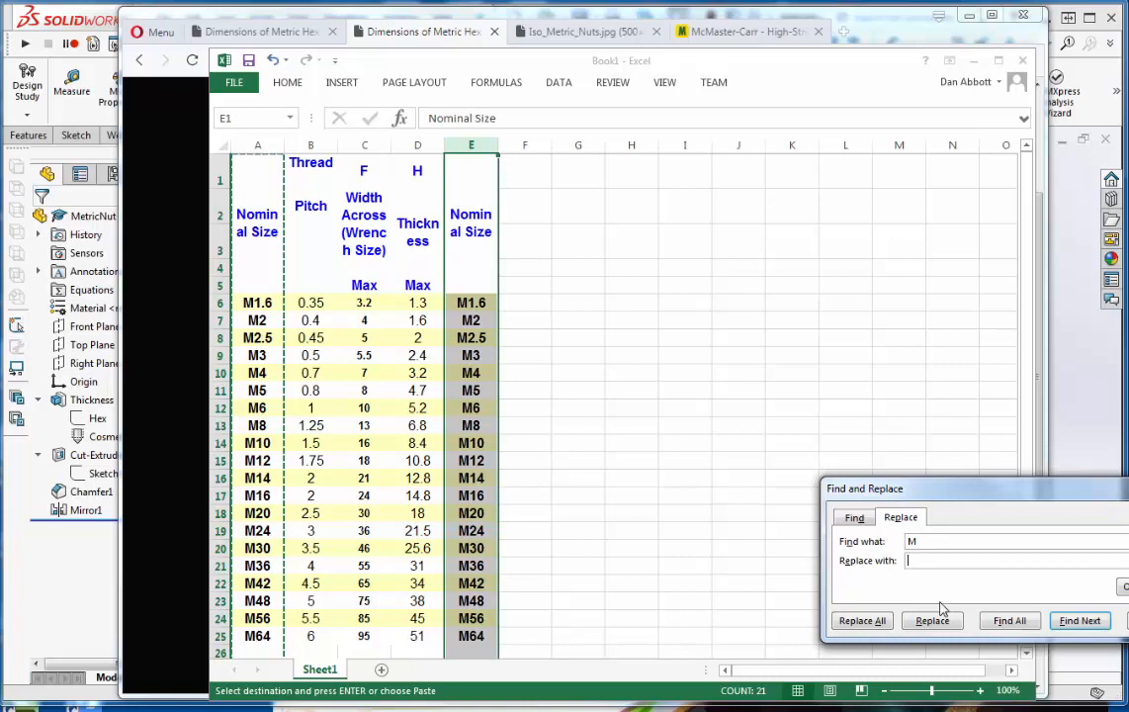
pyautogui.click(862, 621)
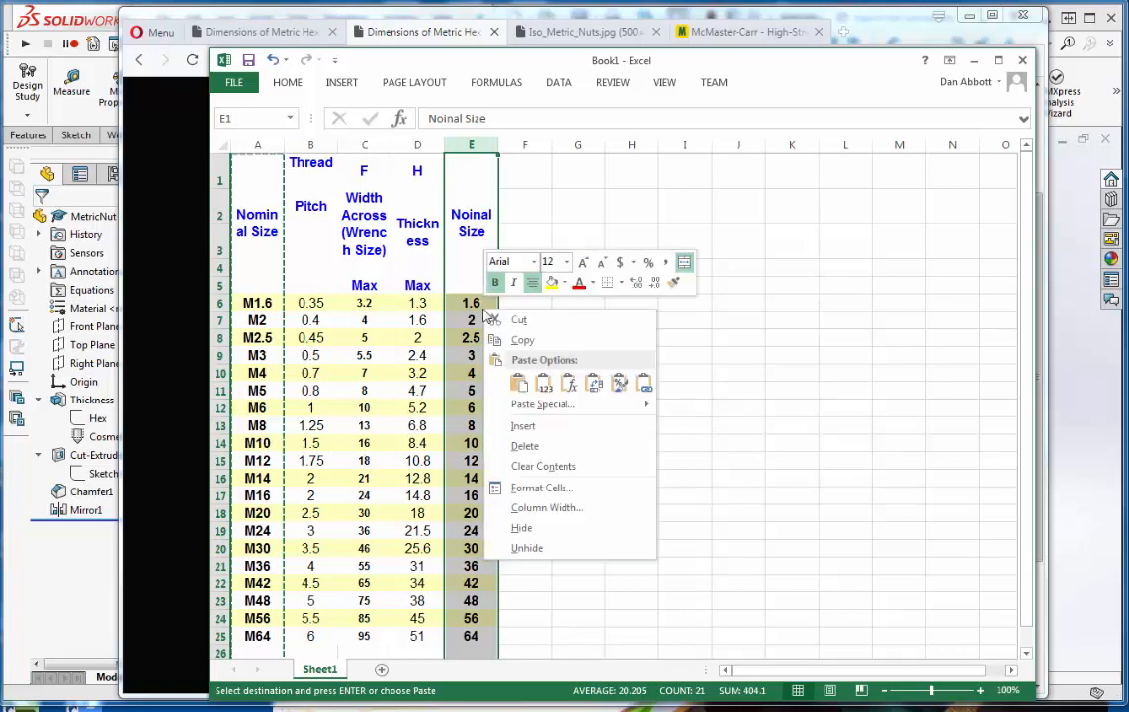
# Format the column E sizes as plain numbers with two decimals (1.60 through 64.00)
pyautogui.click(471, 302)
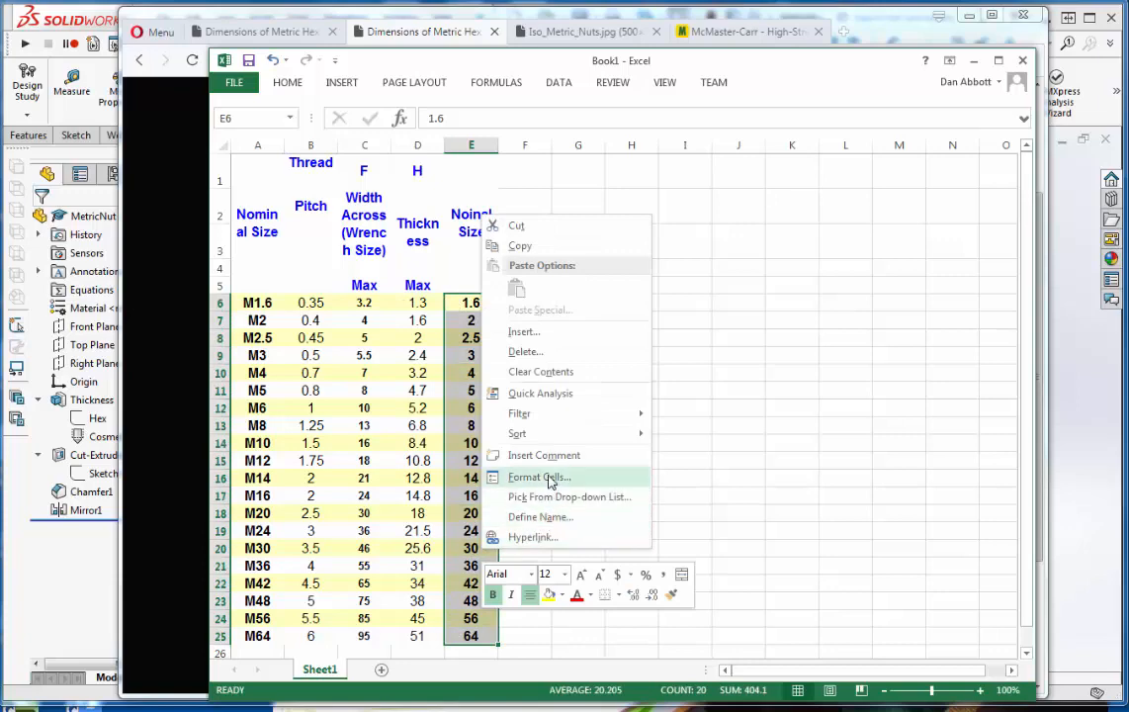
pyautogui.click(538, 477)
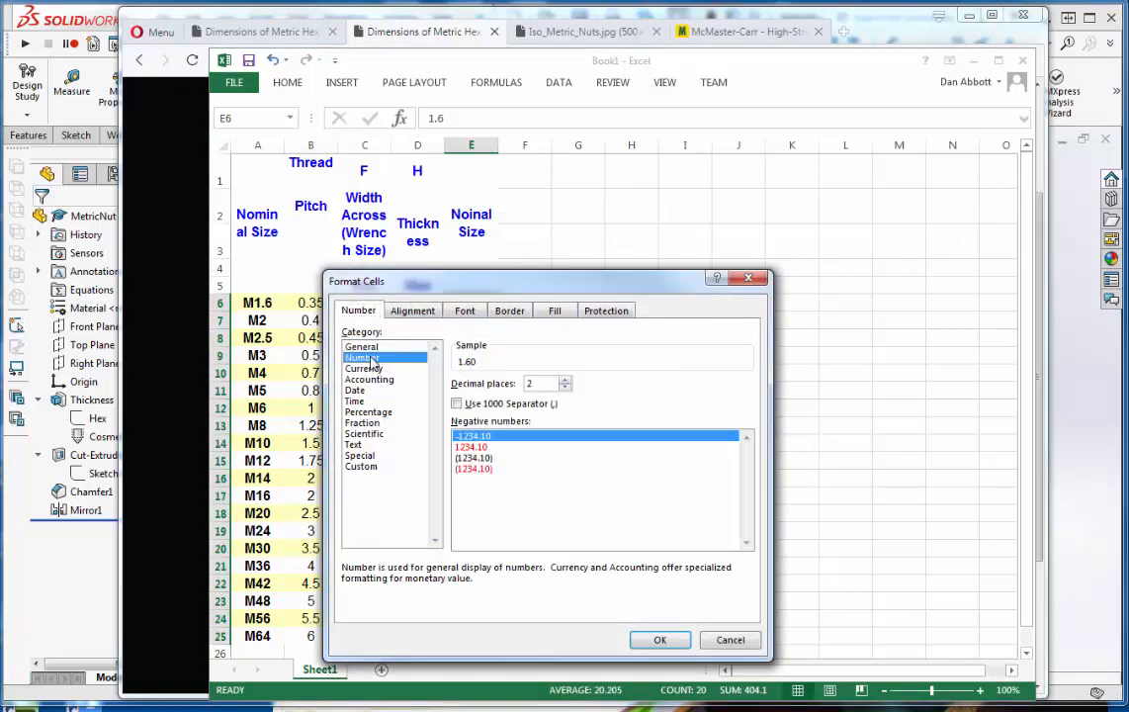
pyautogui.click(661, 641)
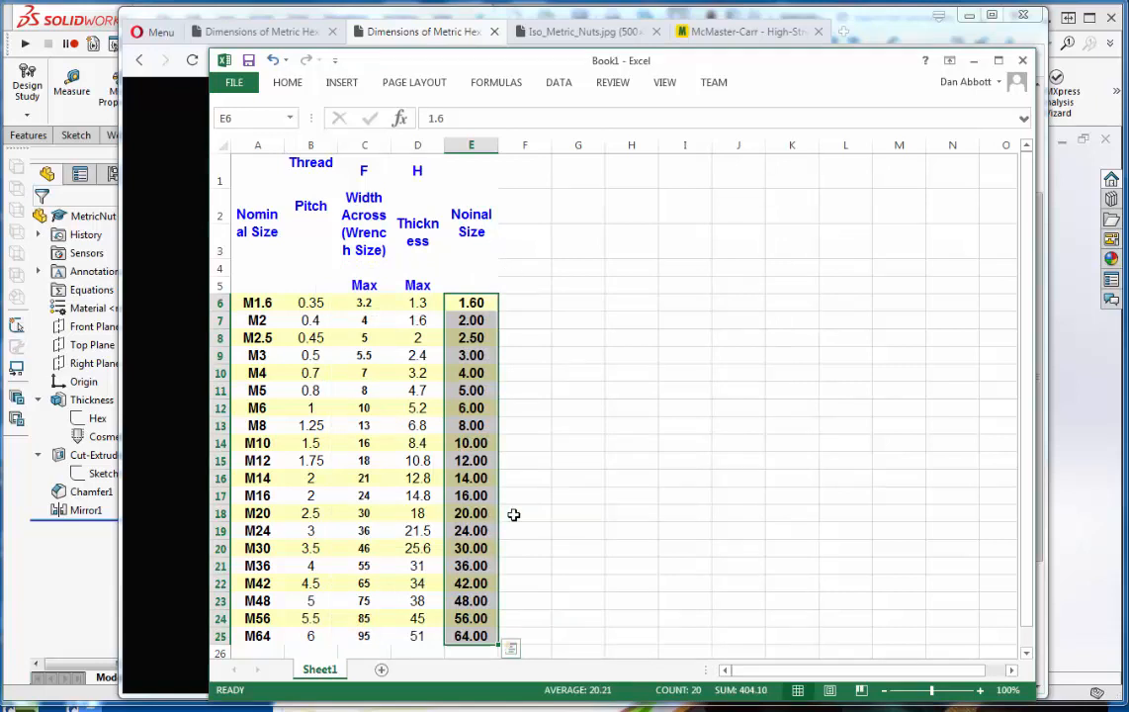
pyautogui.moveTo(514, 513)
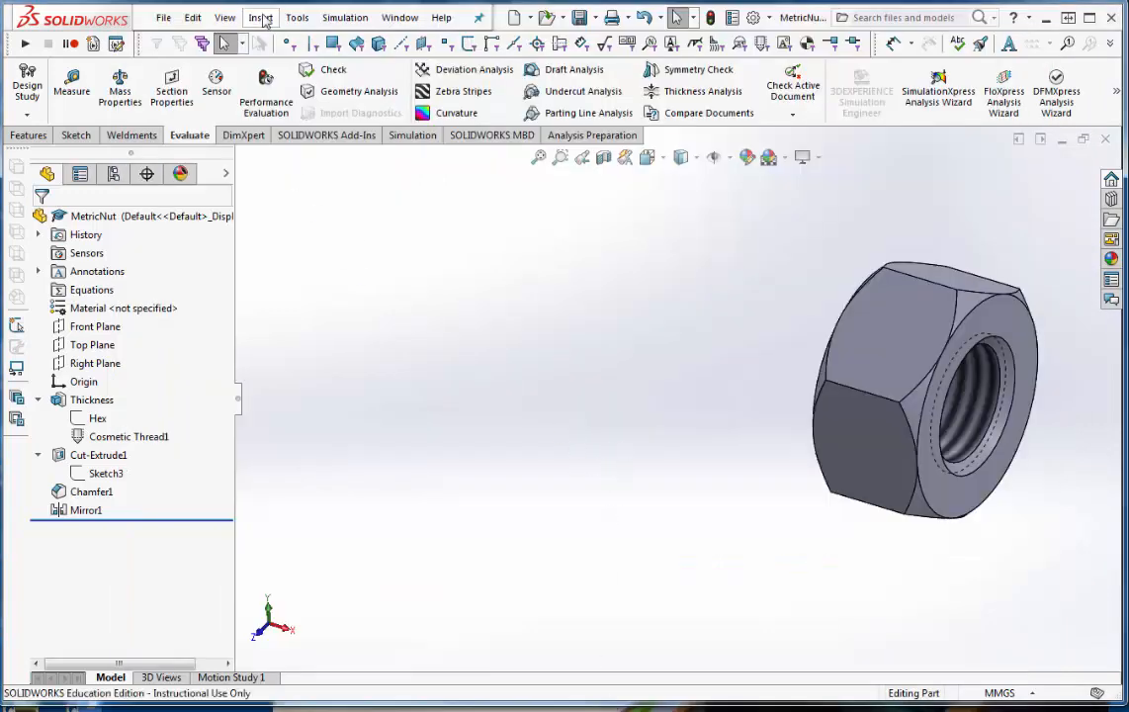
# Insert an auto-created design table into the nut part
pyautogui.click(261, 16)
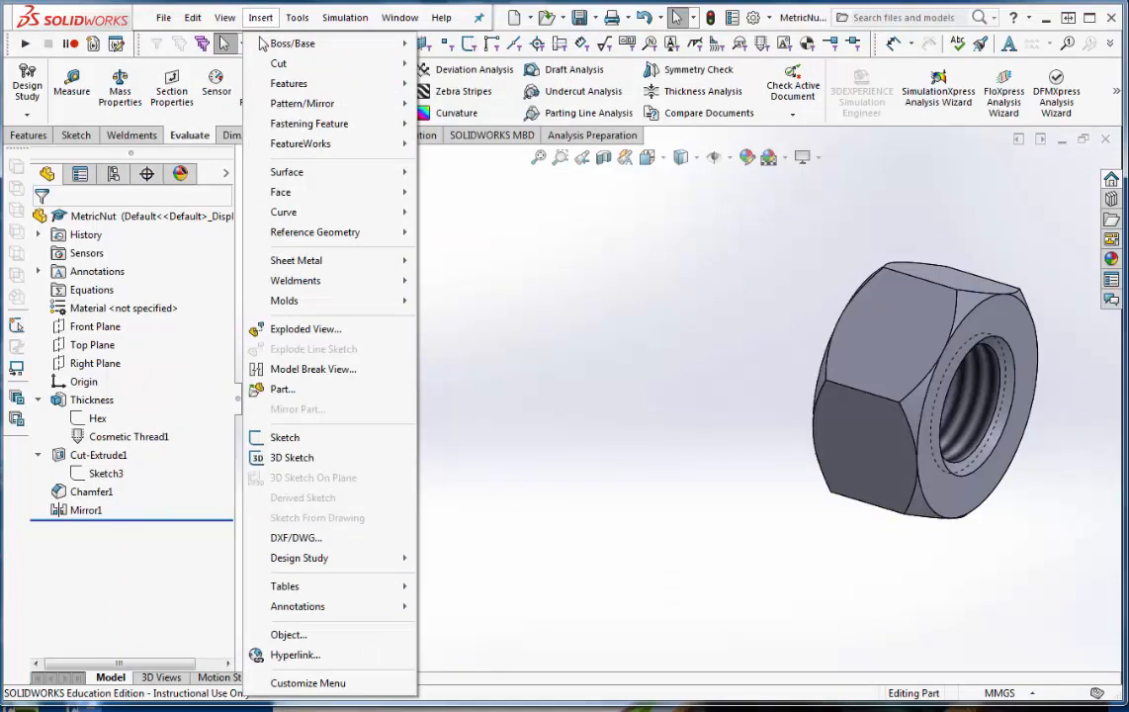
pyautogui.click(285, 586)
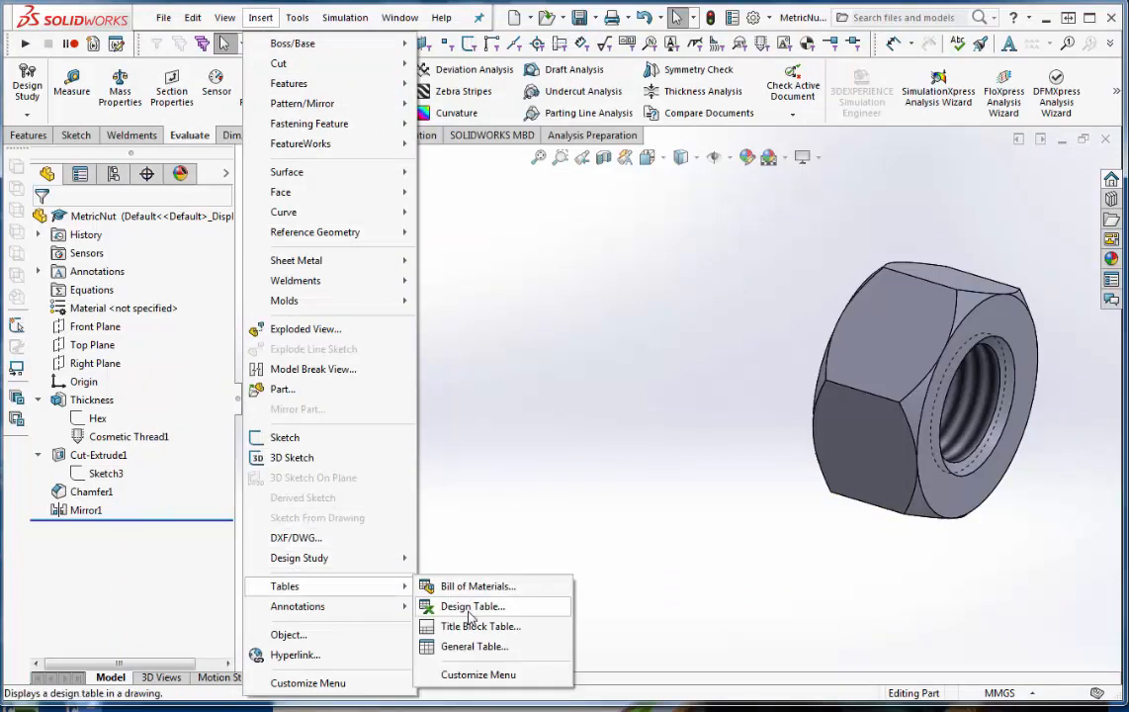
pyautogui.click(471, 605)
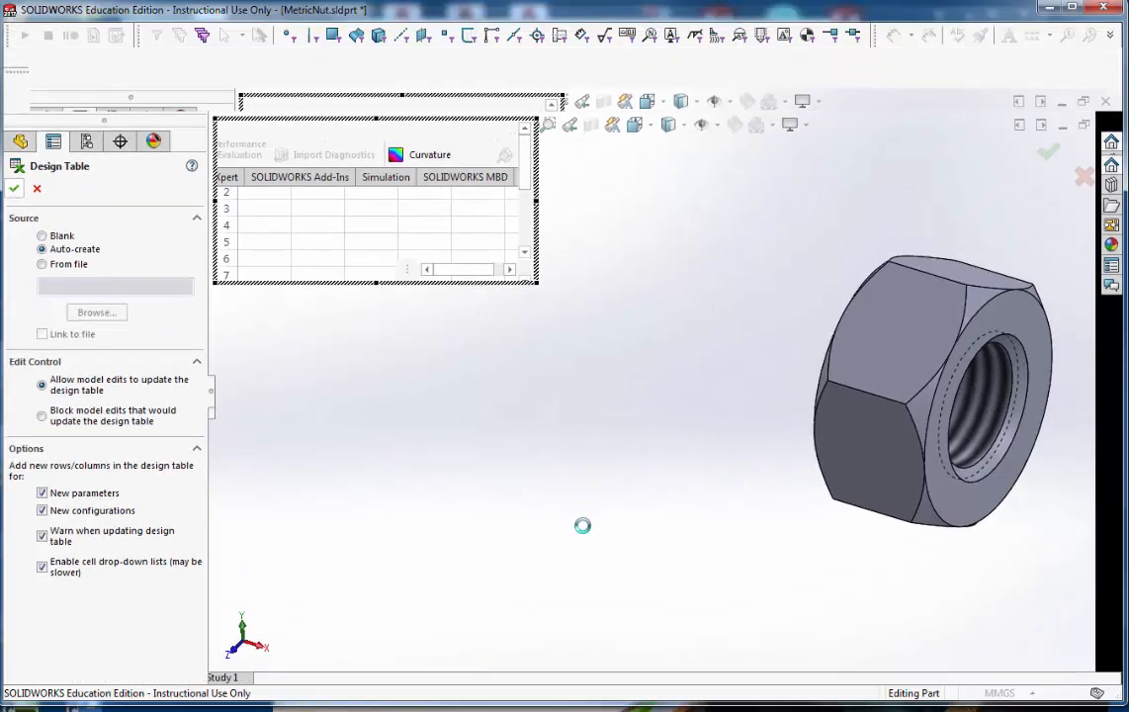
pyautogui.click(14, 188)
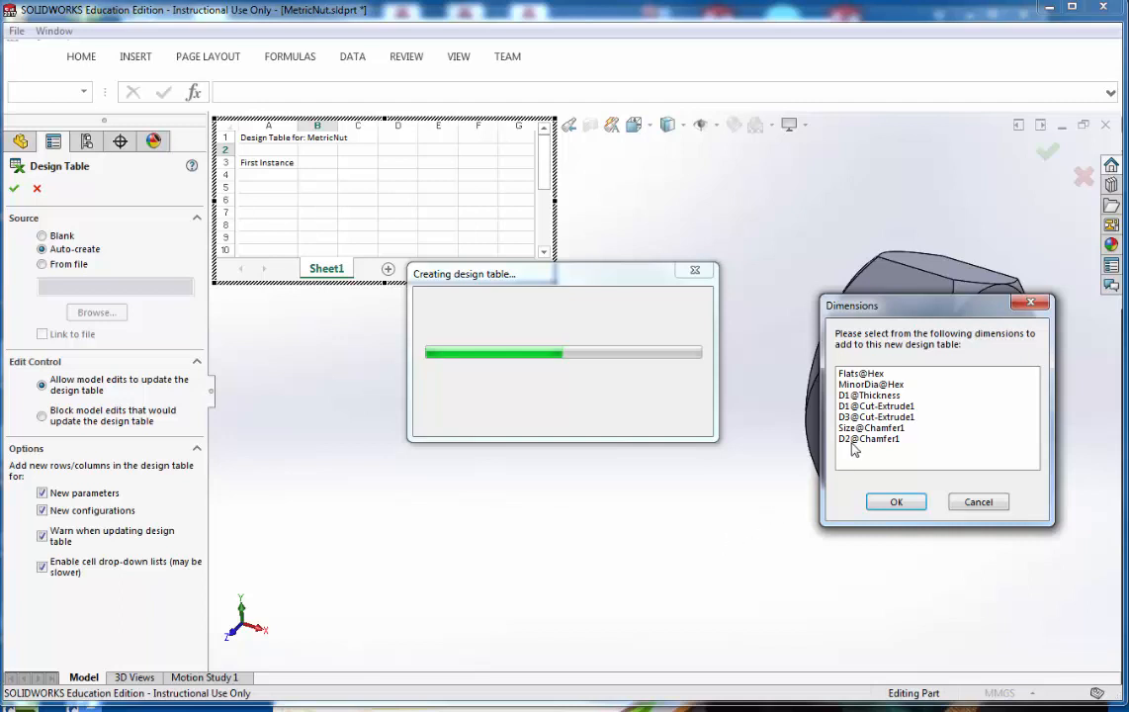
# Include Flats@Hex, MinorDia@Hex, D1@Thickness and Size@Chamfer1 as the table's dimensions
pyautogui.click(861, 372)
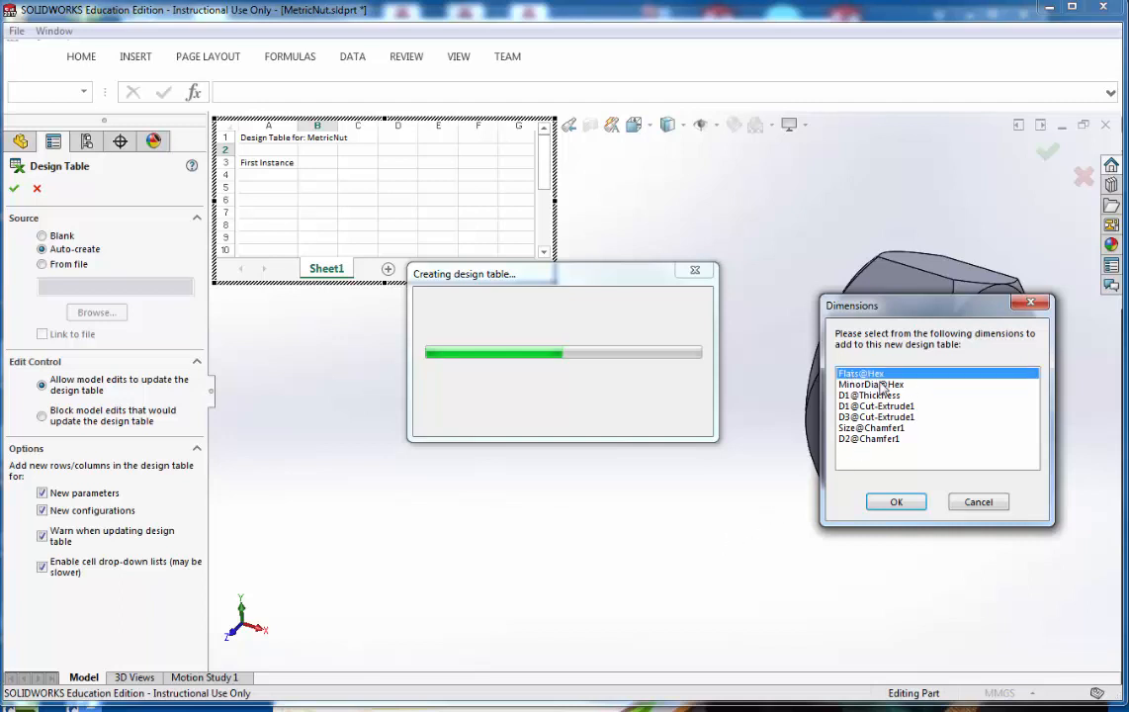
pyautogui.click(871, 384)
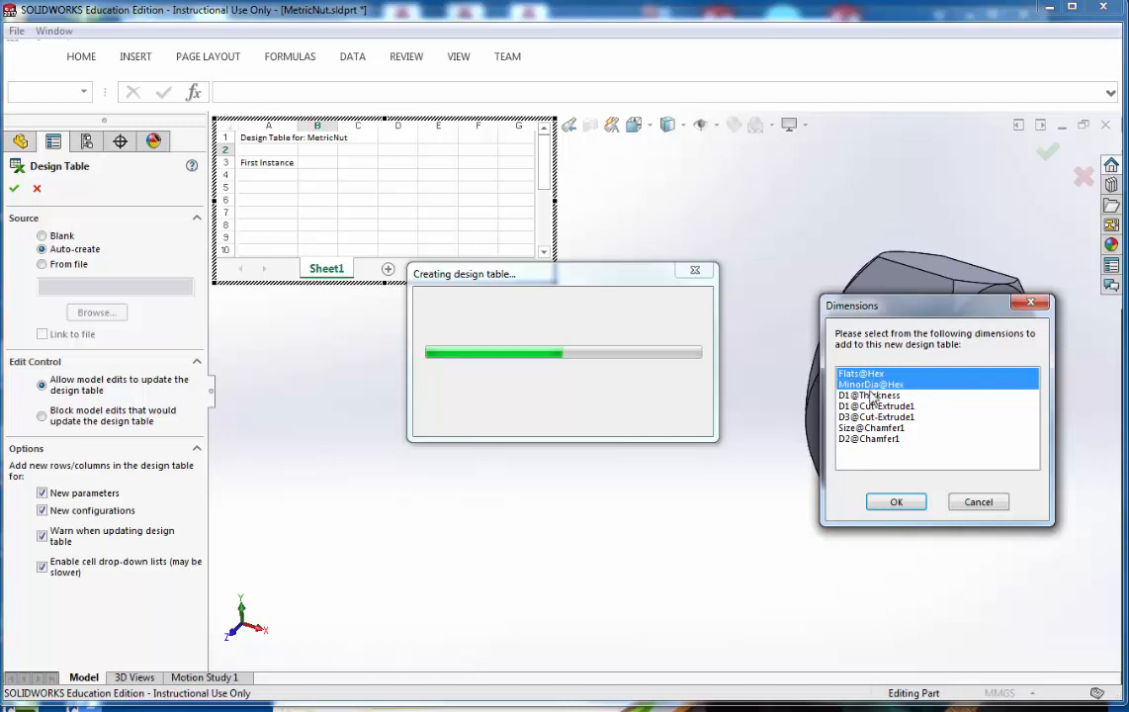
pyautogui.click(871, 395)
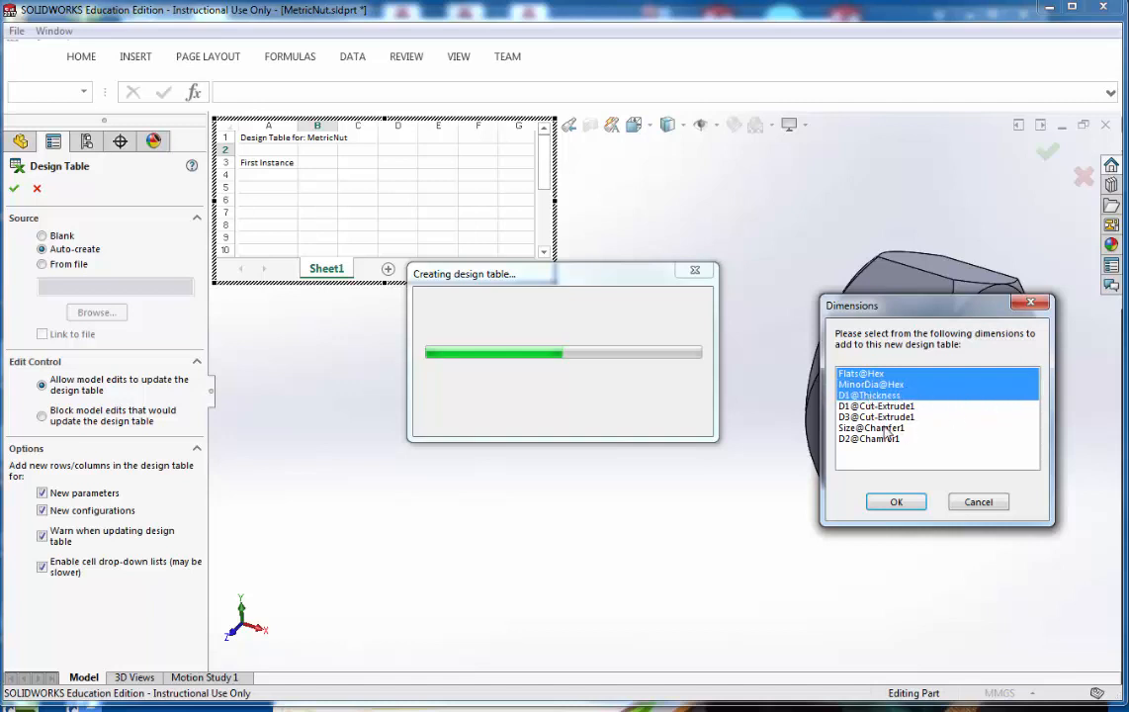
pyautogui.click(874, 428)
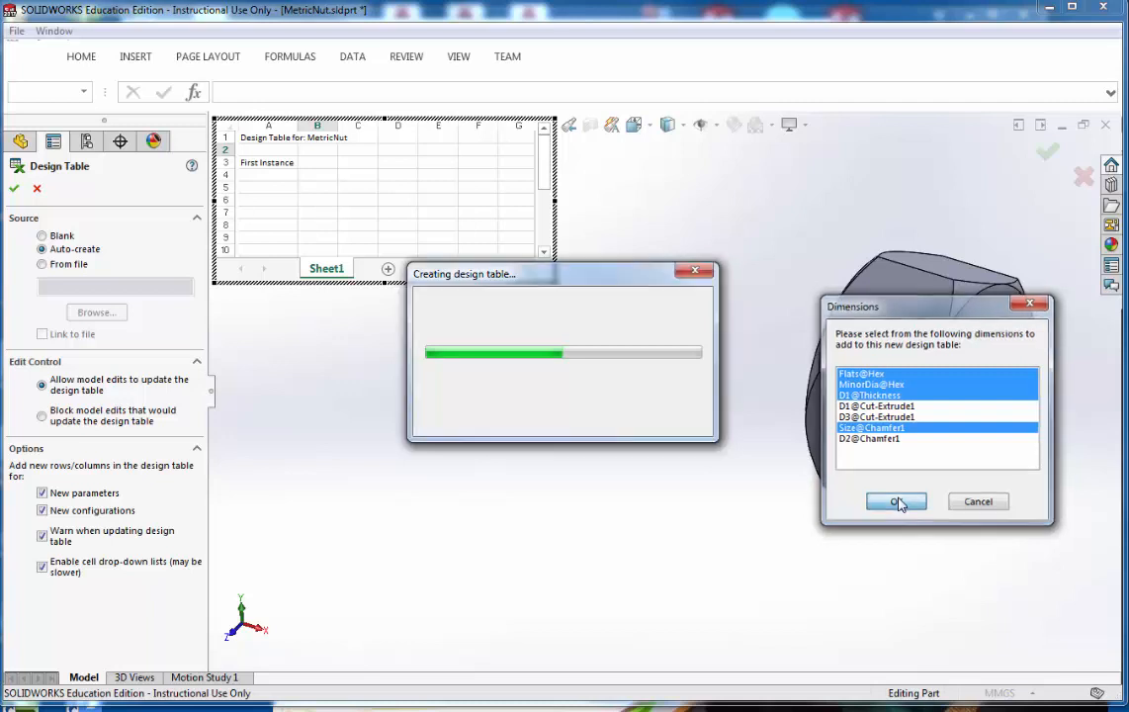
pyautogui.click(894, 502)
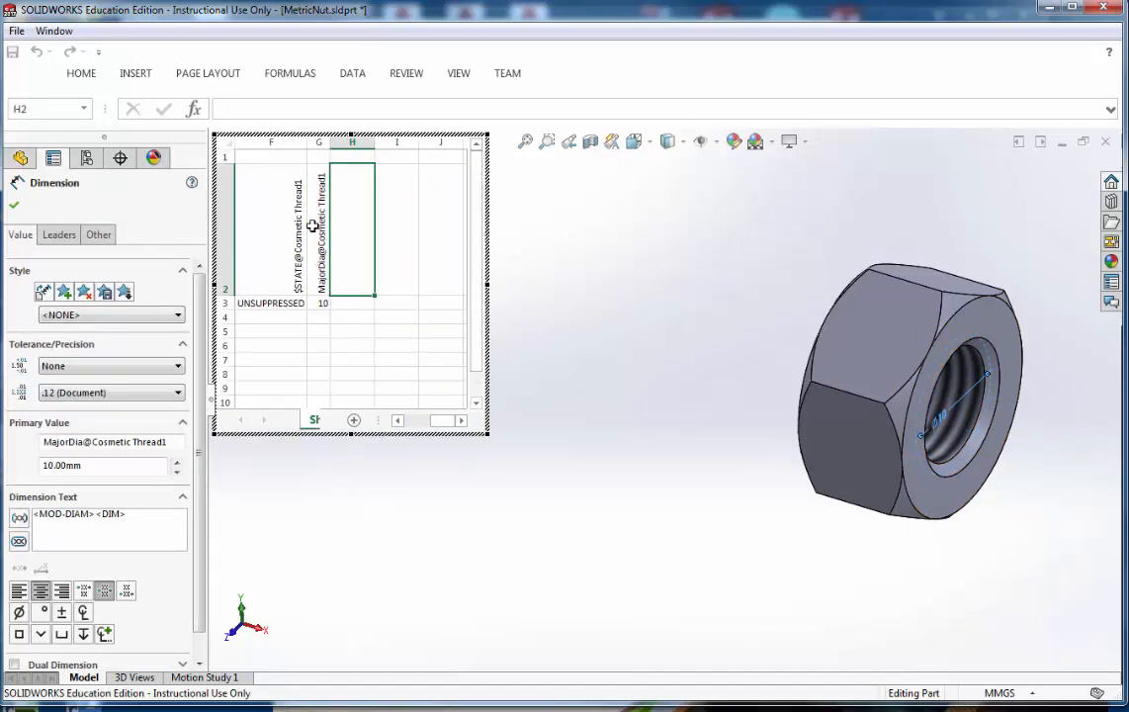
pyautogui.moveTo(583, 403)
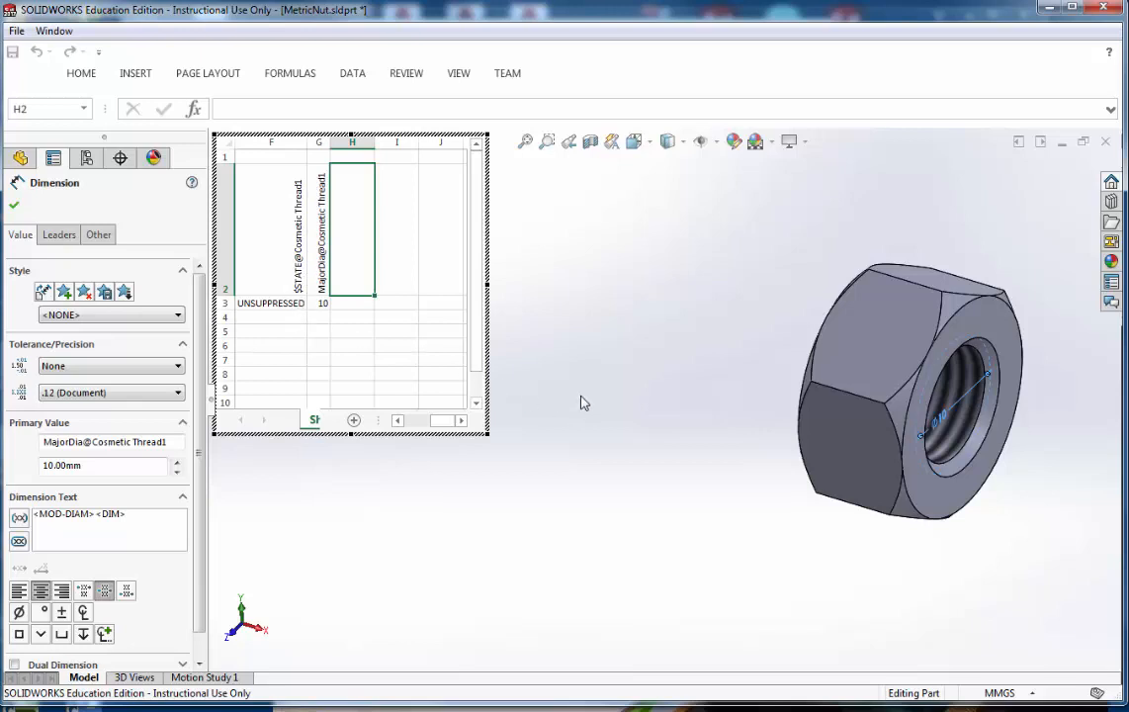
pyautogui.moveTo(486, 287)
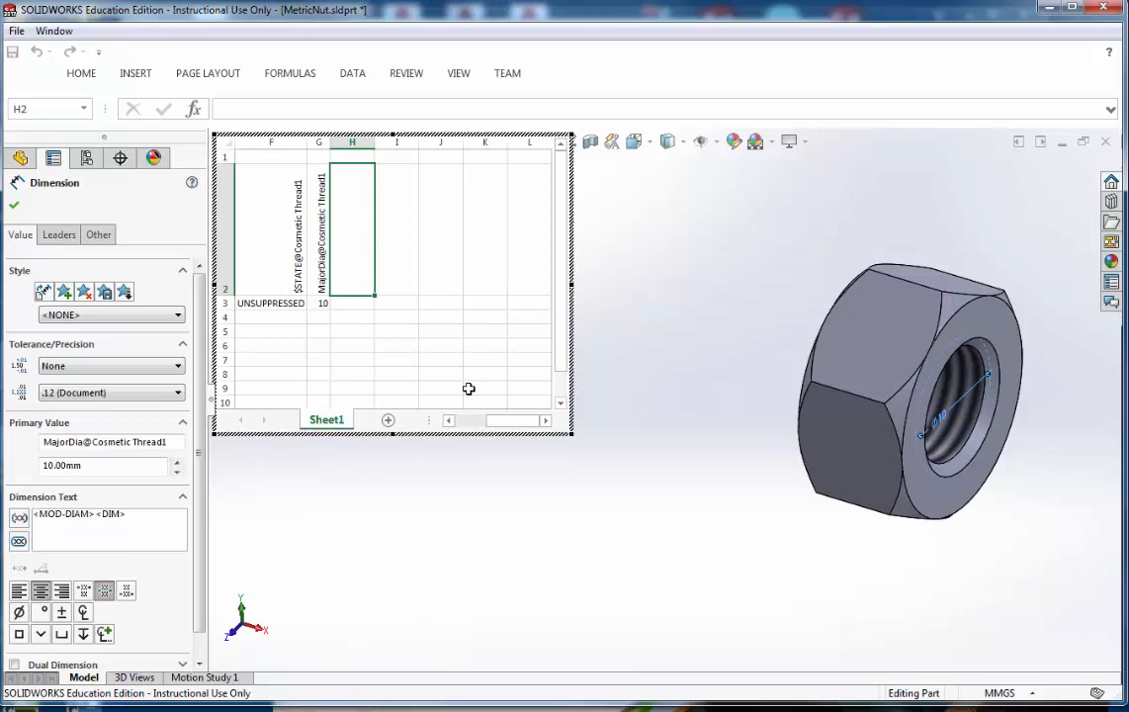
# Add the MajorDia@Cosmetic Thread1 column so the Default row reads 16, 8.5, 8.4, 0.75, 10
pyautogui.click(352, 387)
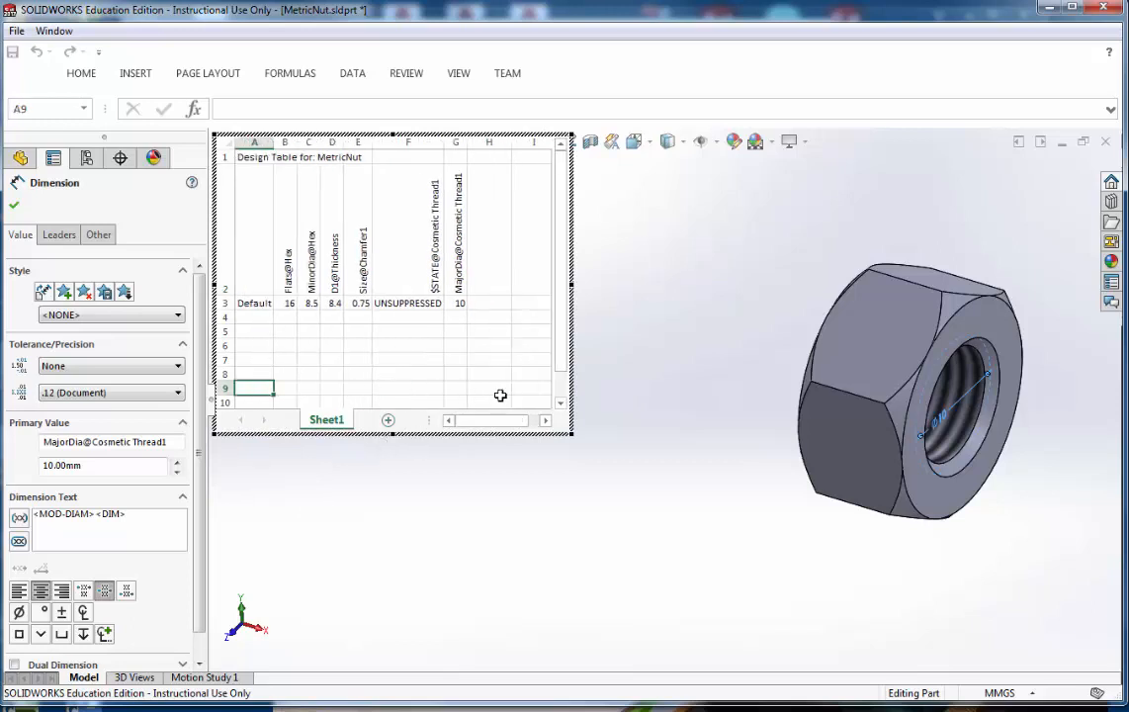
pyautogui.moveTo(640, 431)
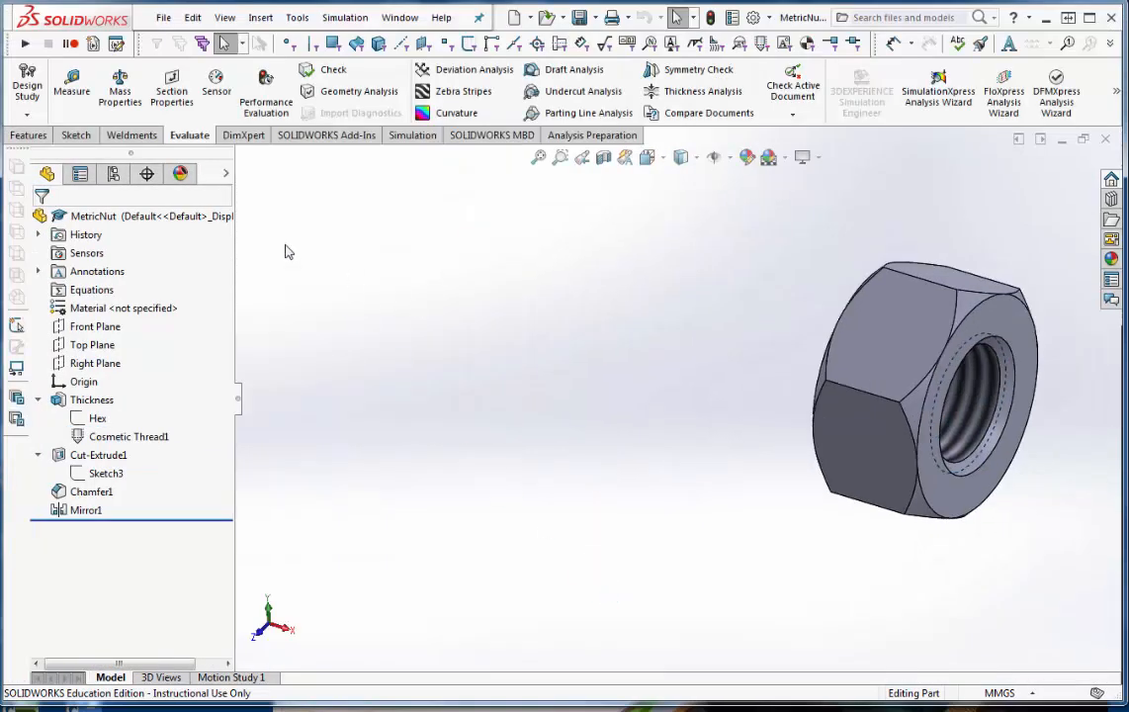
pyautogui.moveTo(112, 174)
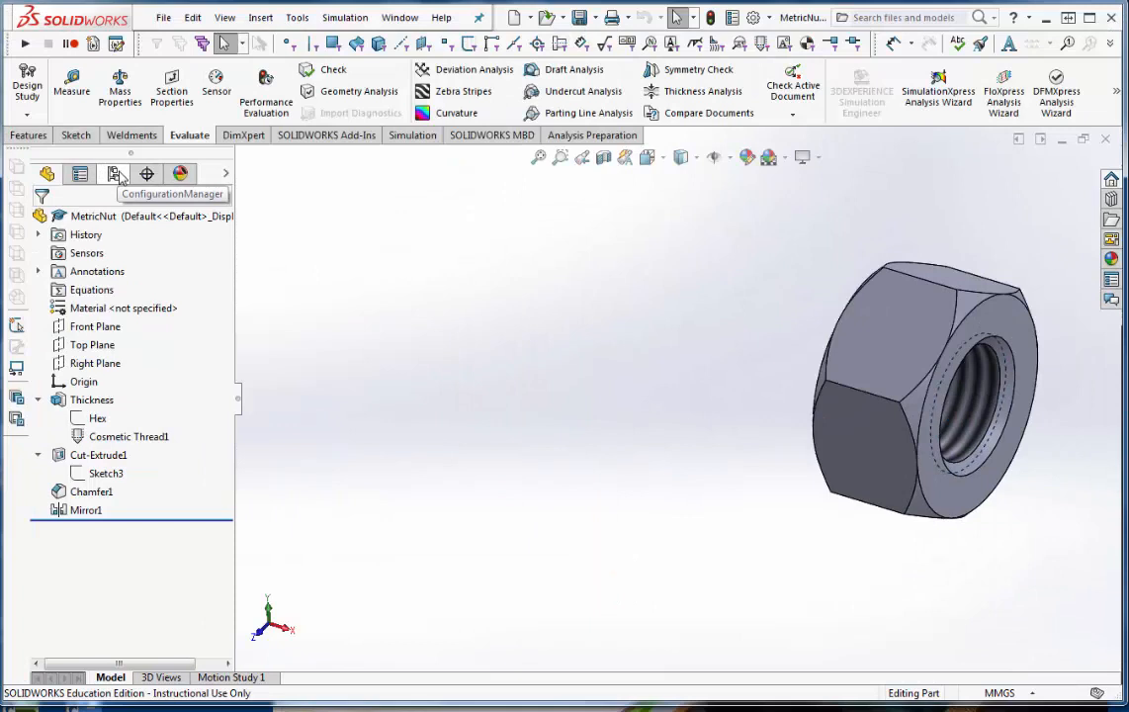
# From the ConfigurationManager Tables folder, reopen the nut's Design Table showing its Default row
pyautogui.click(115, 174)
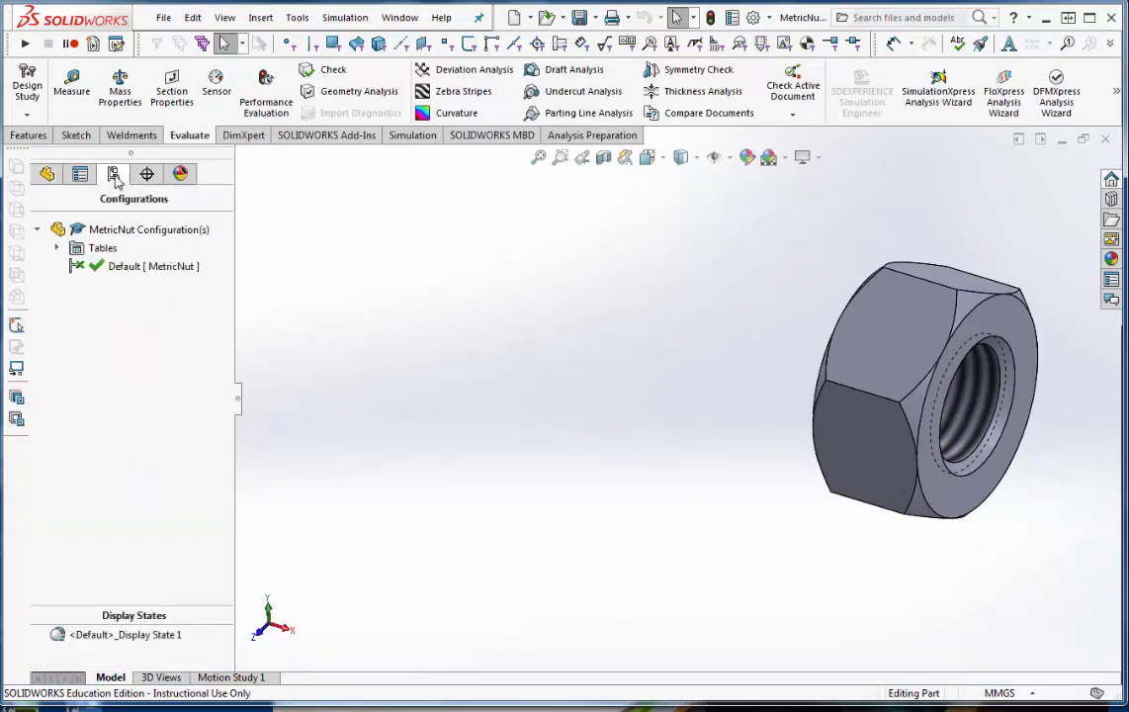
pyautogui.click(56, 247)
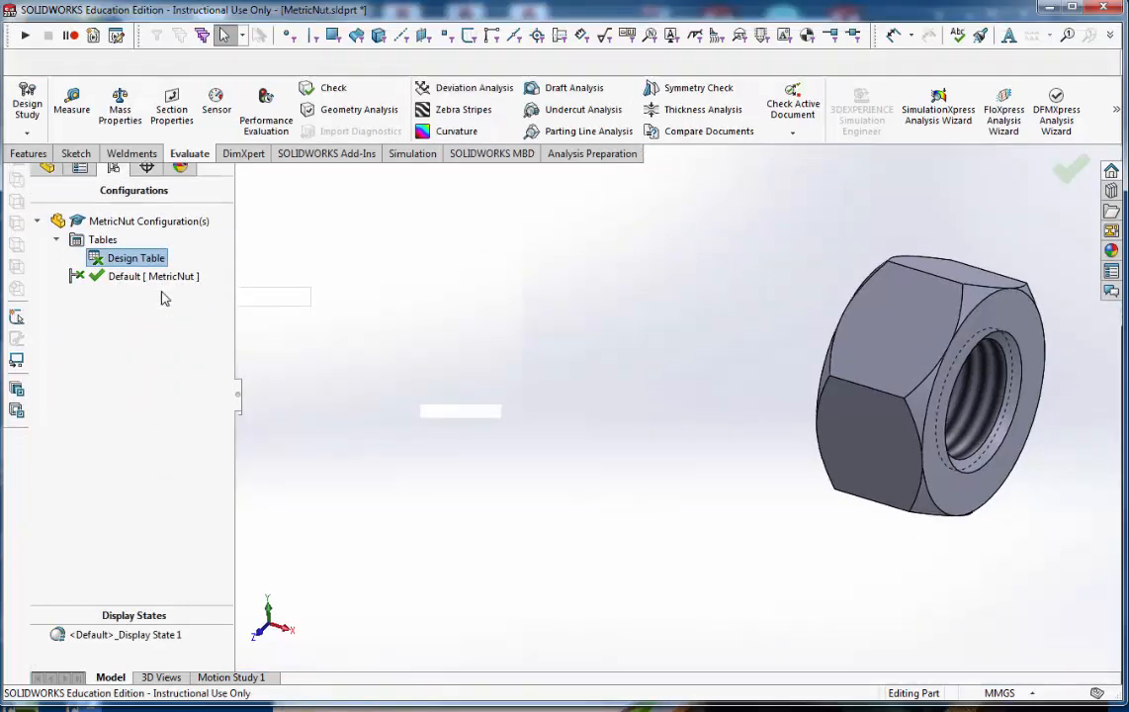
pyautogui.doubleClick(138, 258)
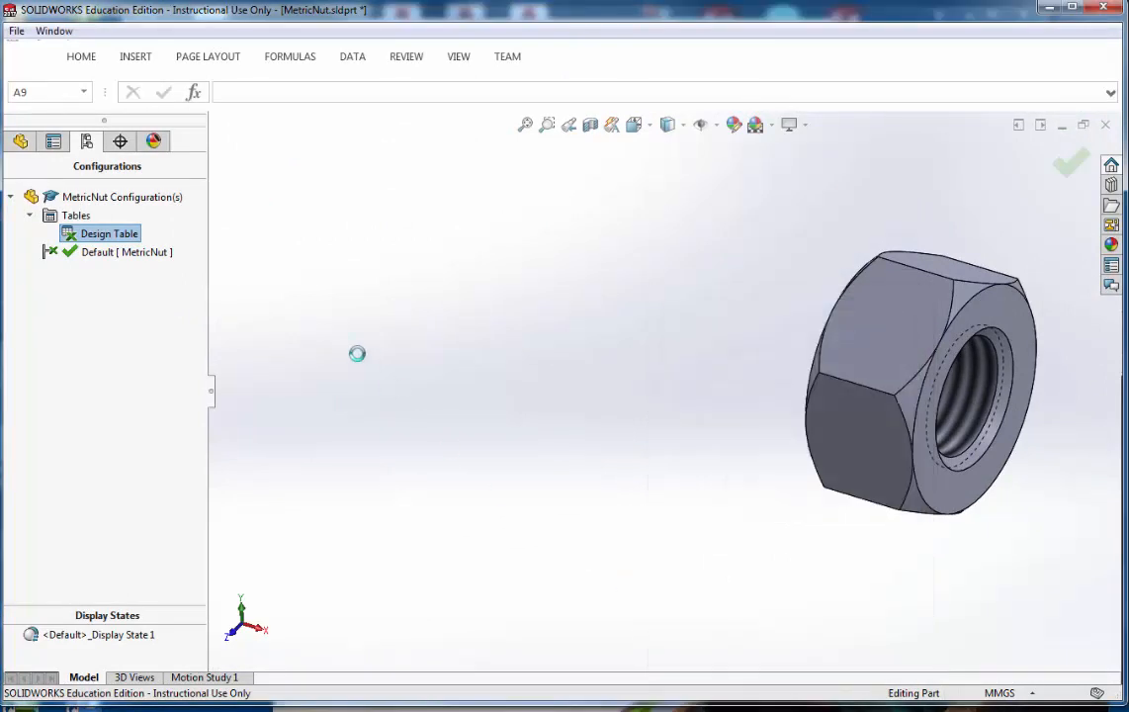
pyautogui.doubleClick(109, 233)
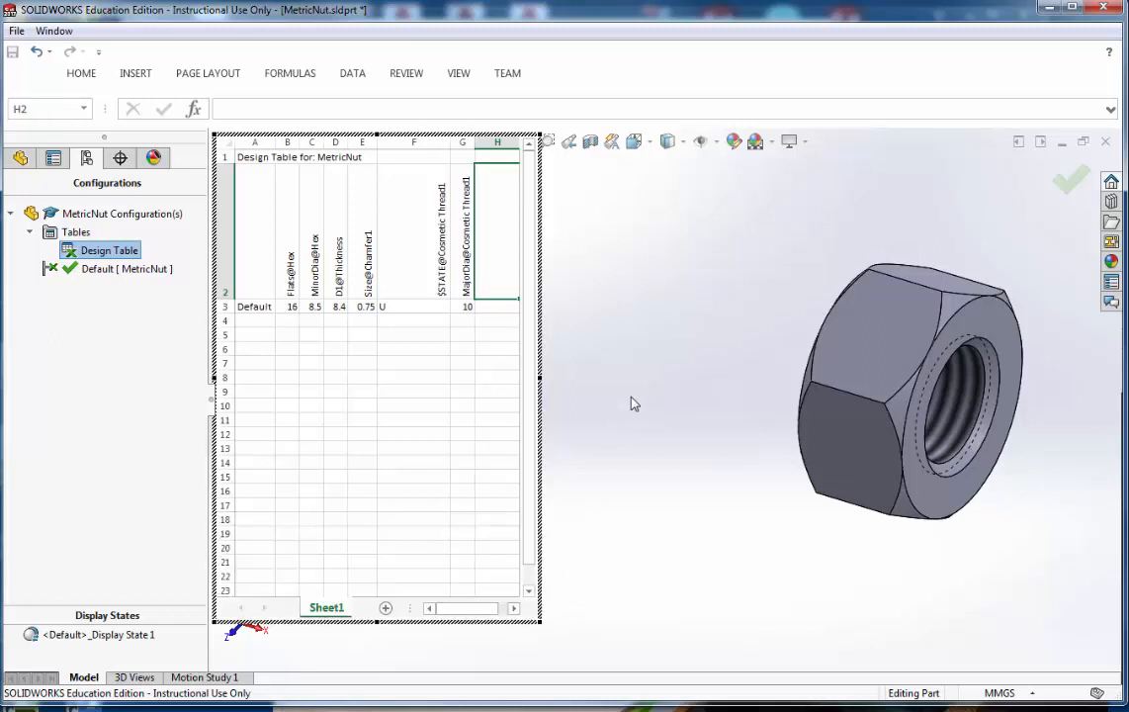
pyautogui.moveTo(245, 562)
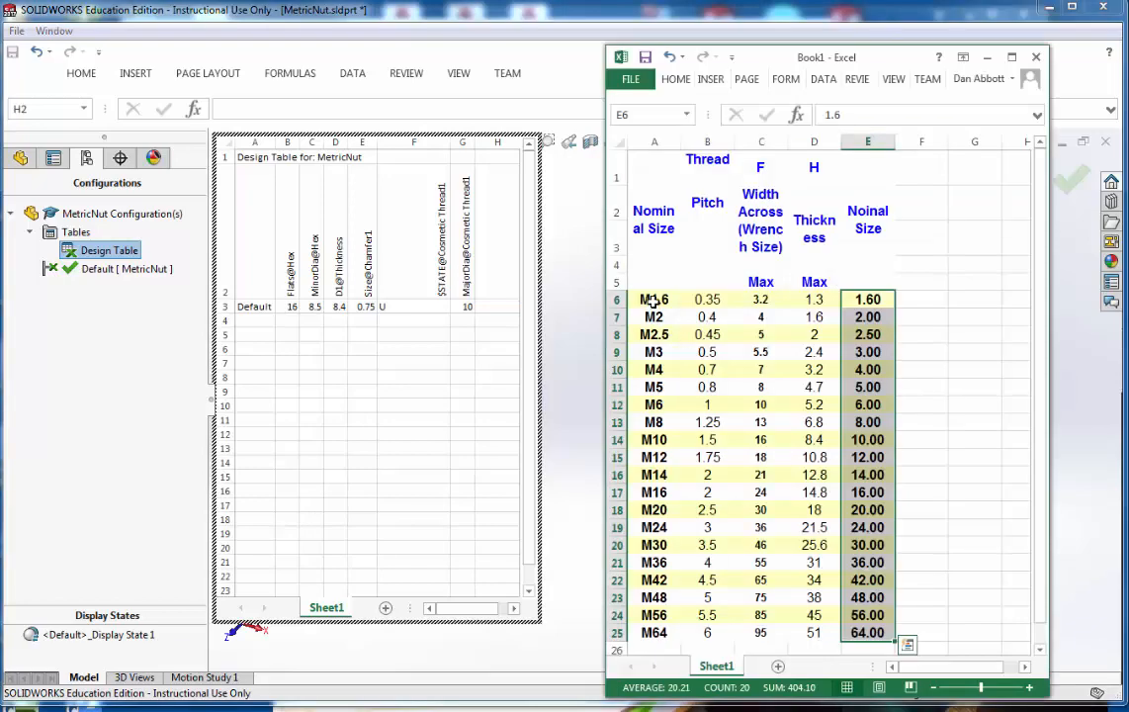
# Select the nominal sizes M1.6 to M64 in the dimensions spreadsheet for copying into the design table
pyautogui.moveTo(655, 299); pyautogui.dragTo(655, 614)
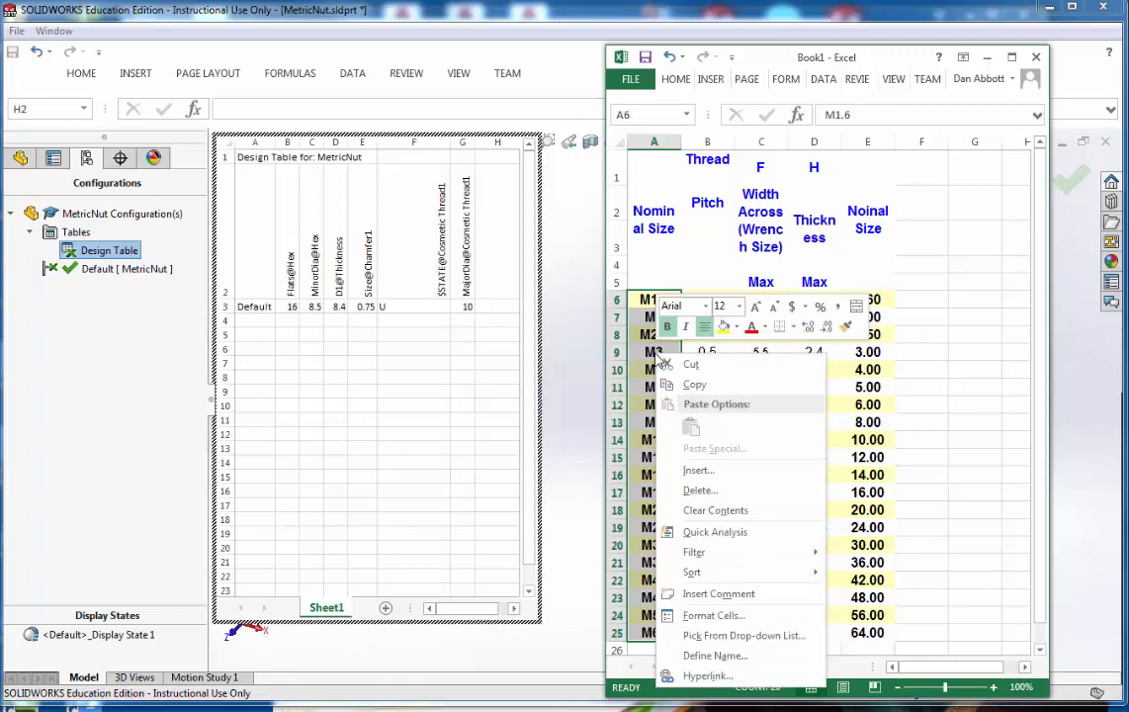
pyautogui.moveTo(692, 386)
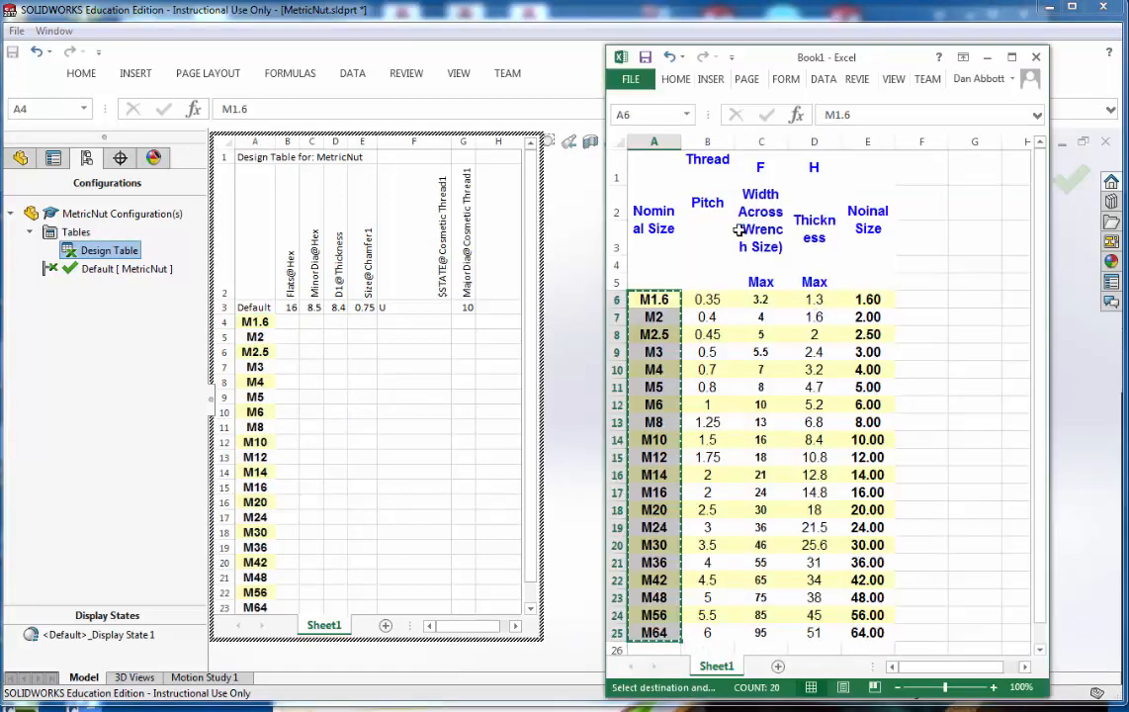
pyautogui.moveTo(761, 300)
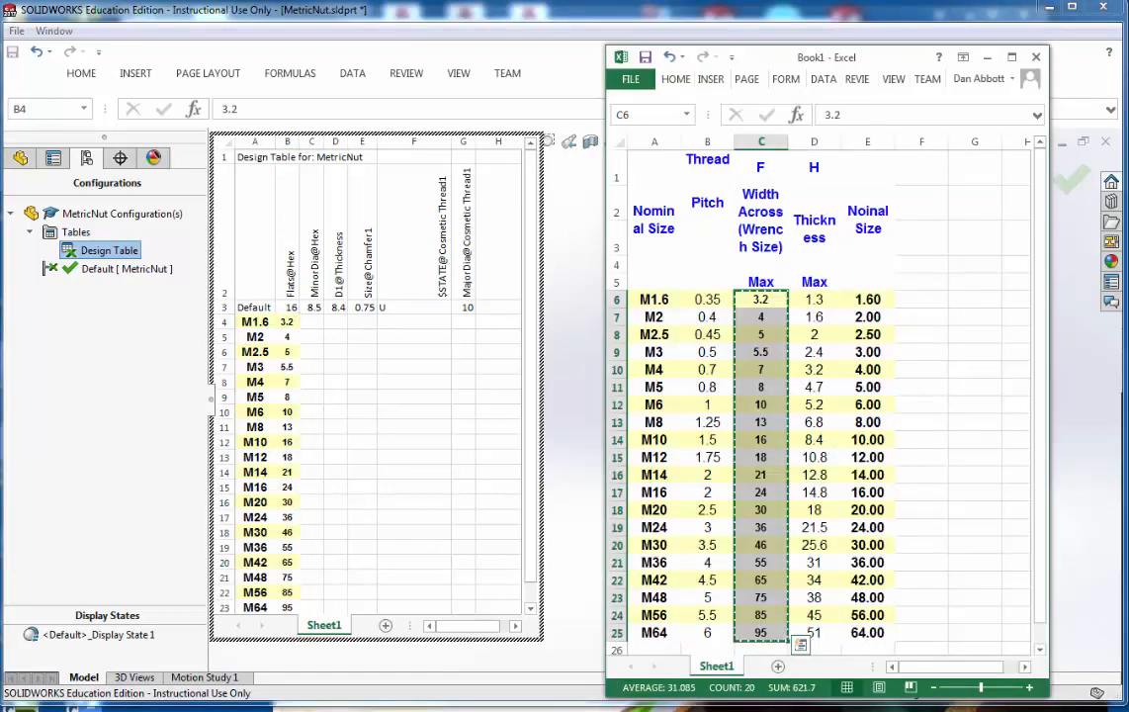
pyautogui.moveTo(906, 279)
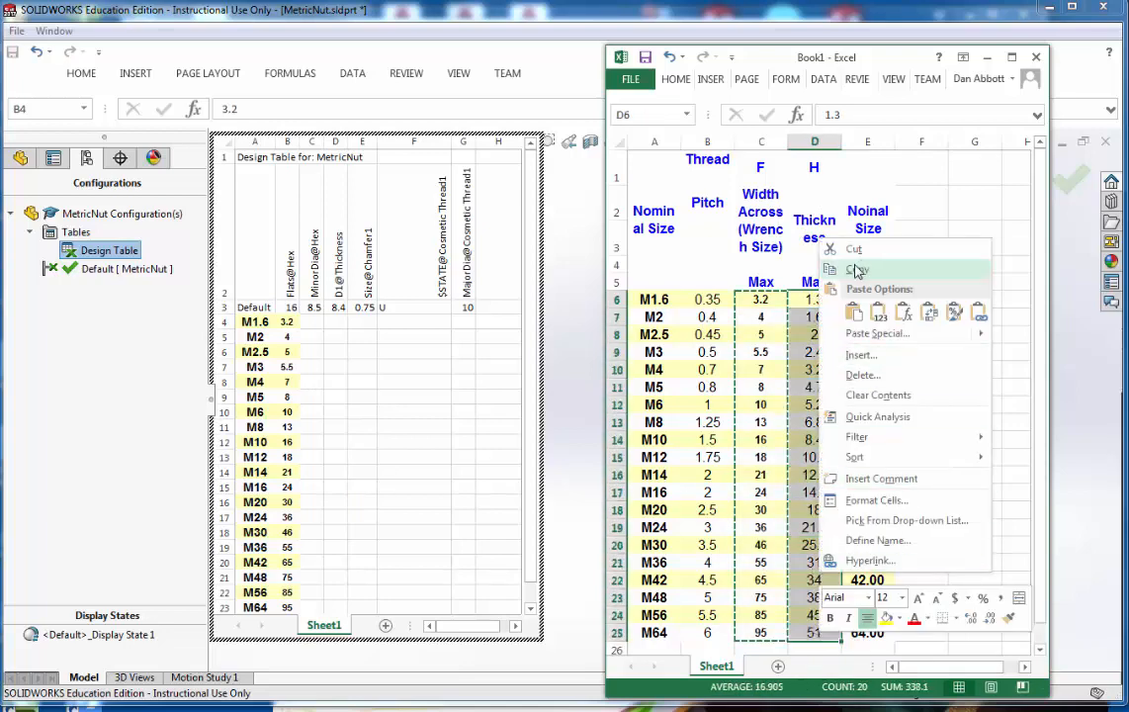
# Paste the copied maximum thickness values into the thickness column starting at D4
pyautogui.click(857, 269)
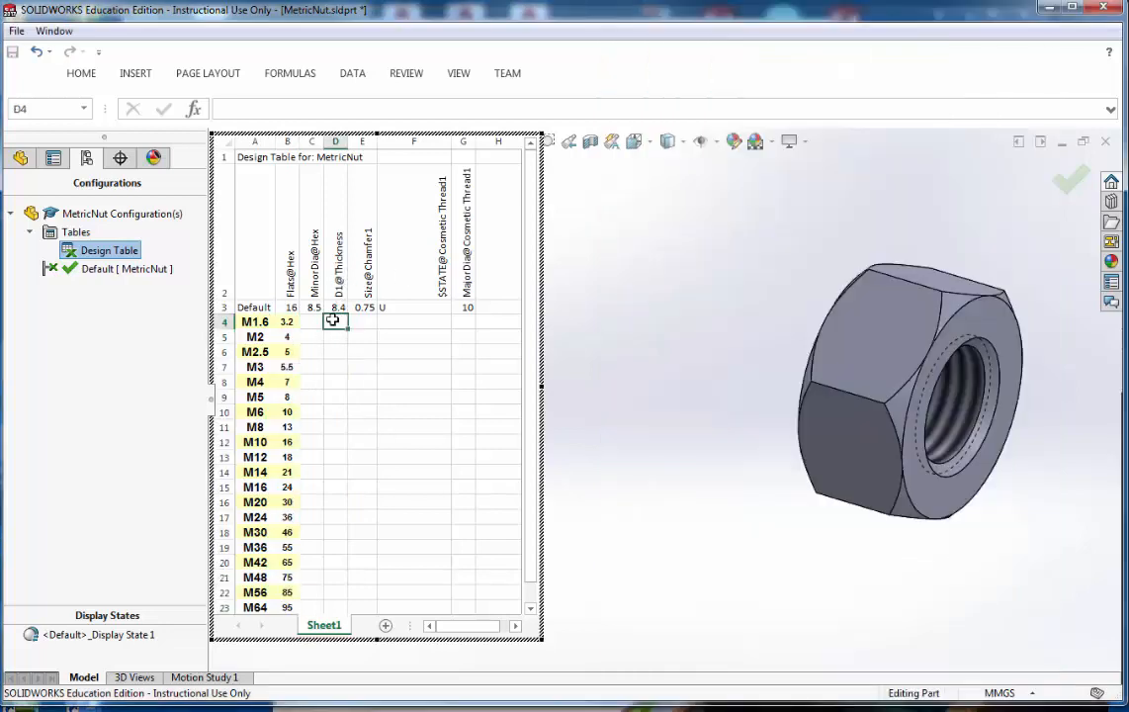
pyautogui.rightClick(335, 321)
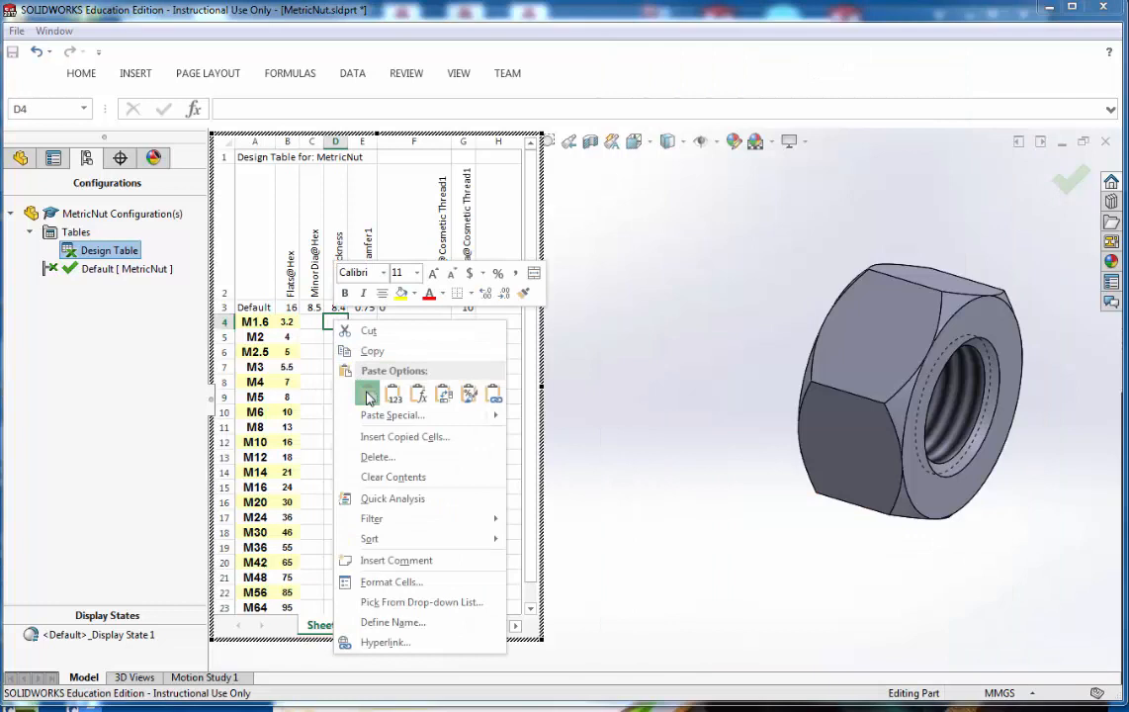
pyautogui.click(367, 394)
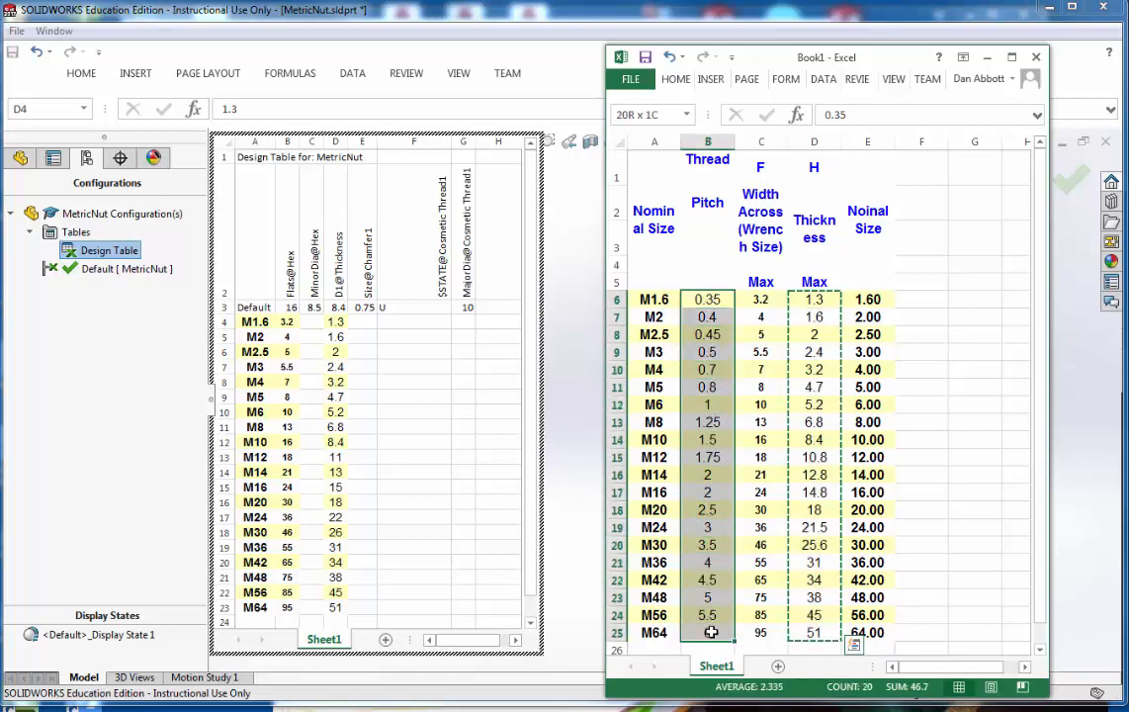
# Copy the Pitch column from Book1 into the design table's pitch column H
pyautogui.click(706, 316)
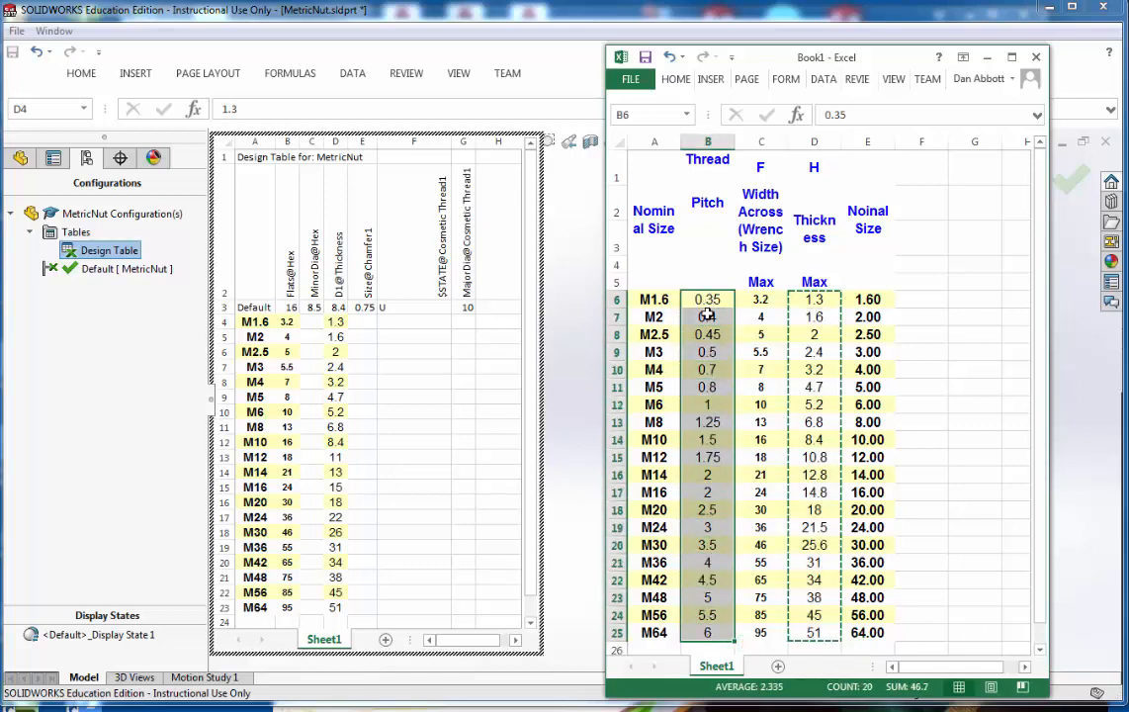
pyautogui.rightClick(706, 298)
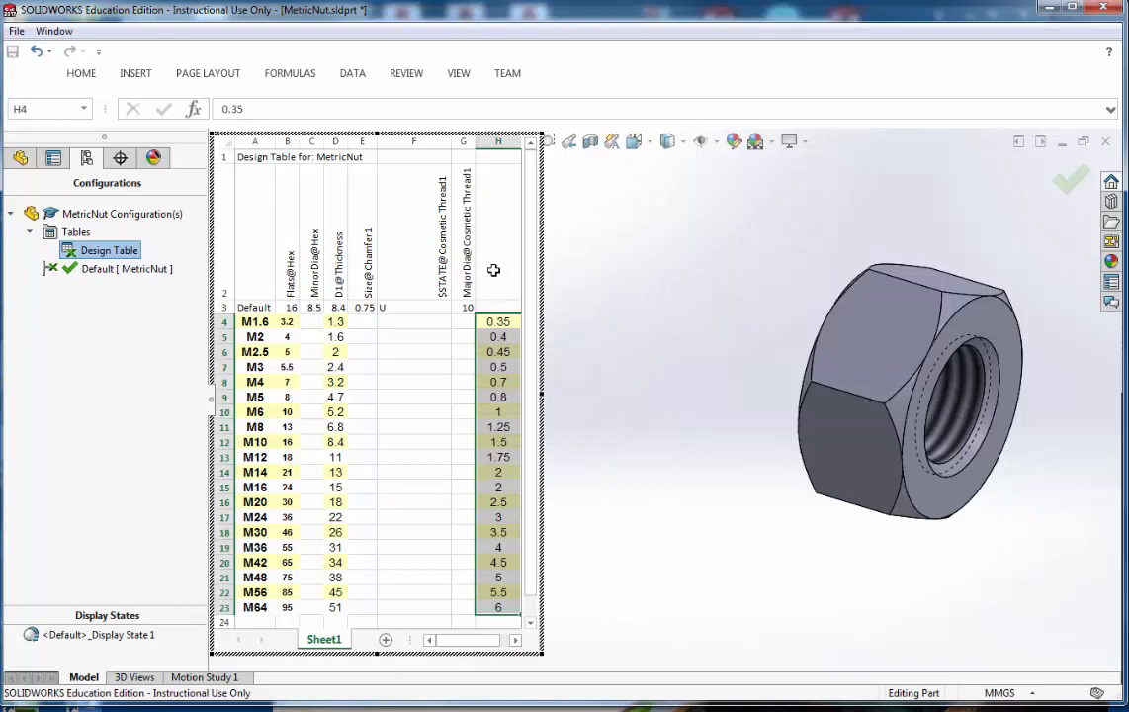
pyautogui.moveTo(499, 247)
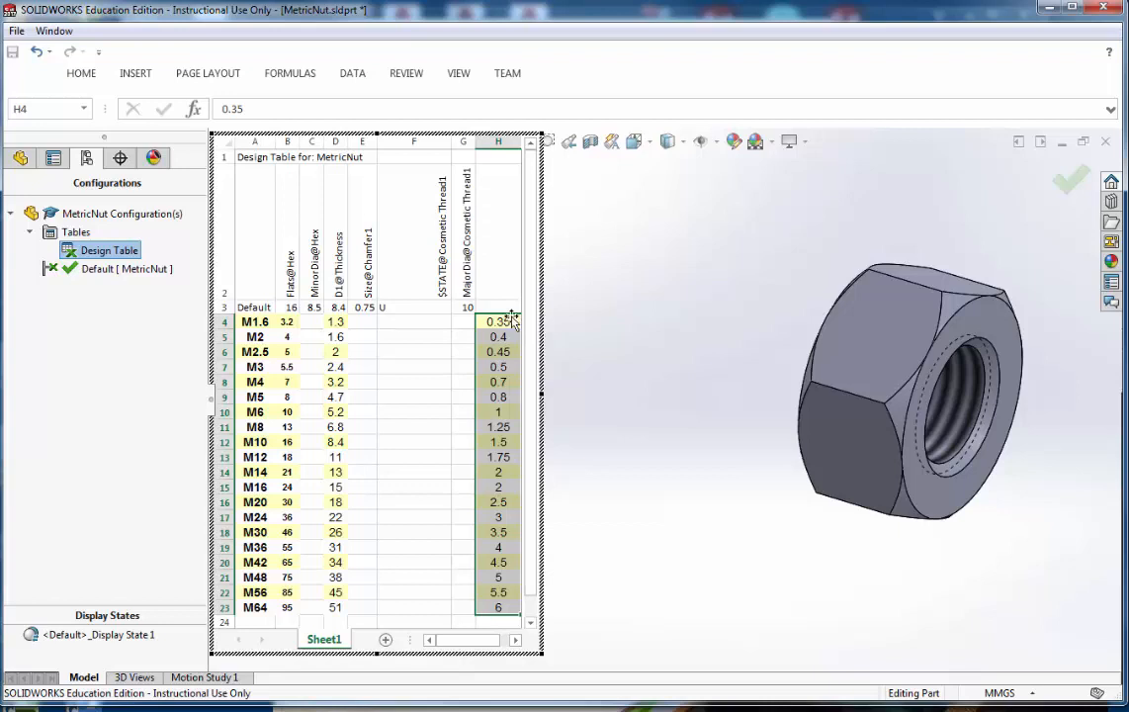
pyautogui.moveTo(483, 222)
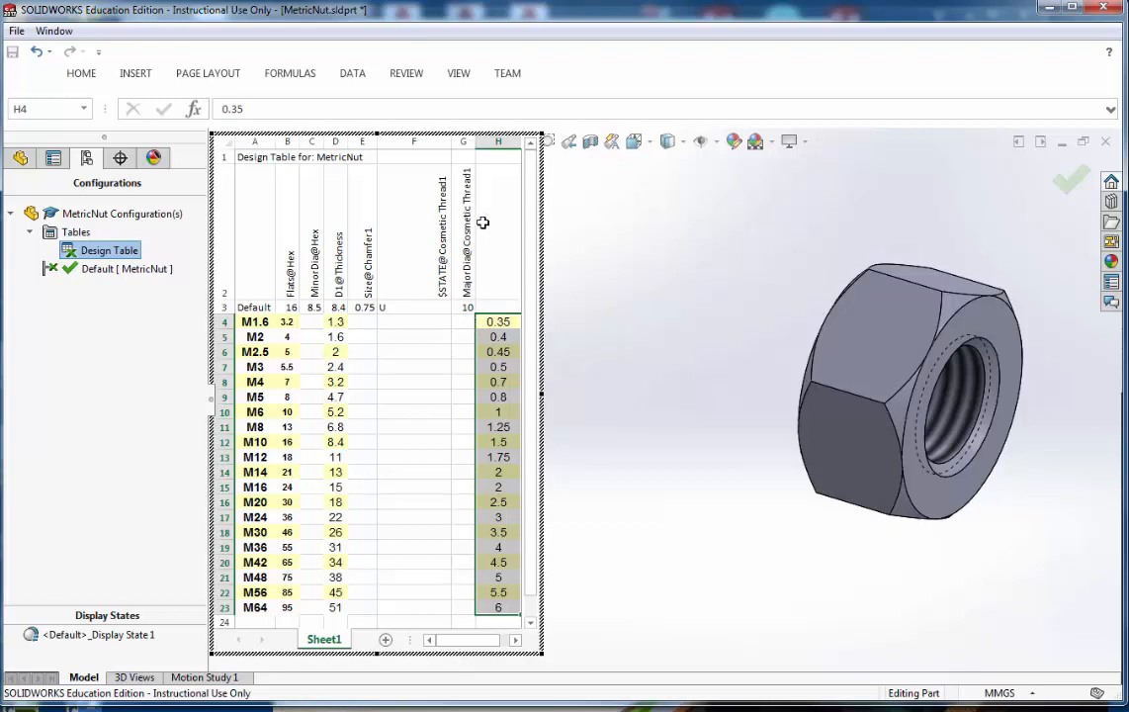
pyautogui.click(463, 321)
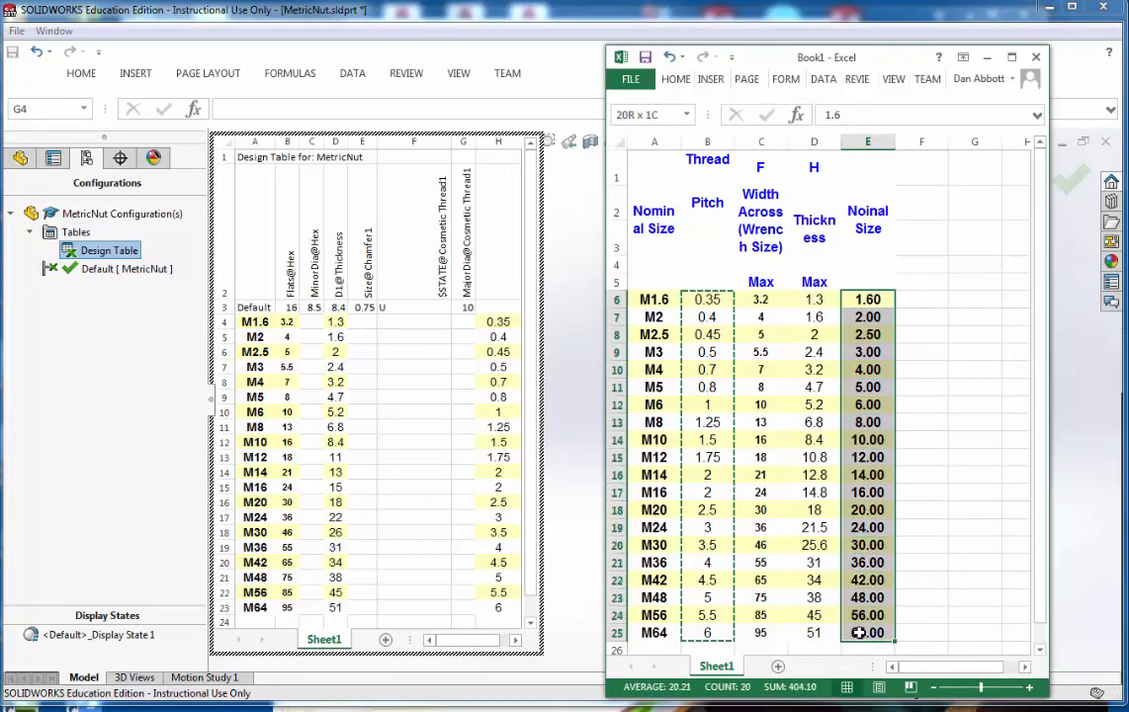
# Paste the nominal sizes as MajorDia@Cosmetic Thread1 for every configuration
pyautogui.rightClick(866, 633)
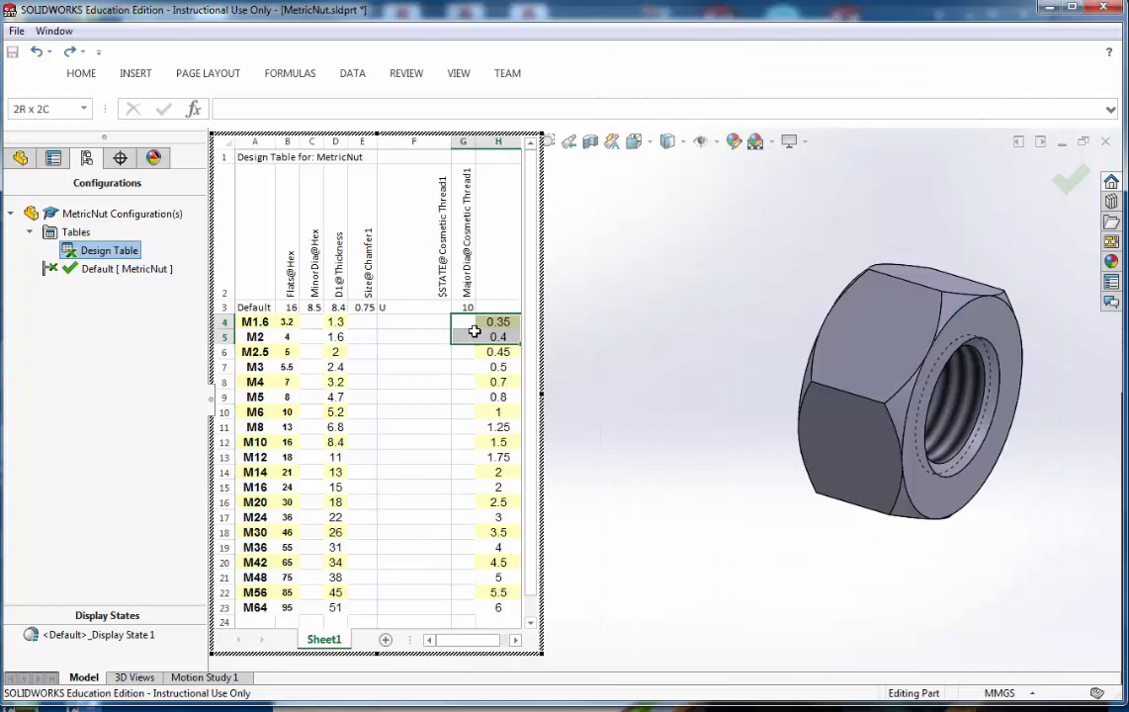
pyautogui.rightClick(475, 320)
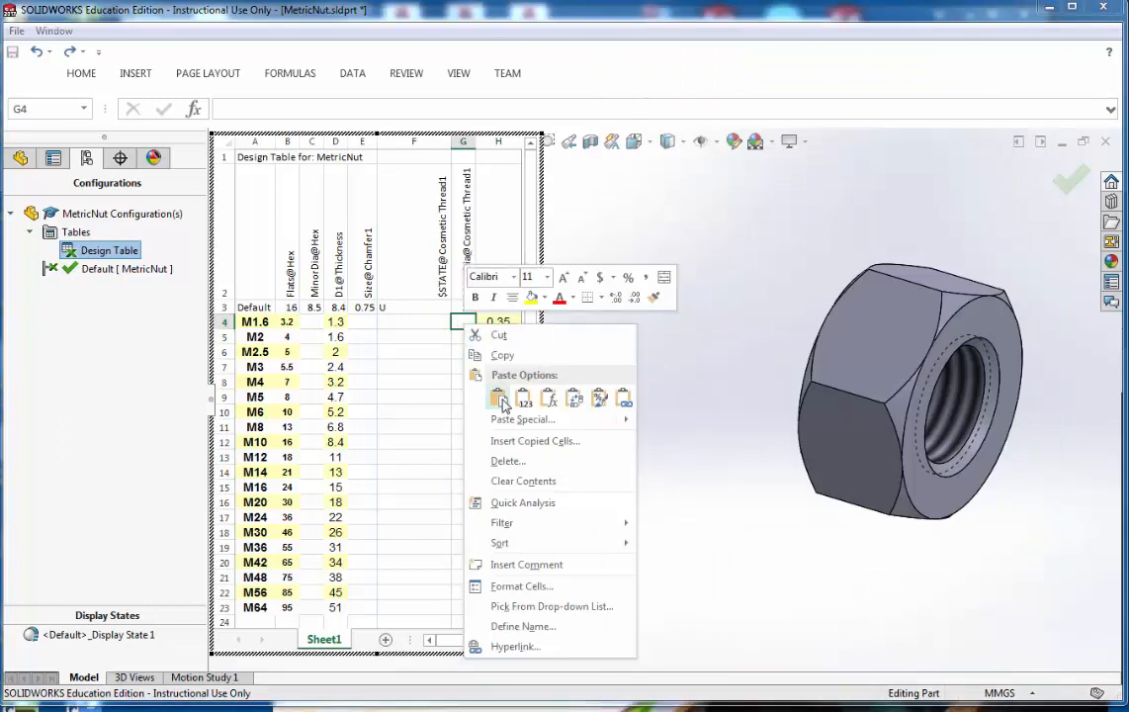
pyautogui.click(502, 399)
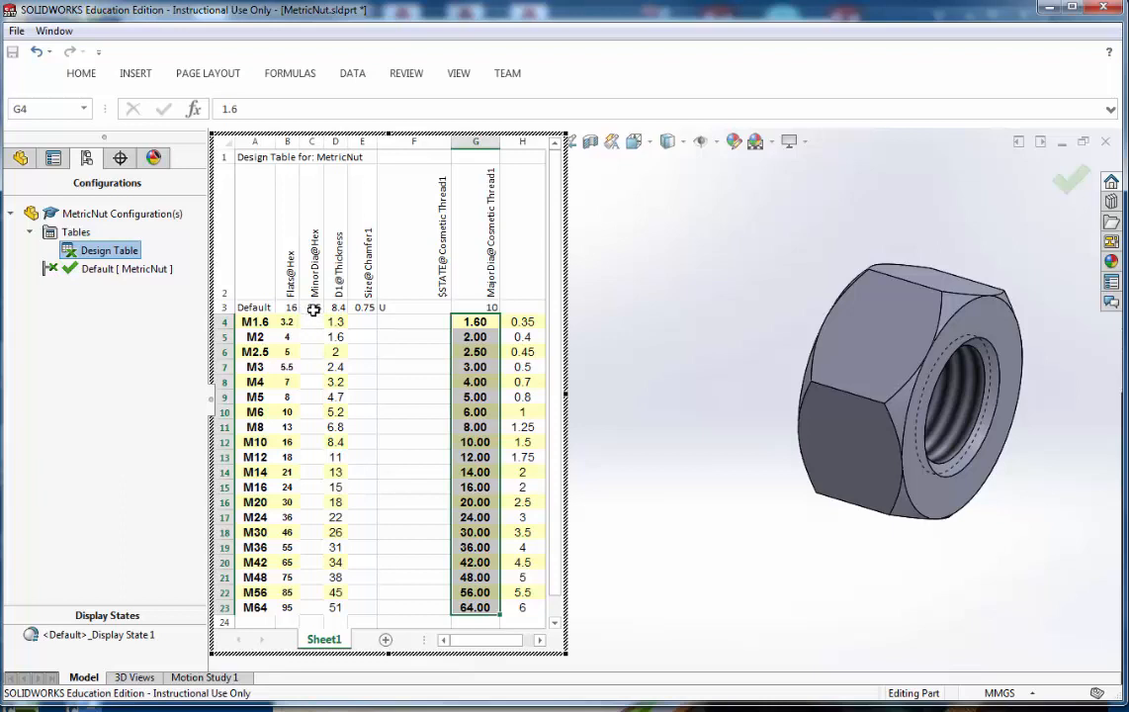
pyautogui.click(313, 309)
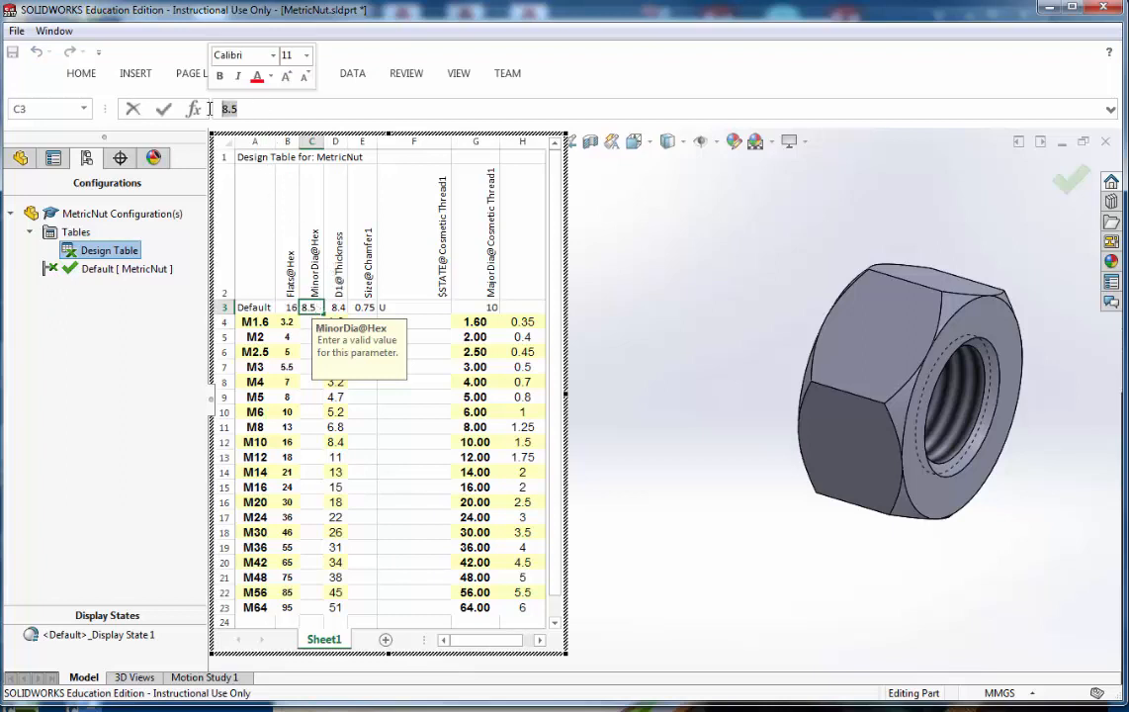
# Enter the minor-diameter formula =(G3-H3) in MinorDiag@Hex with default pitch 1.5
pyautogui.write('=(G3-')
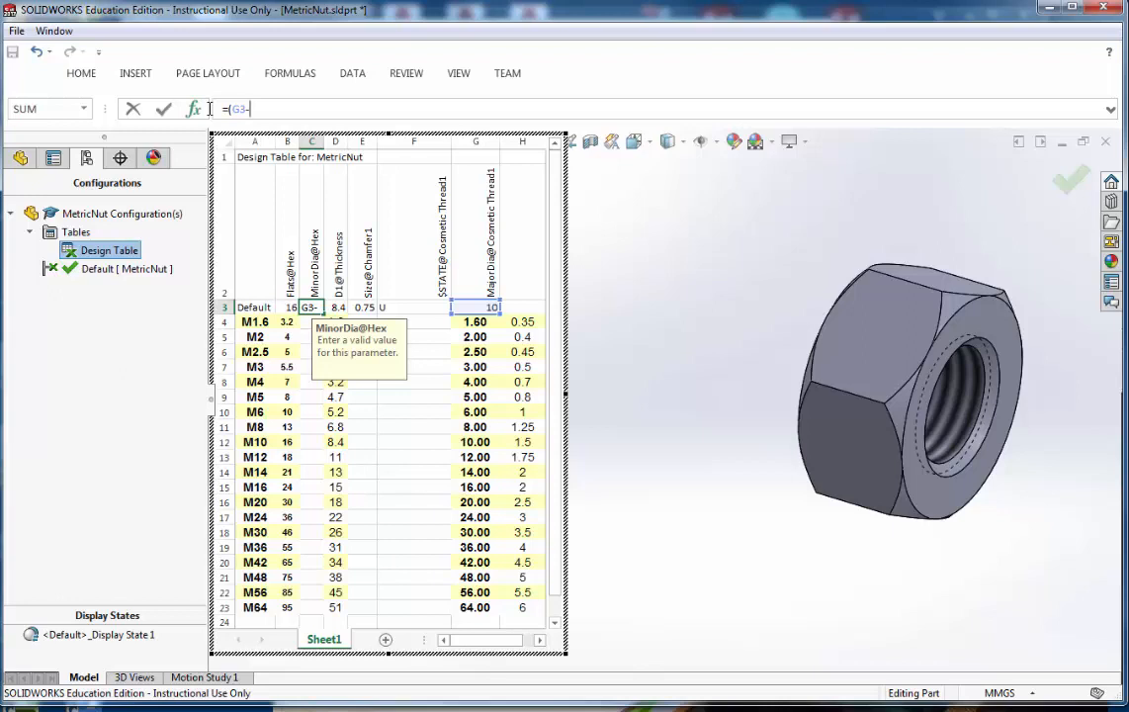
pyautogui.write('h3')
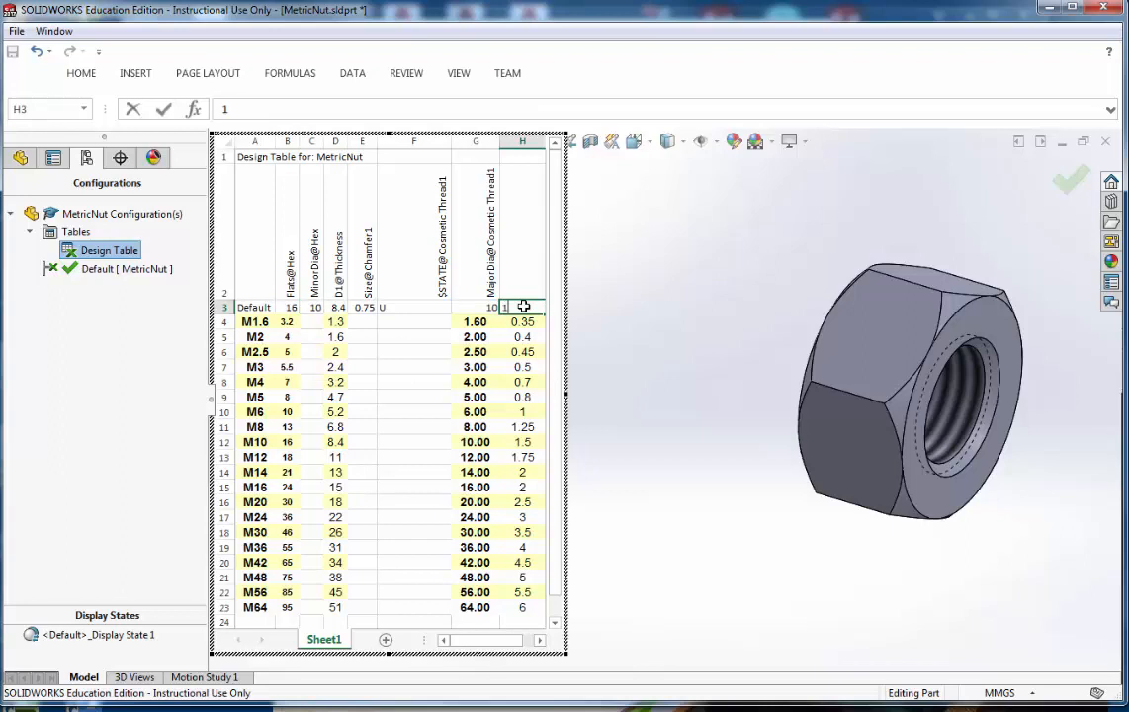
pyautogui.write('1.5')
pyautogui.click(313, 306)
pyautogui.write('8.5')
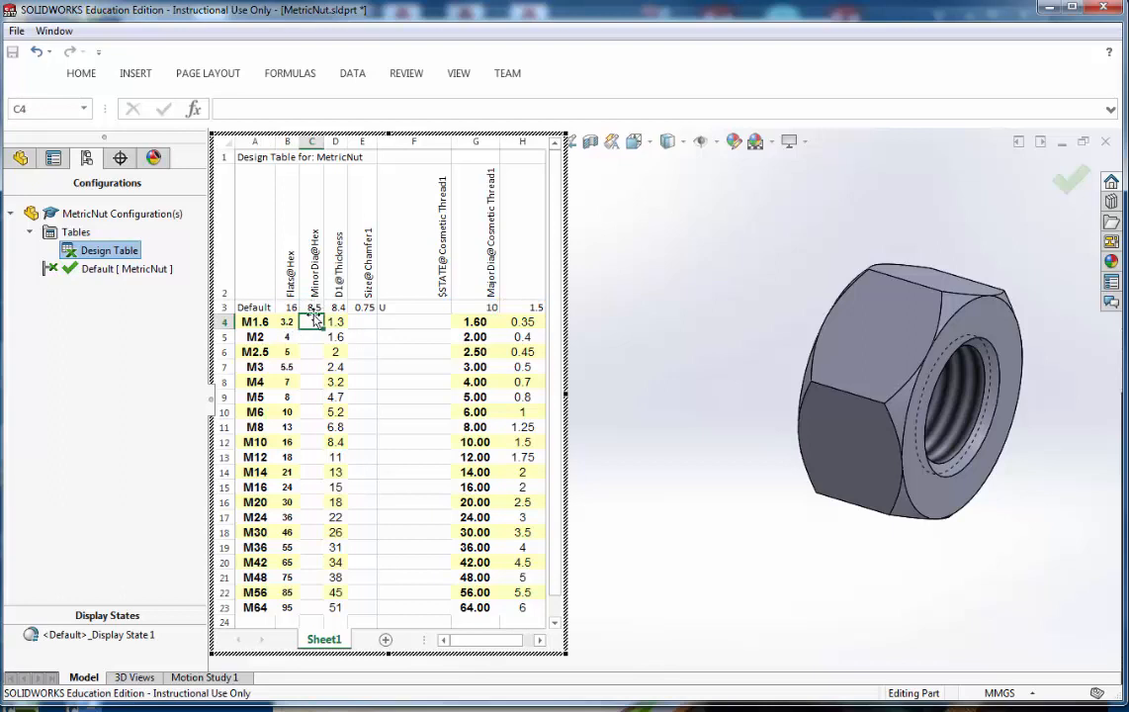
# Copy the minor-diameter formula down the column for rows M1.6 to M64
pyautogui.rightClick(312, 306)
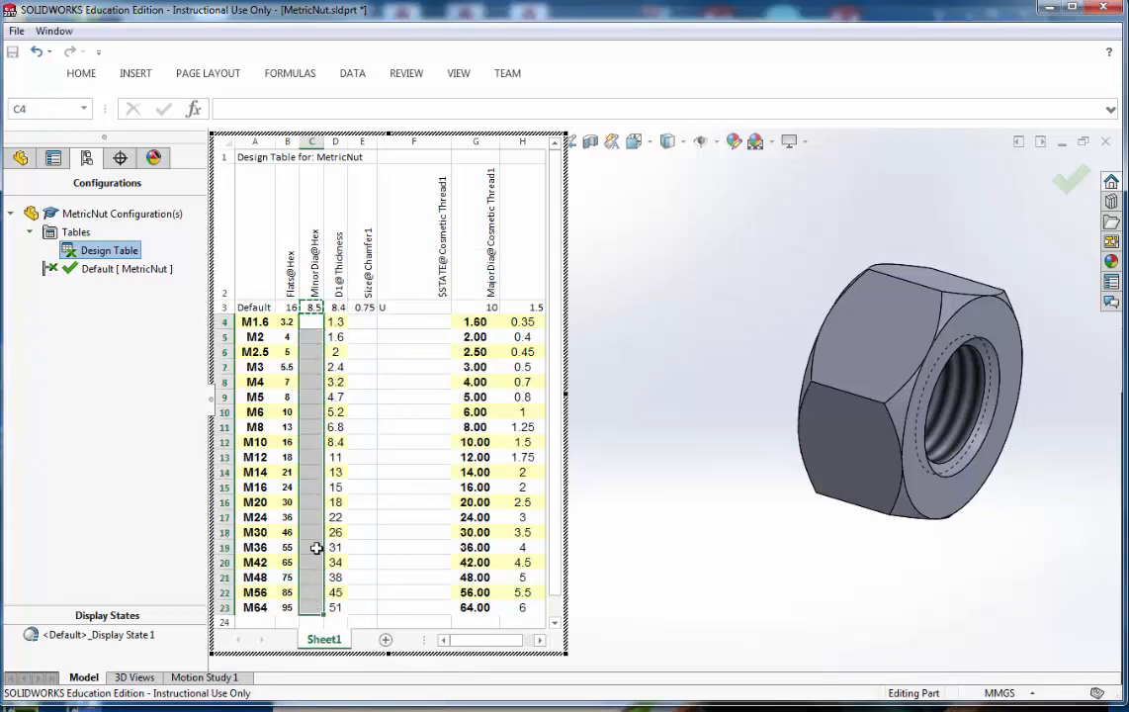
pyautogui.rightClick(316, 546)
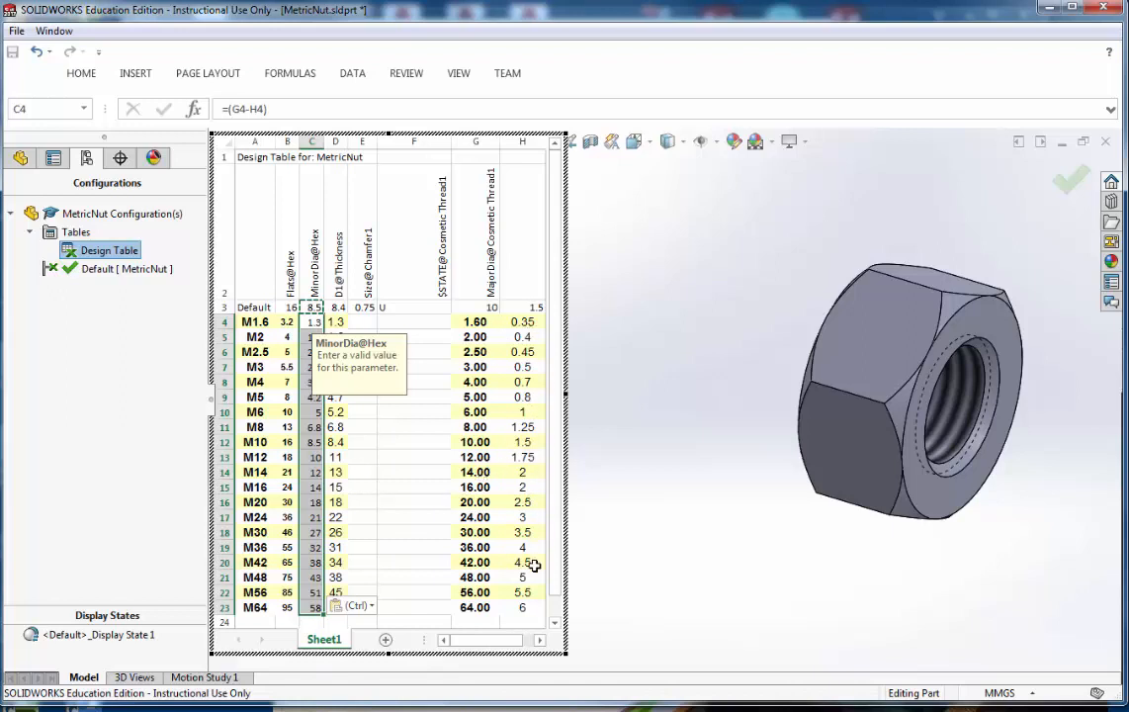
pyautogui.moveTo(304, 514)
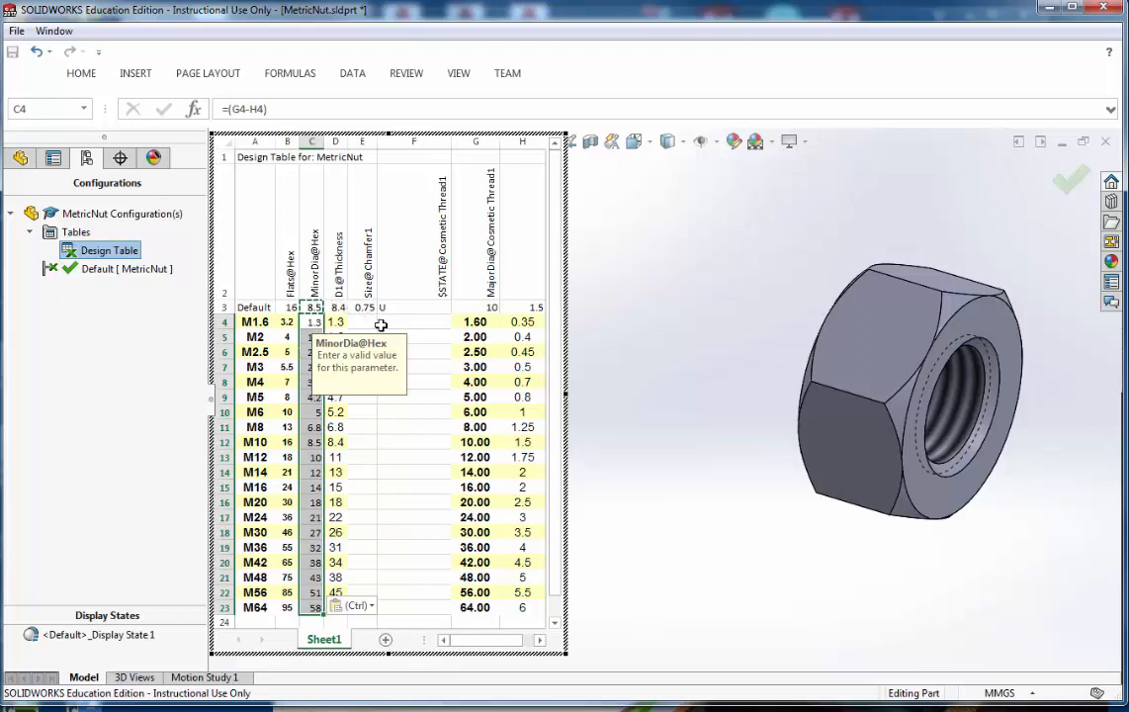
pyautogui.click(364, 307)
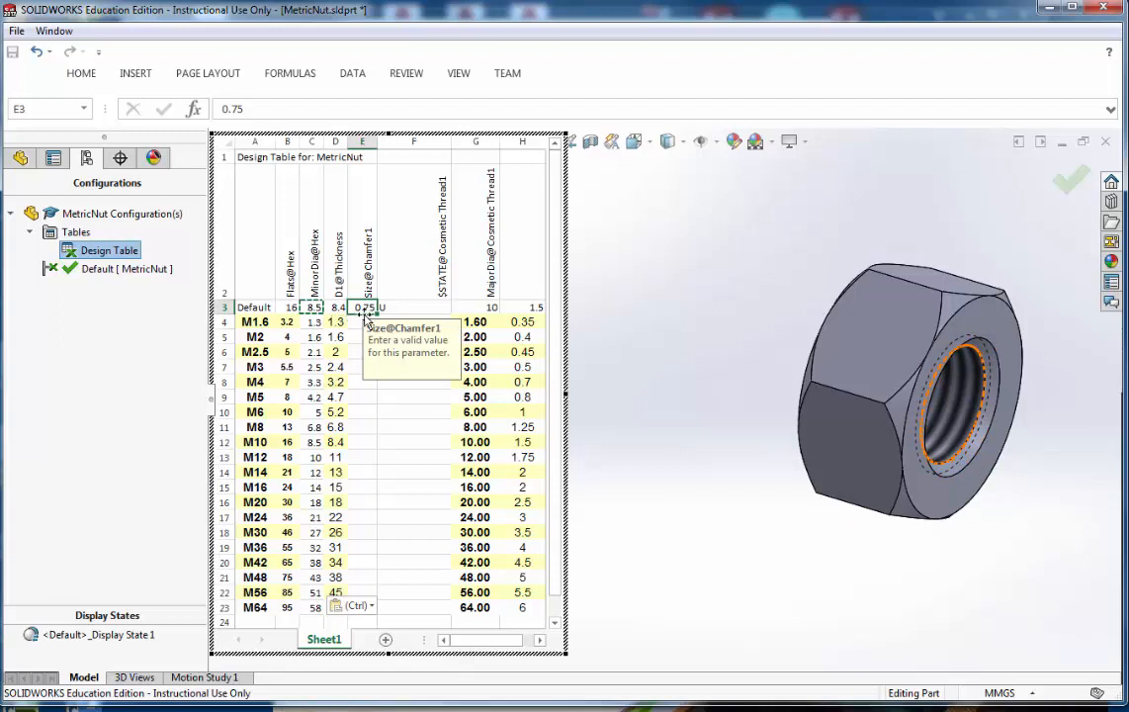
pyautogui.moveTo(289, 154)
pyautogui.write('=')
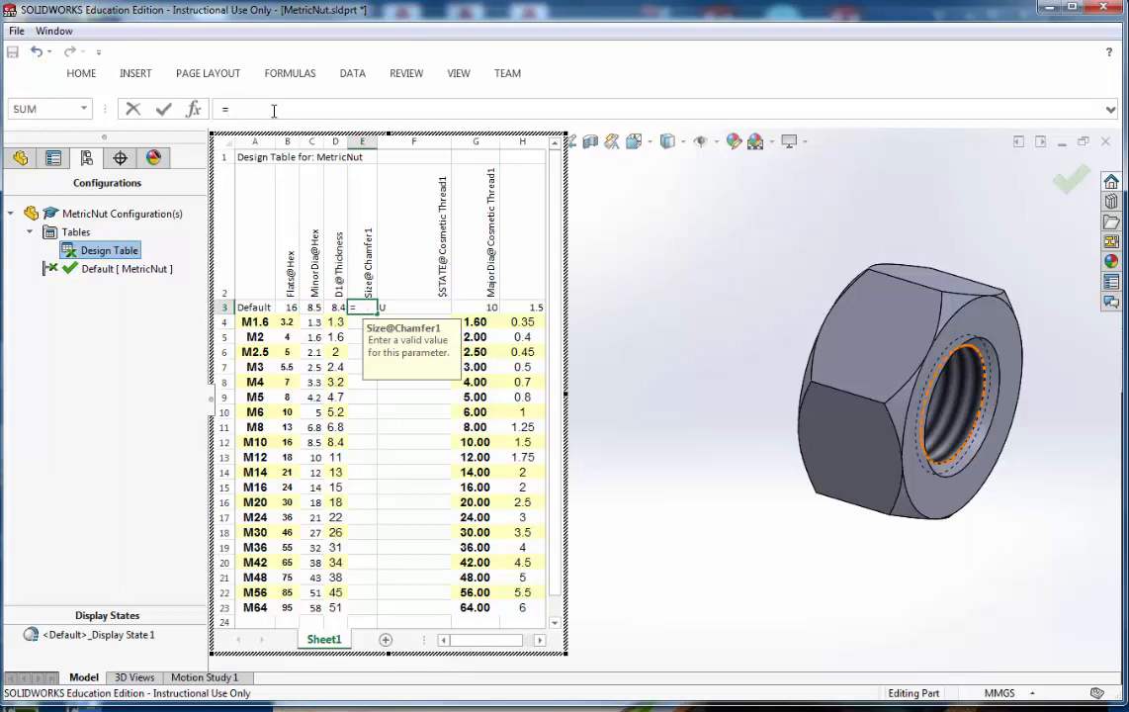
# Enter the chamfer-size formula =(G3-C3)/2 in cell E3
pyautogui.write('(')
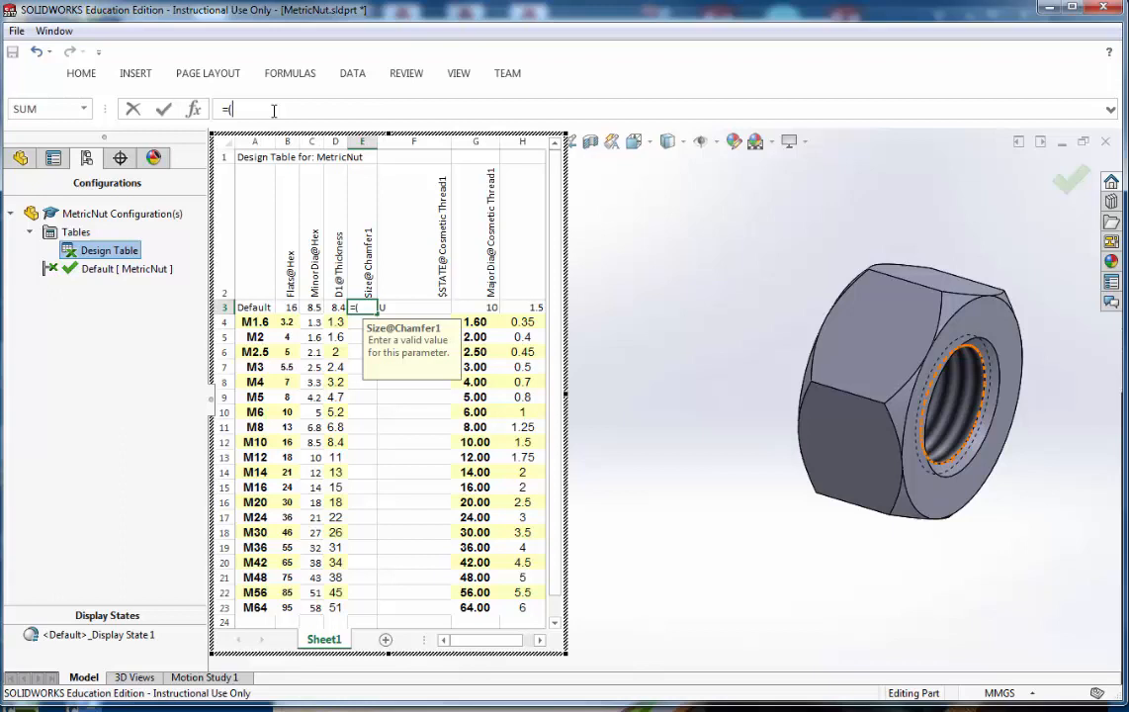
pyautogui.write('G3-')
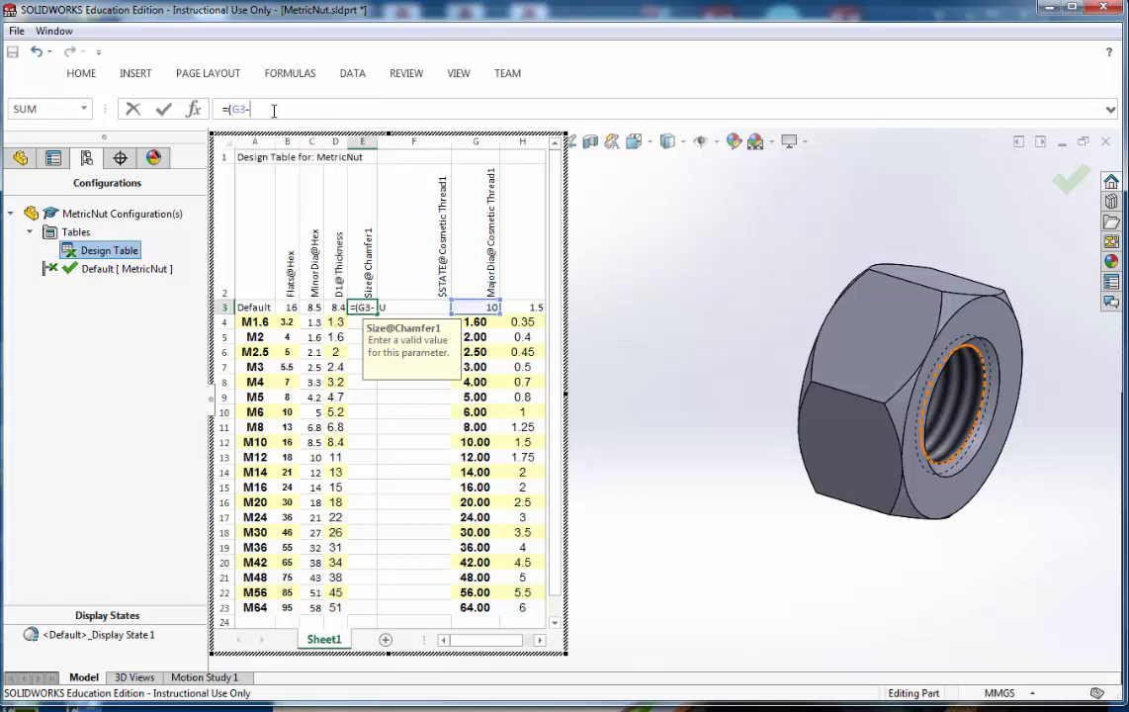
pyautogui.write('c')
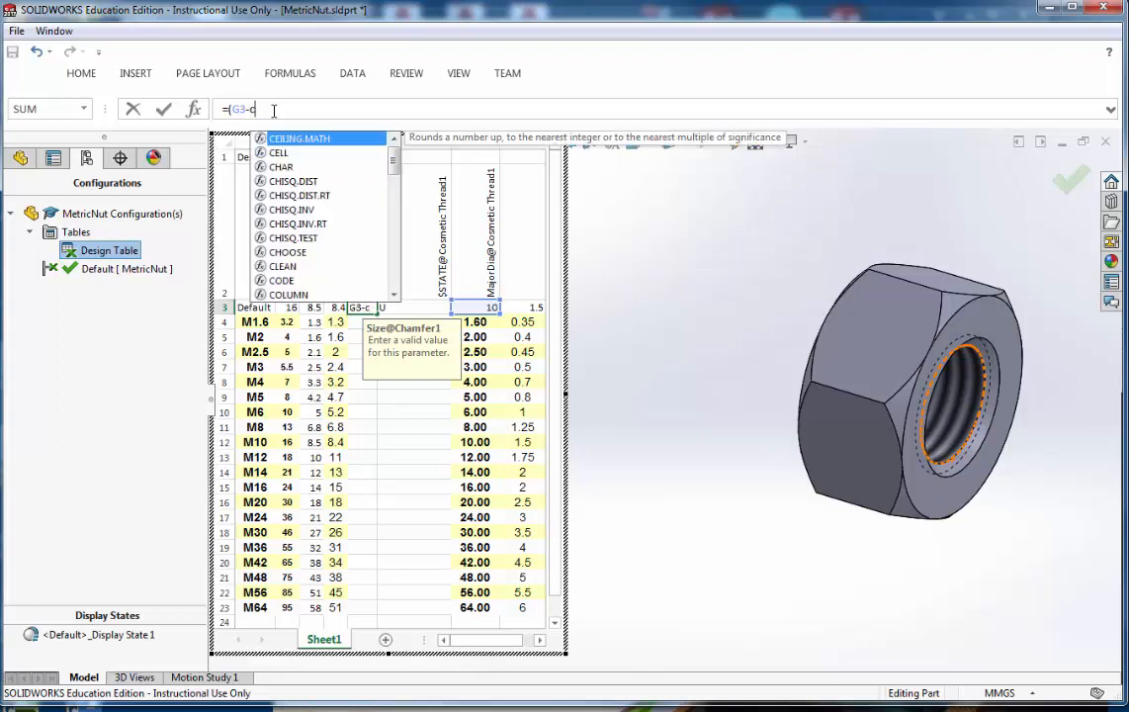
pyautogui.write('3)/')
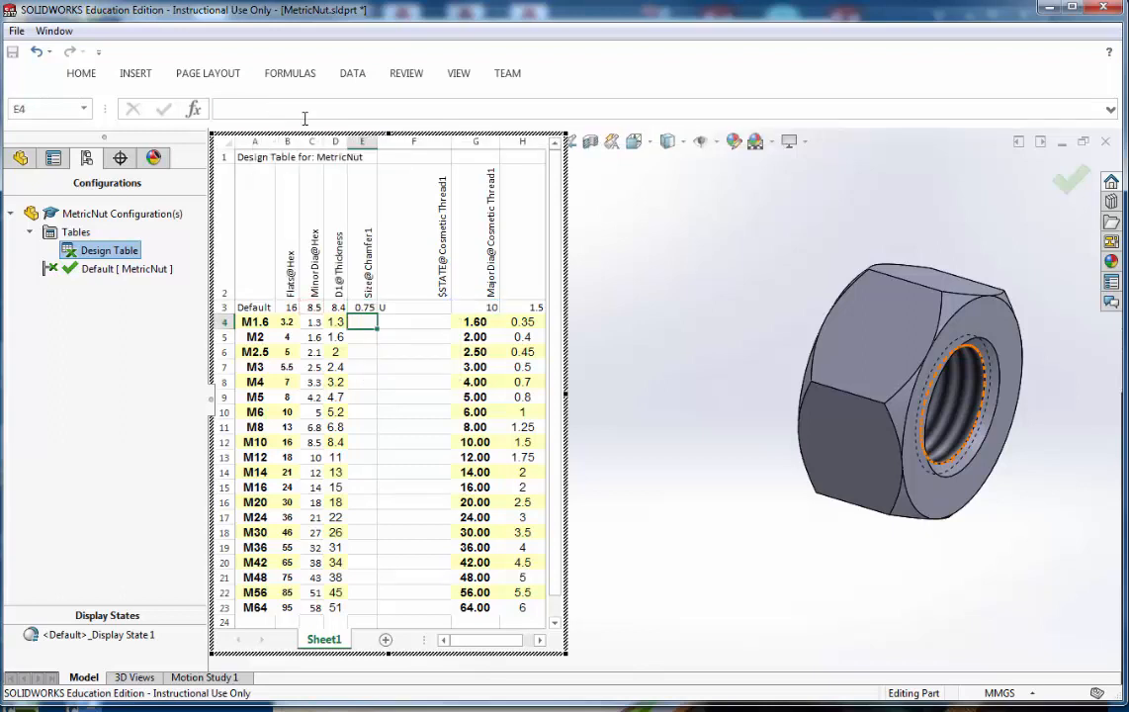
# Copy the chamfer formula from E3 down to rows E4:E24
pyautogui.click(363, 307)
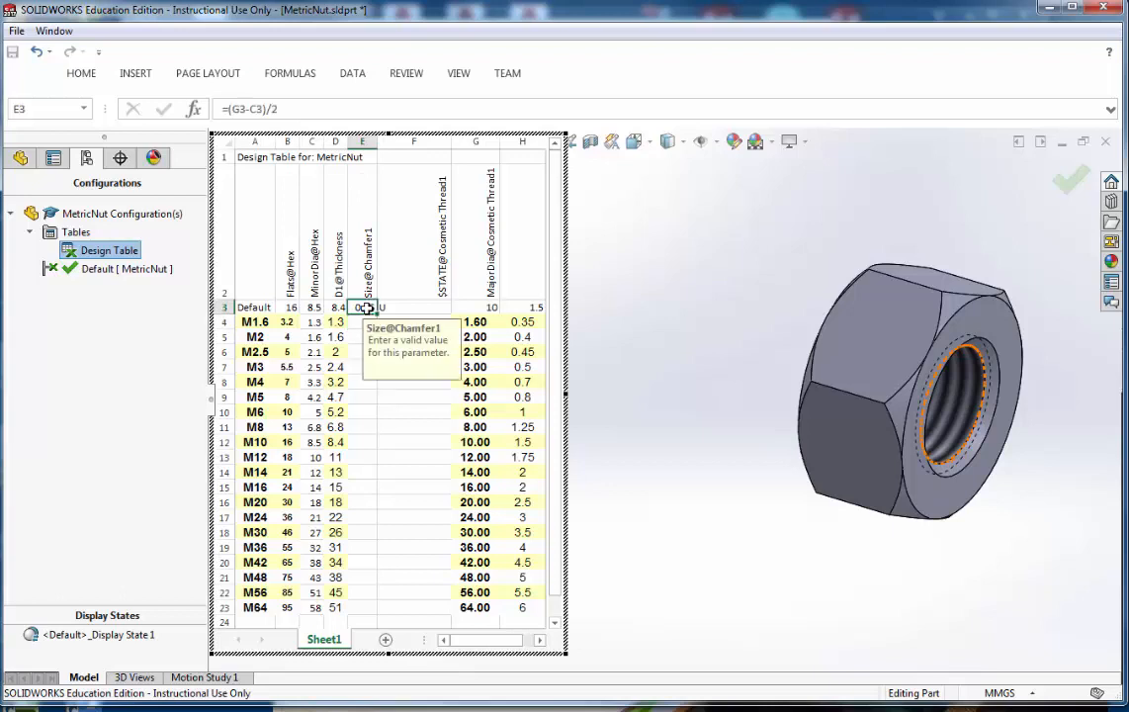
pyautogui.rightClick(364, 307)
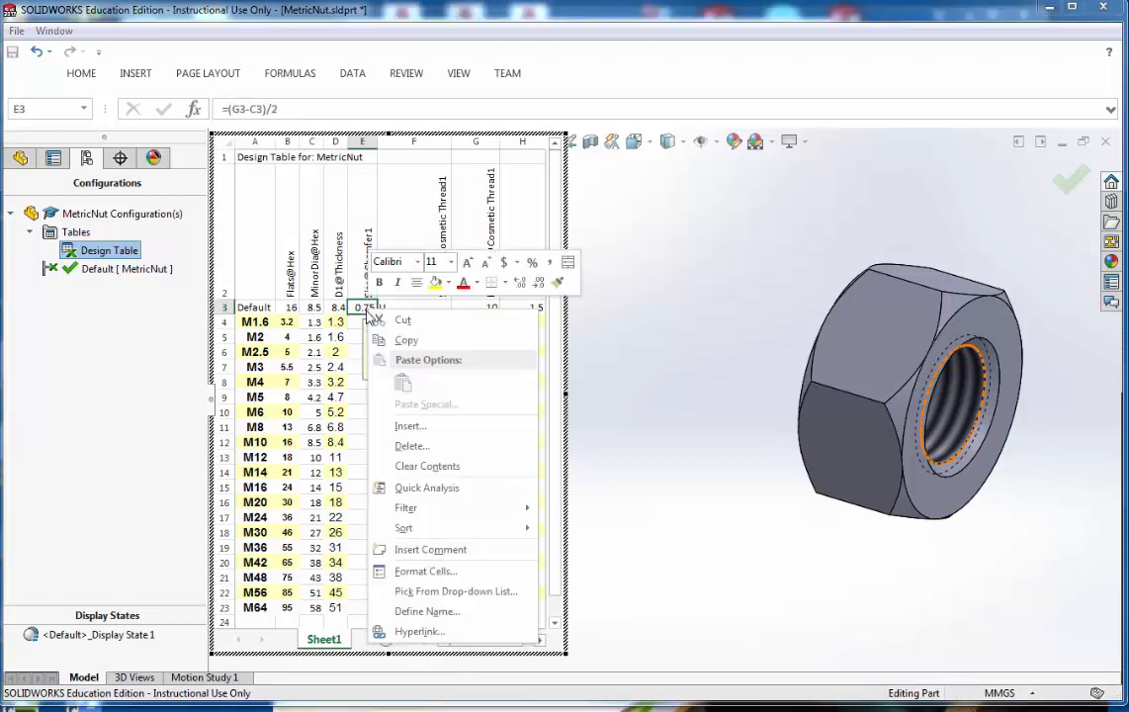
pyautogui.moveTo(425, 340)
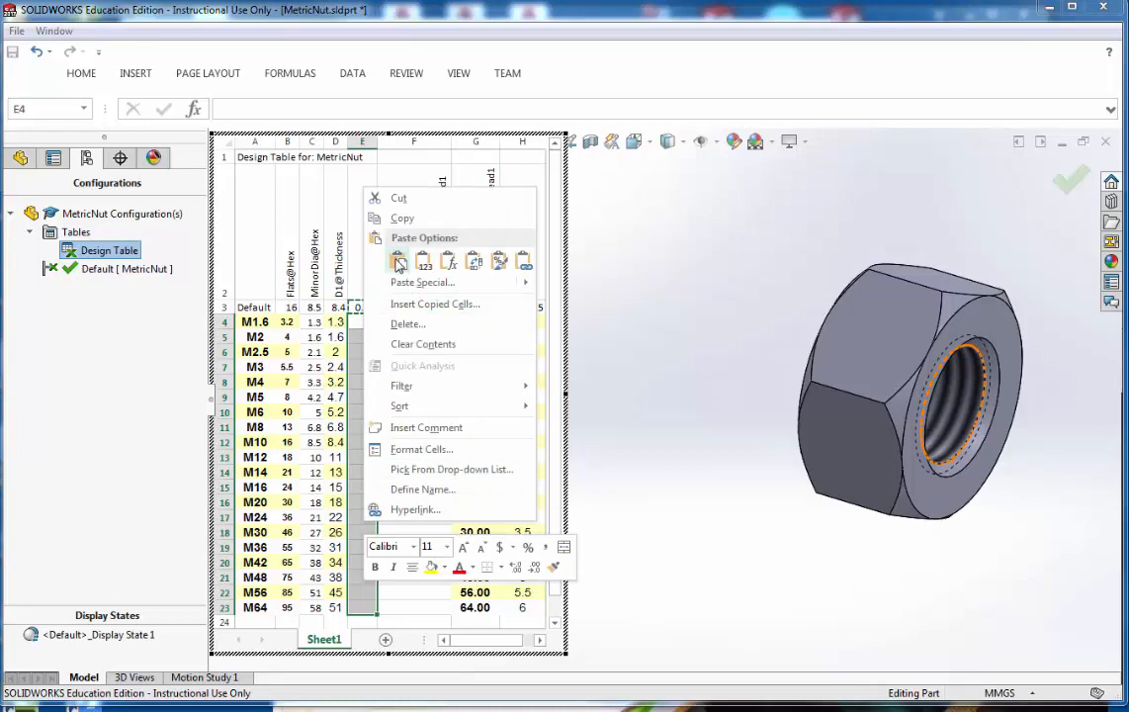
pyautogui.click(397, 261)
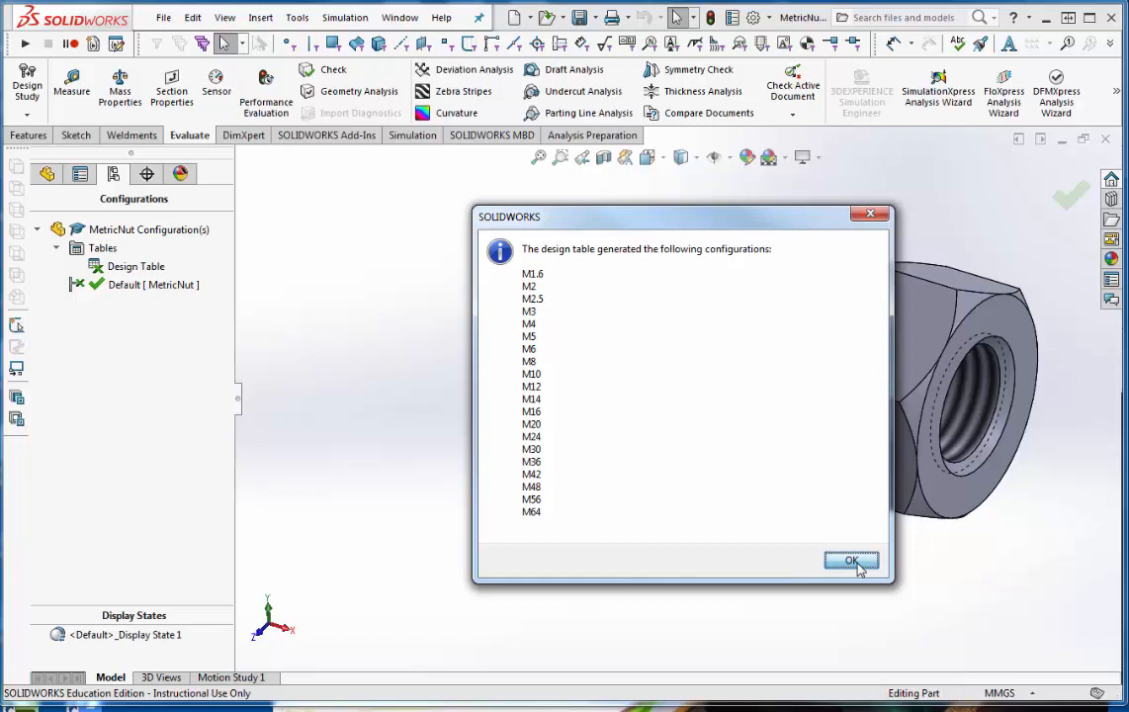
# Accept the generated configurations, then activate M1.6 and another size to check the nut resizes
pyautogui.click(851, 562)
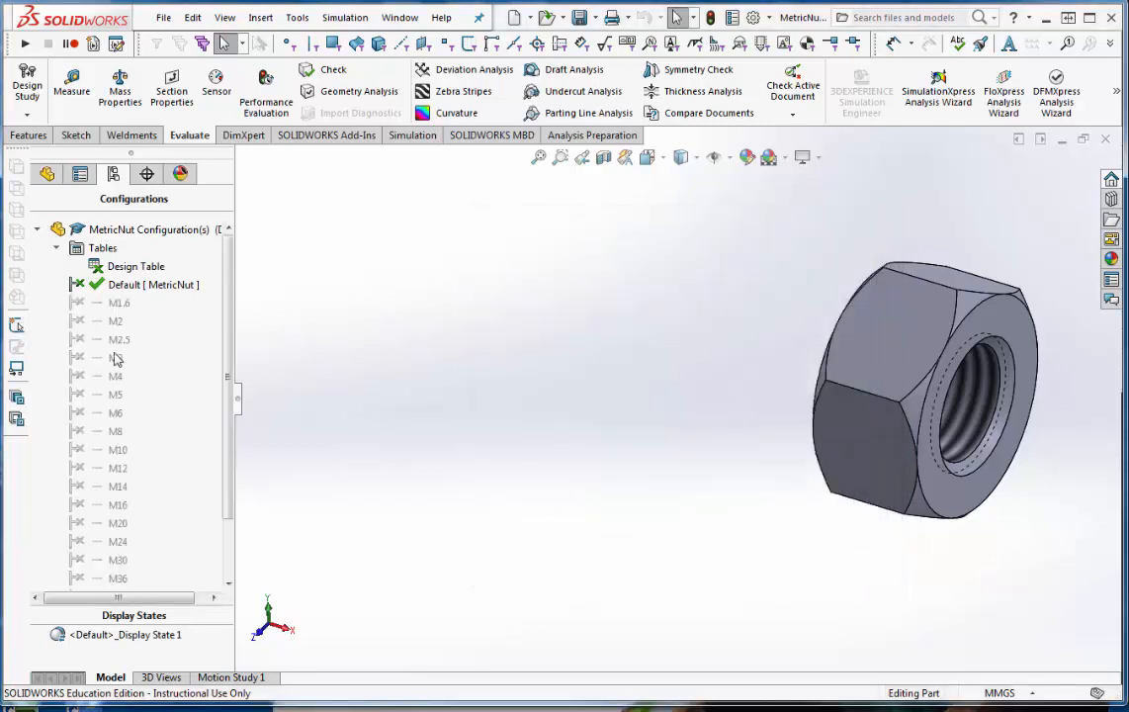
pyautogui.scroll(-3)
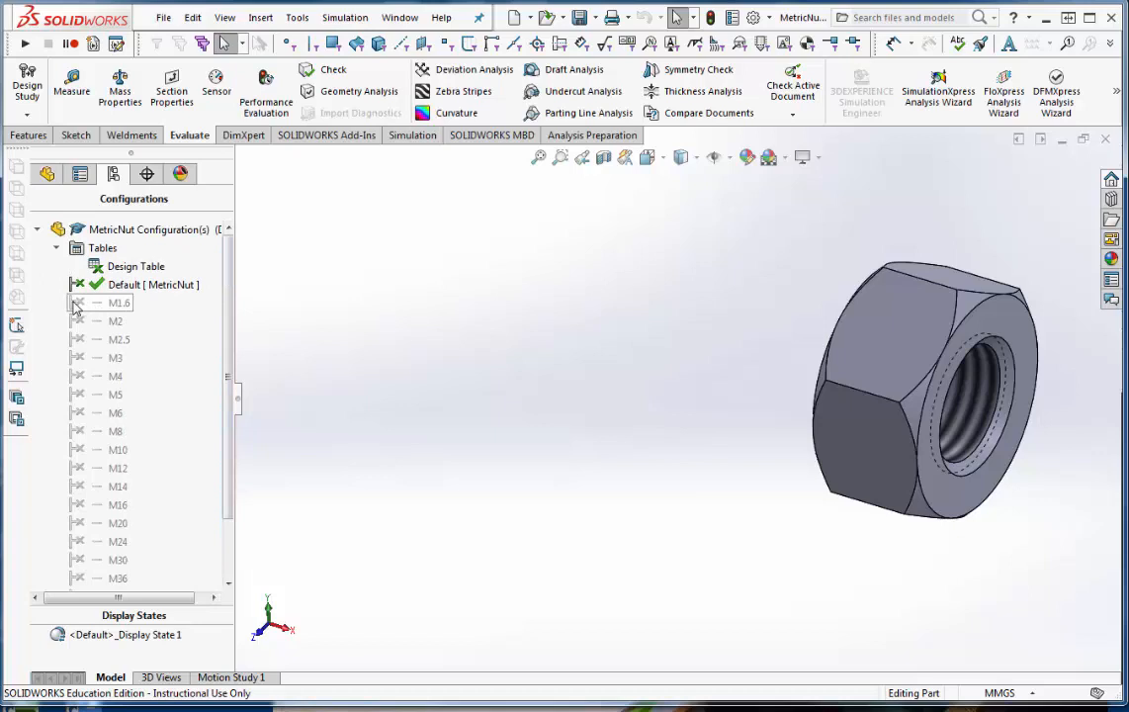
pyautogui.doubleClick(119, 303)
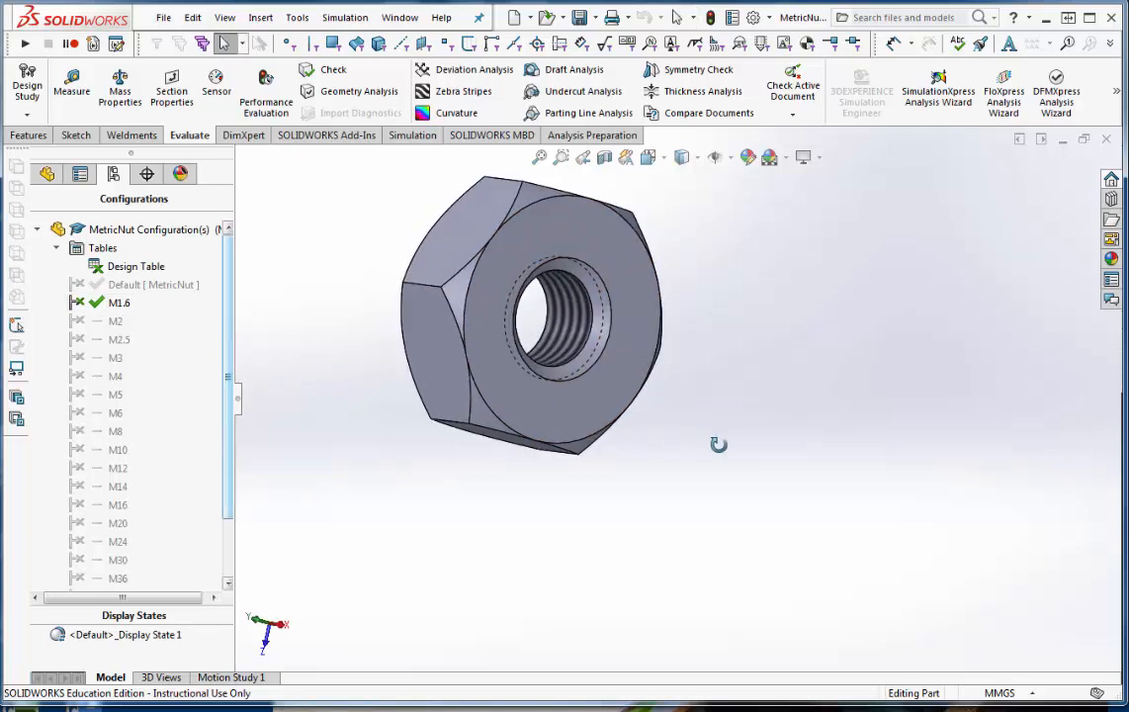
pyautogui.moveTo(720, 443); pyautogui.dragTo(693, 455)
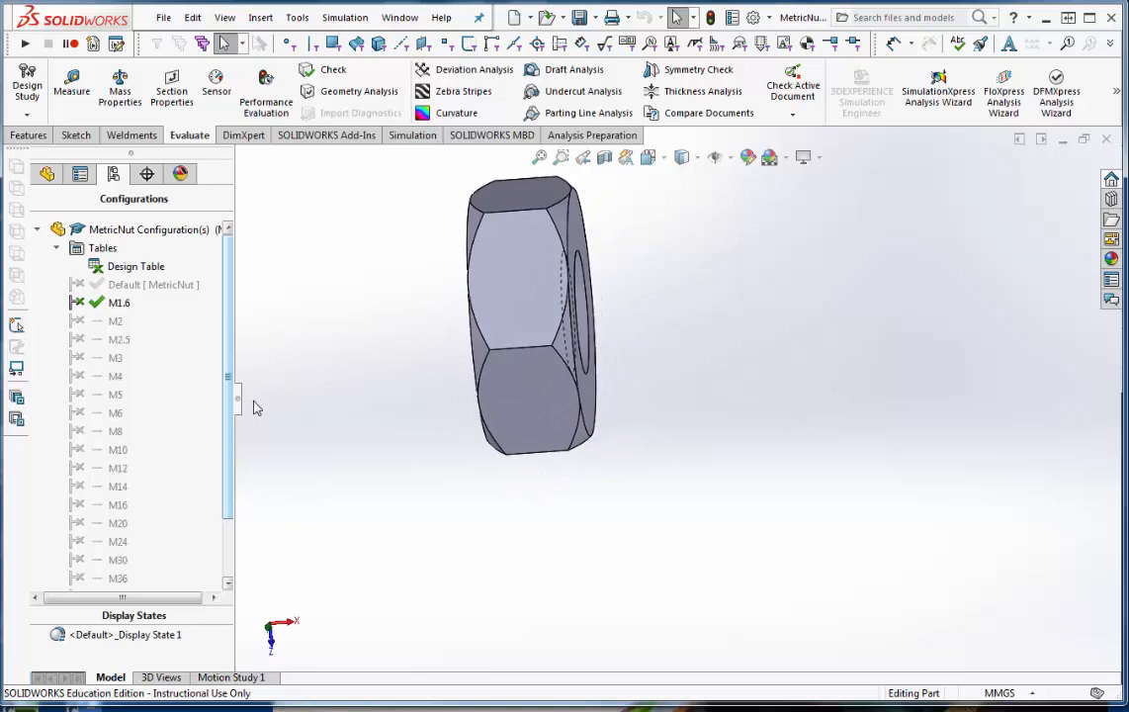
pyautogui.doubleClick(116, 449)
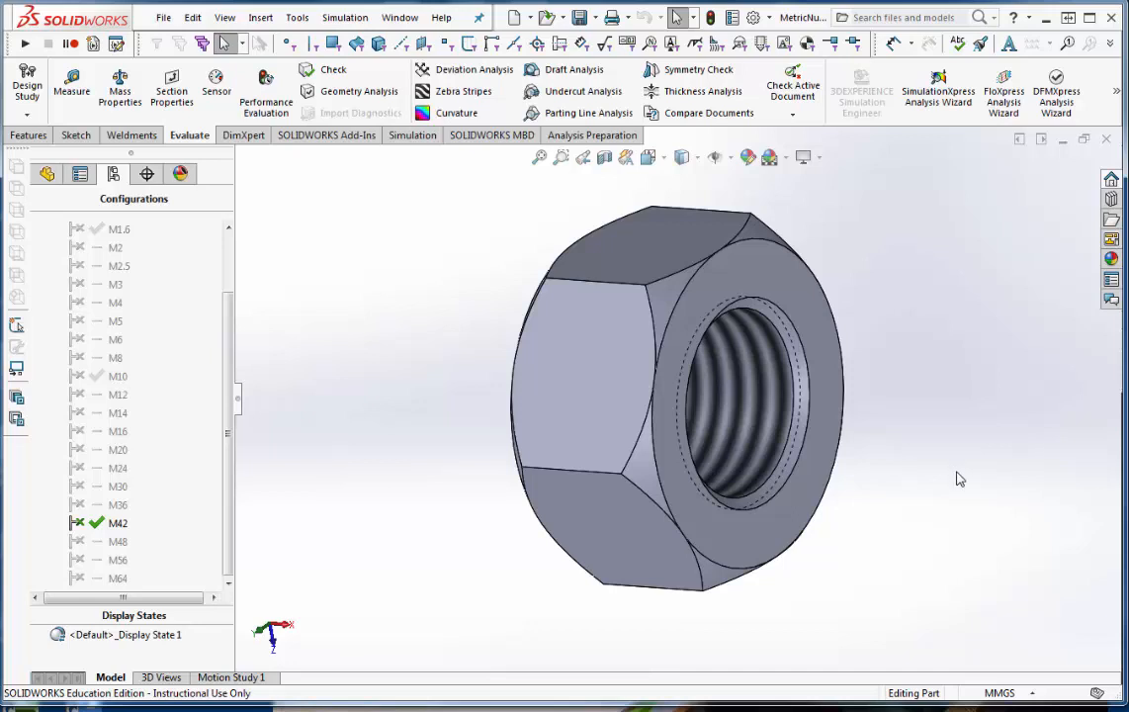
pyautogui.moveTo(977, 370)
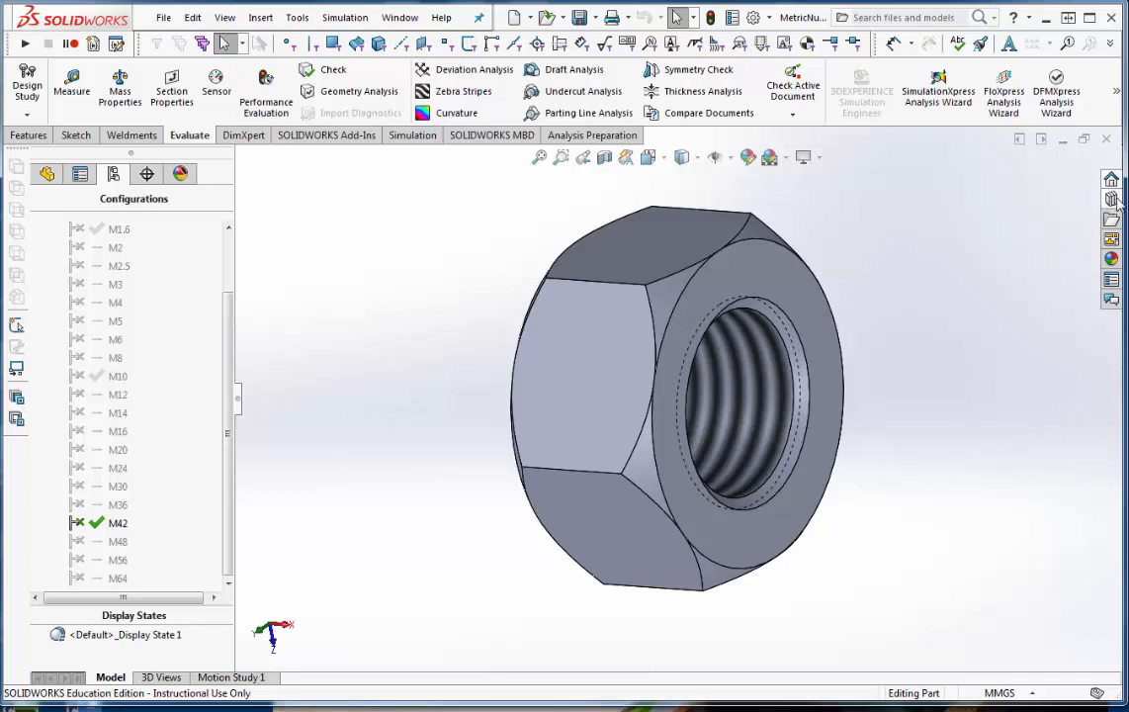
# Browse the Design Library to the parts > hardware folder
pyautogui.click(1112, 197)
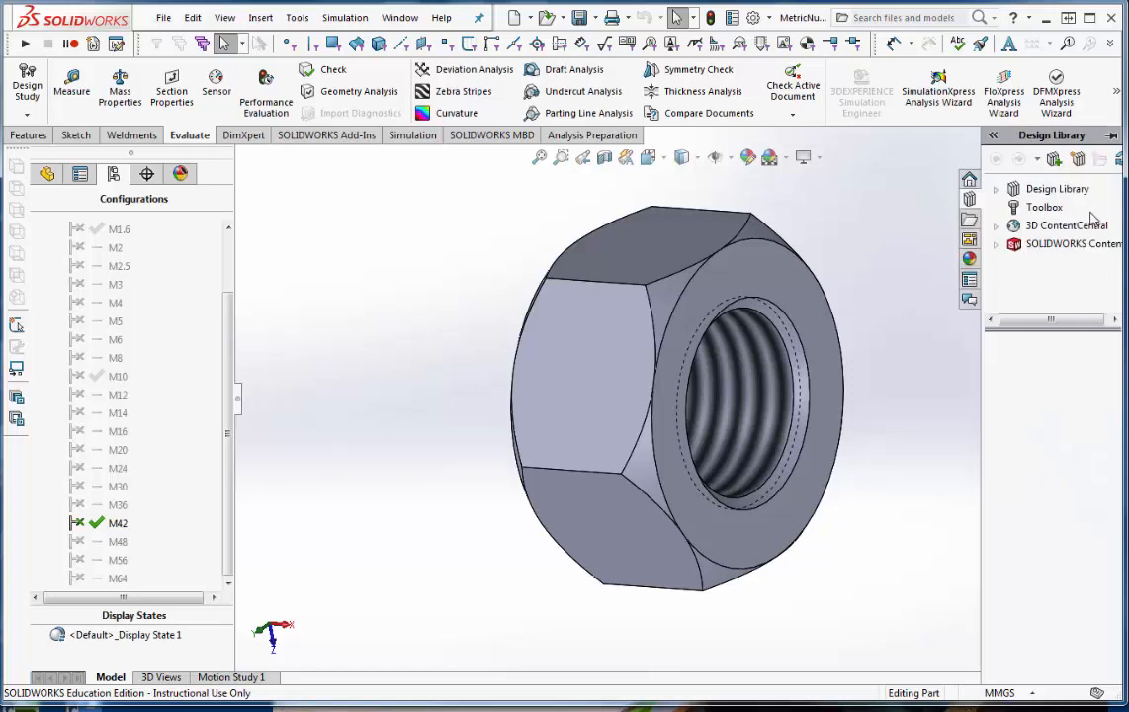
pyautogui.click(1056, 188)
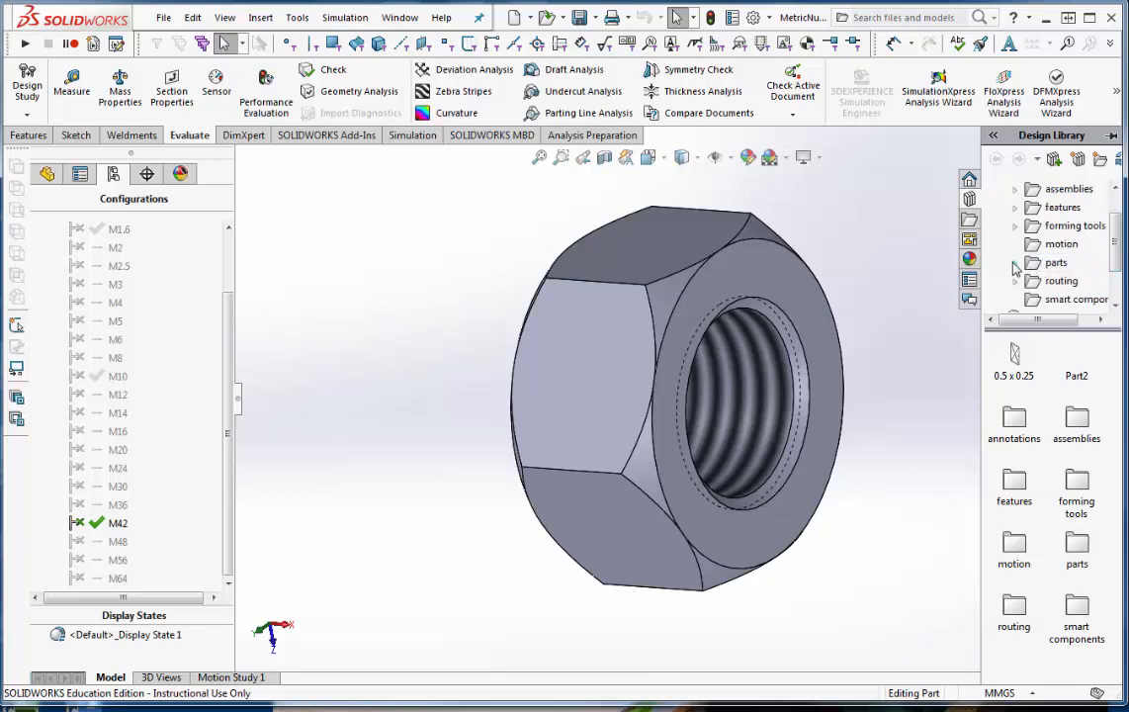
pyautogui.click(1012, 208)
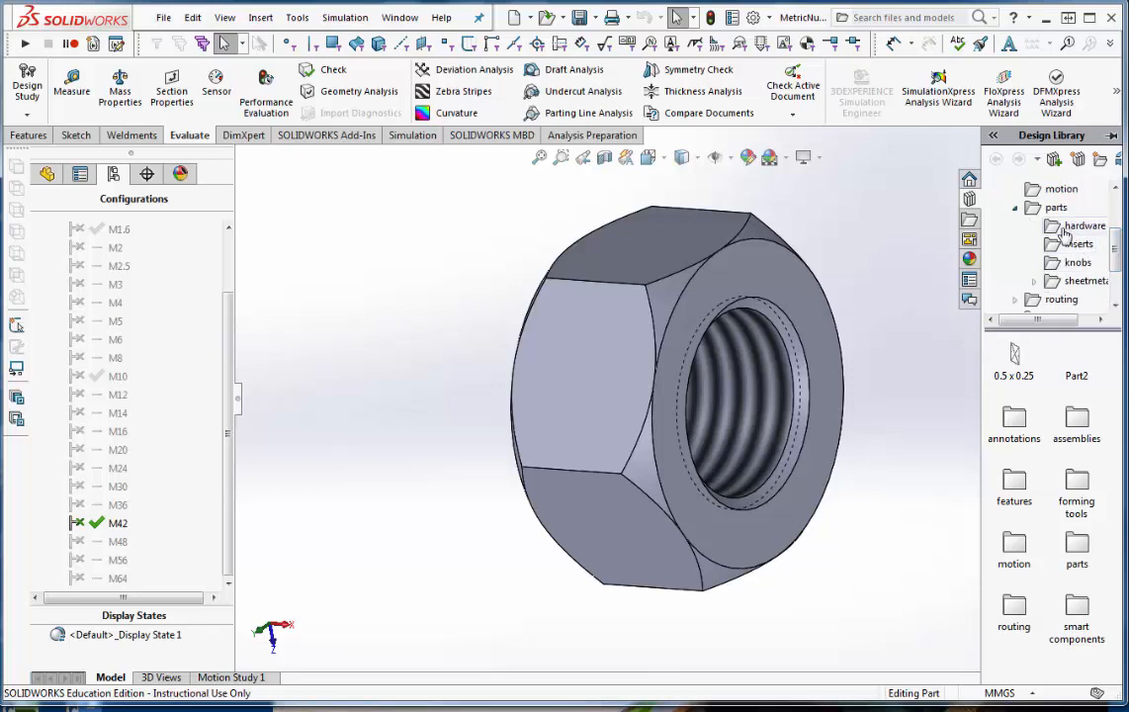
pyautogui.click(1084, 226)
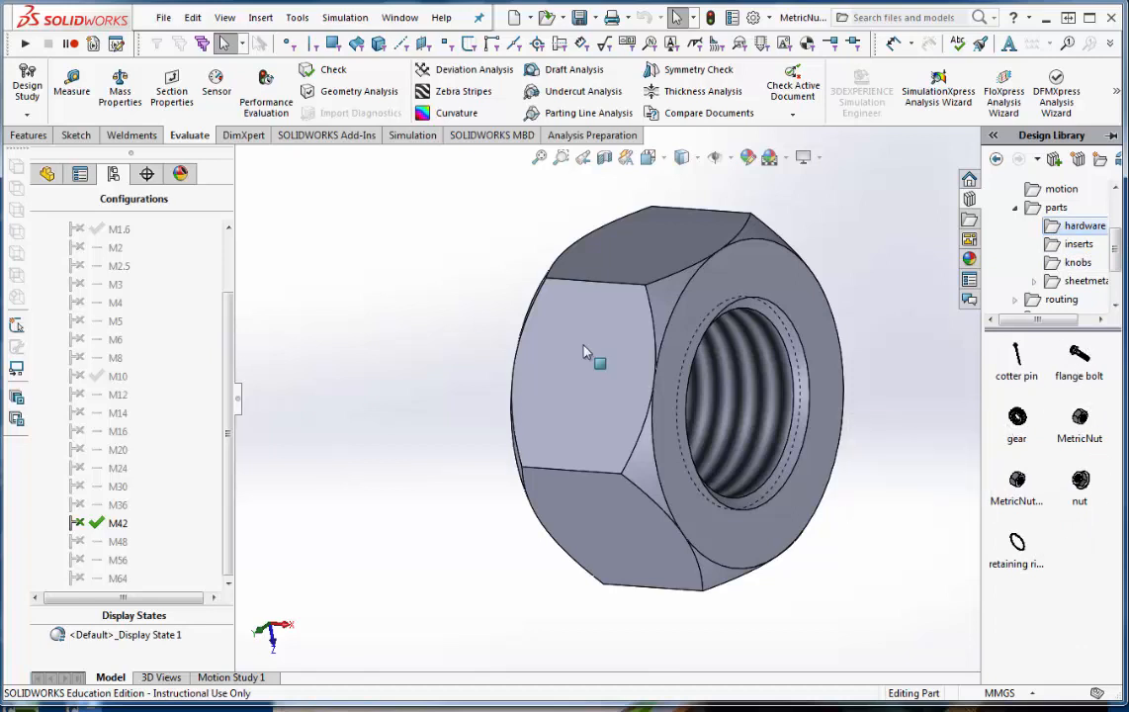
# Add the part to the hardware folder with Add to Library, keeping the name MetricNut
pyautogui.click(45, 175)
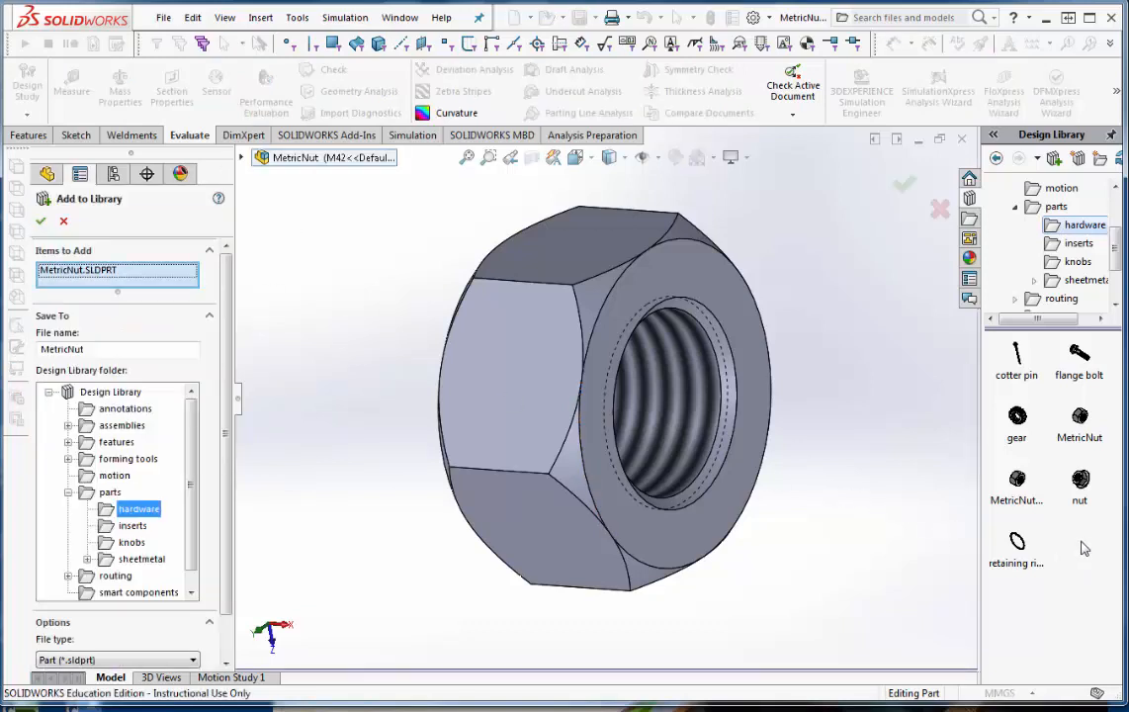
pyautogui.moveTo(1080, 419)
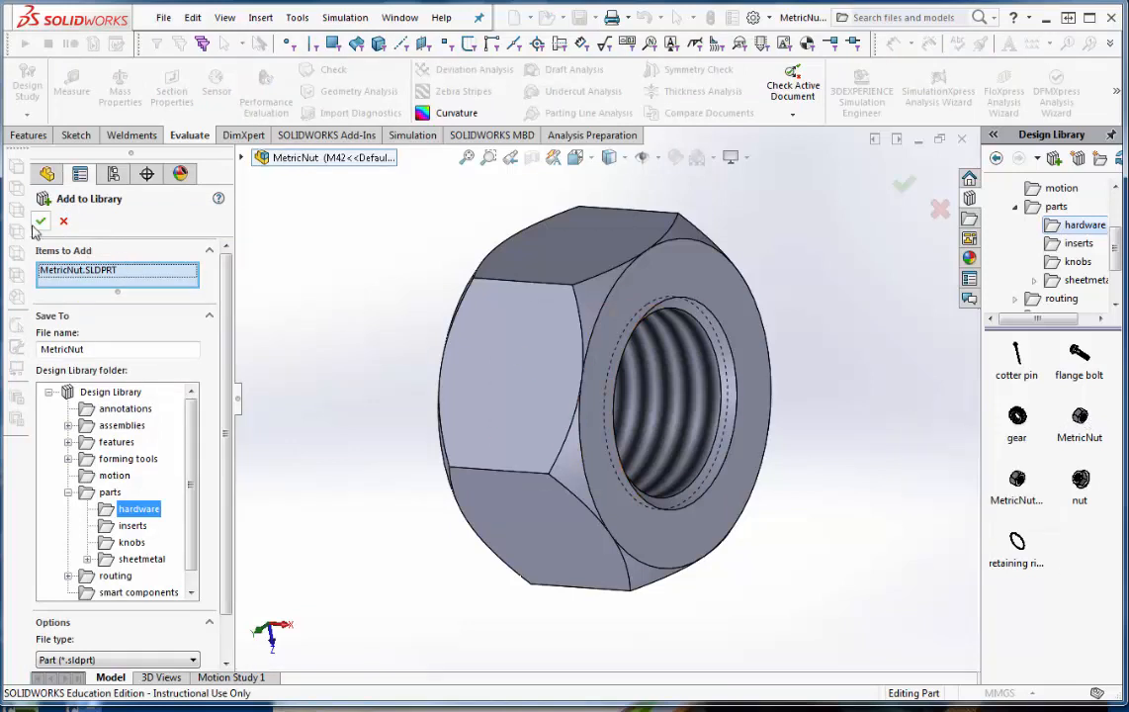
pyautogui.click(162, 17)
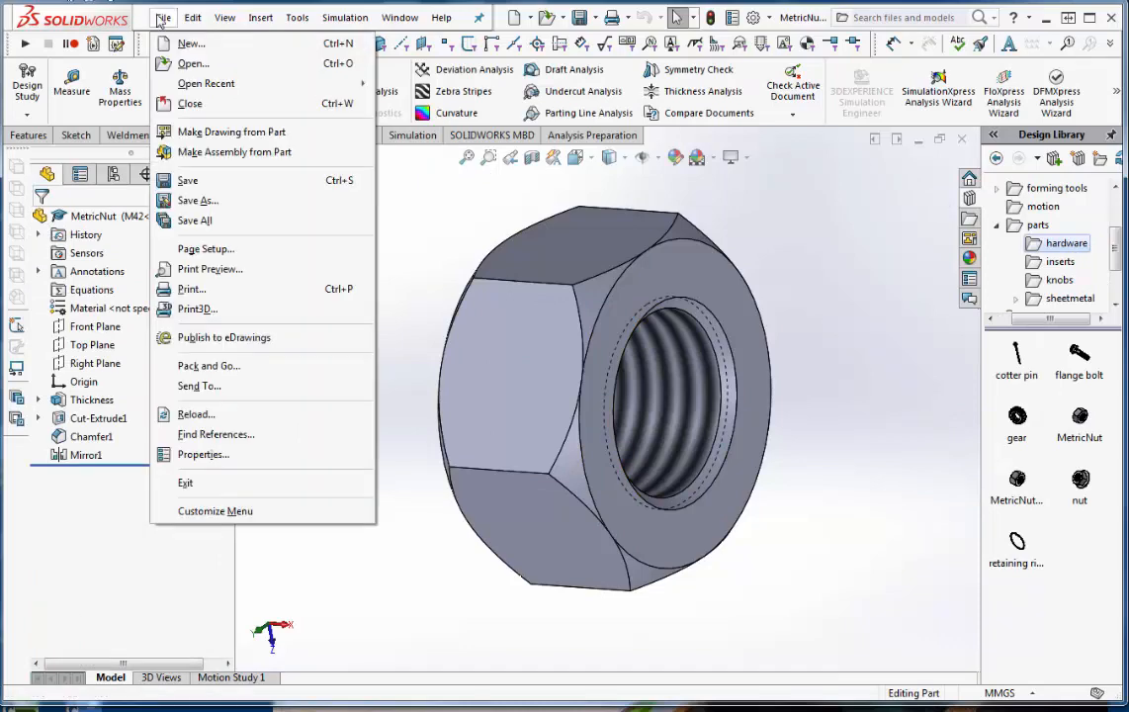
# Create a new document from the Assembly template
pyautogui.click(189, 43)
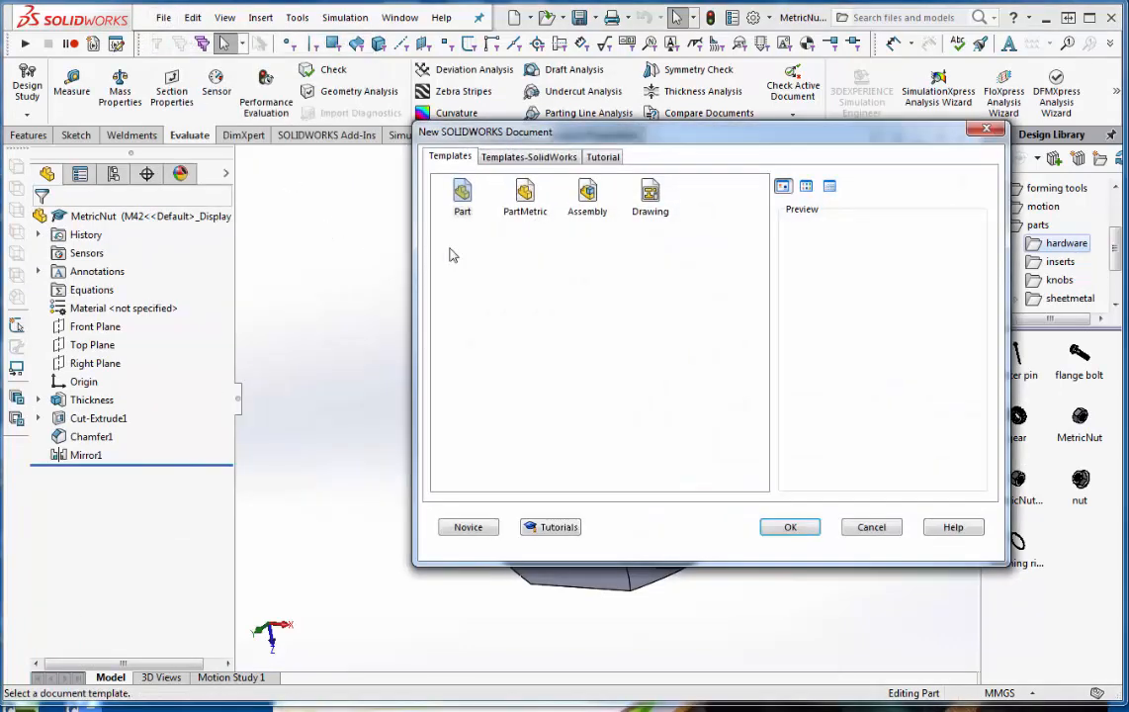
pyautogui.click(585, 197)
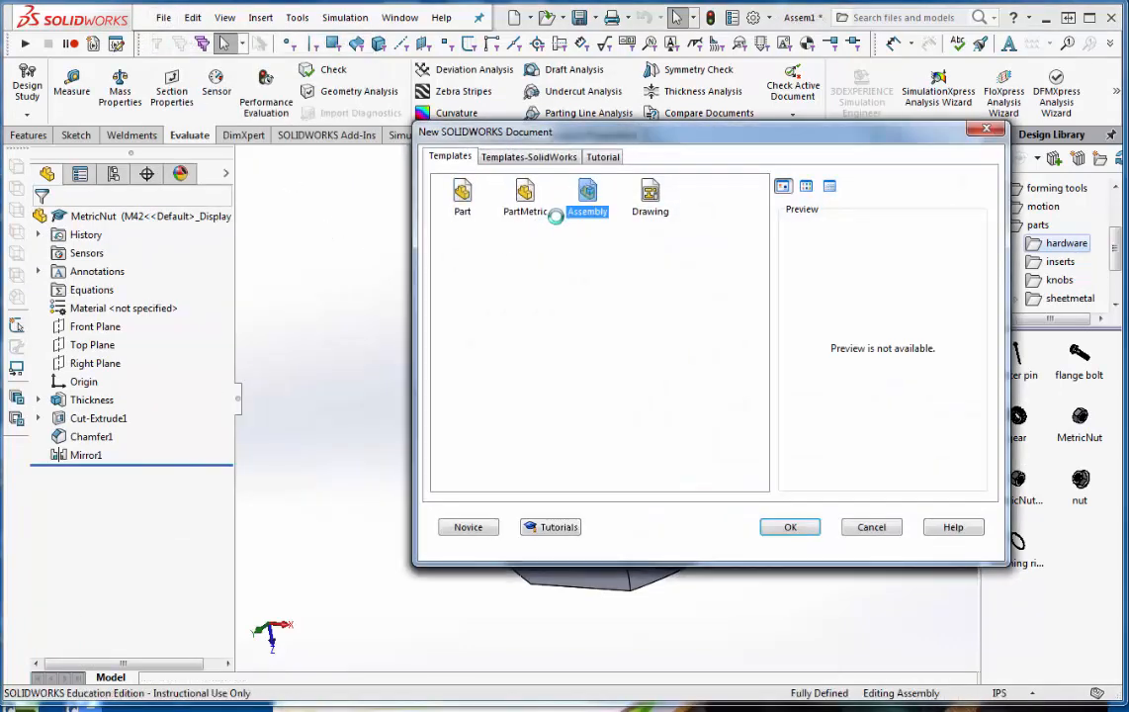
pyautogui.click(789, 526)
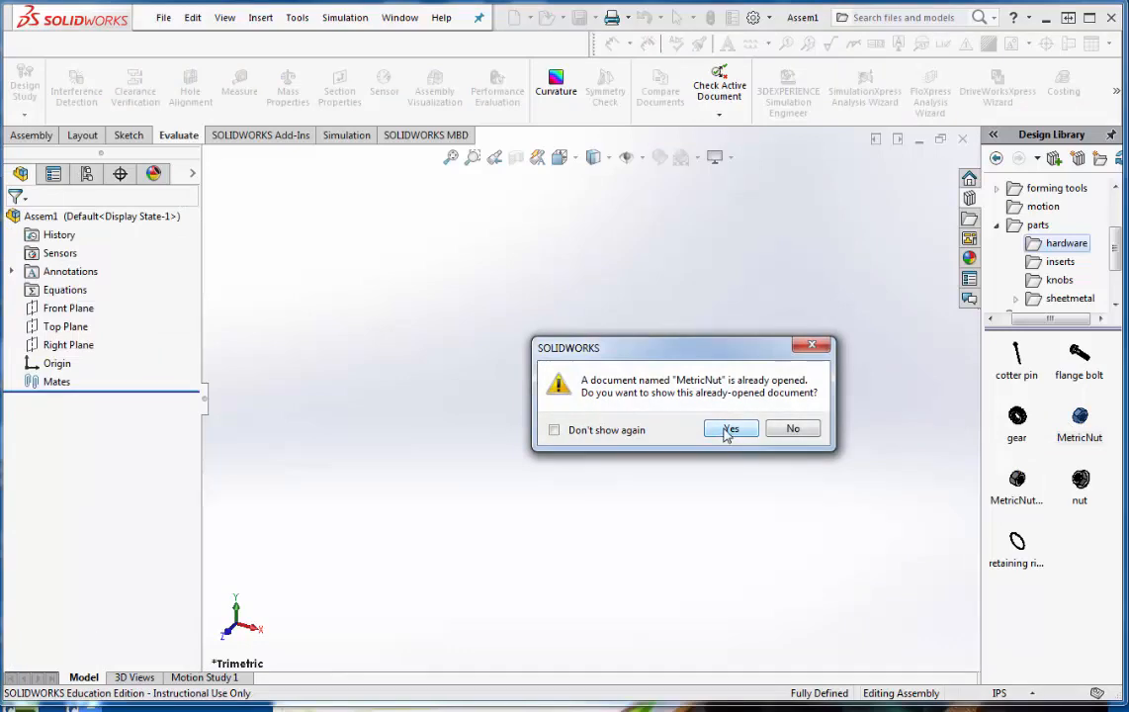
# Place MetricNut instances from the Design Library sized M30, M12 and M8
pyautogui.click(730, 428)
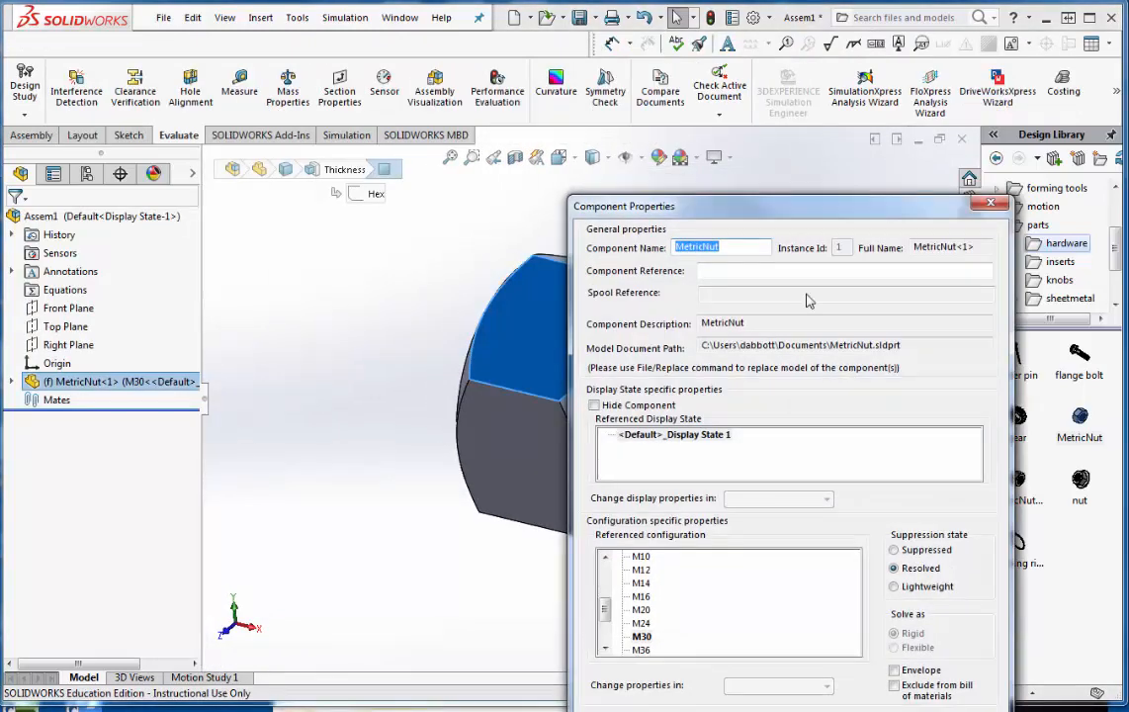
pyautogui.click(640, 569)
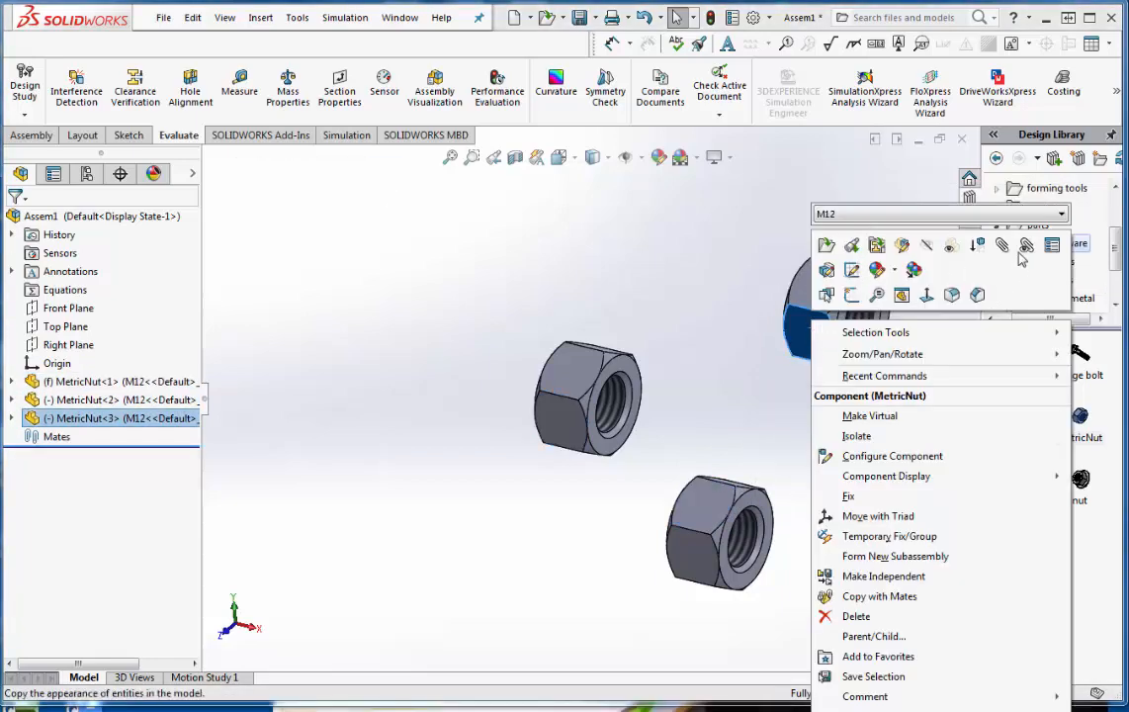
pyautogui.click(902, 475)
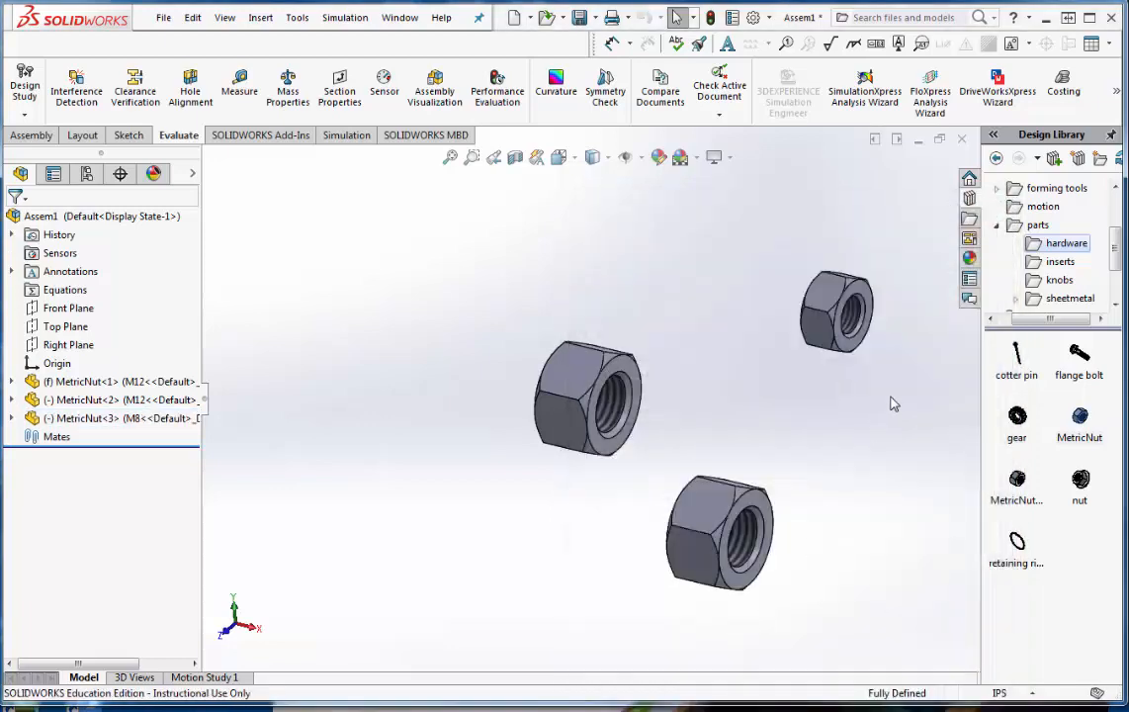
pyautogui.moveTo(902, 398)
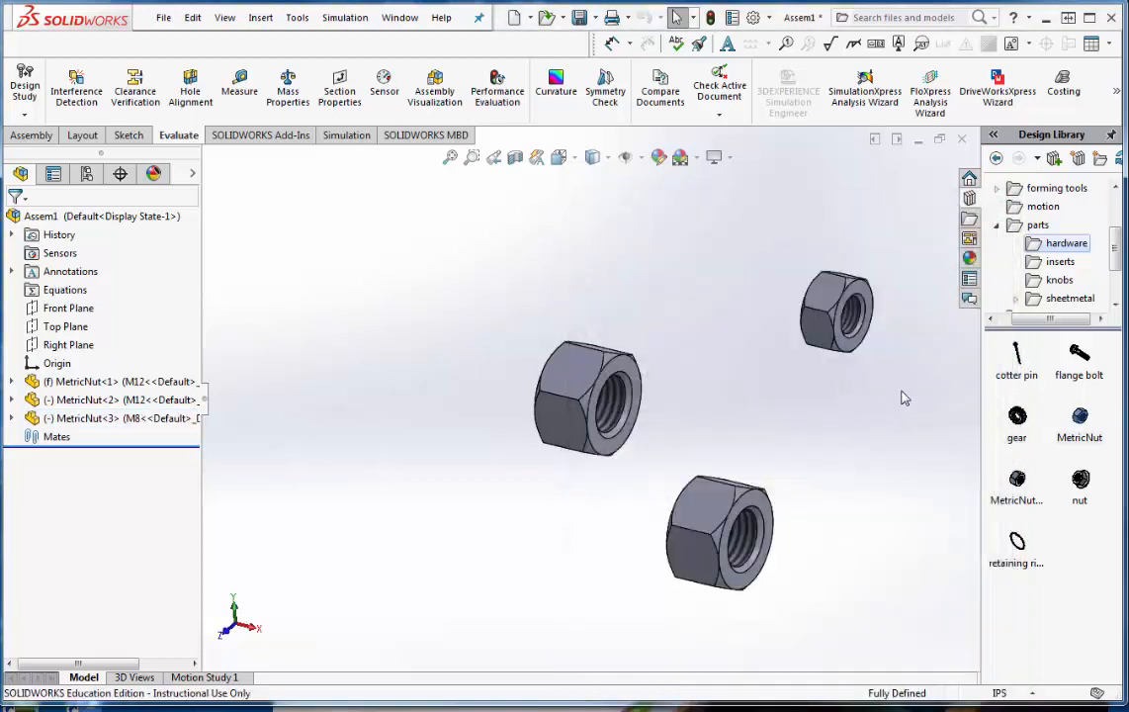